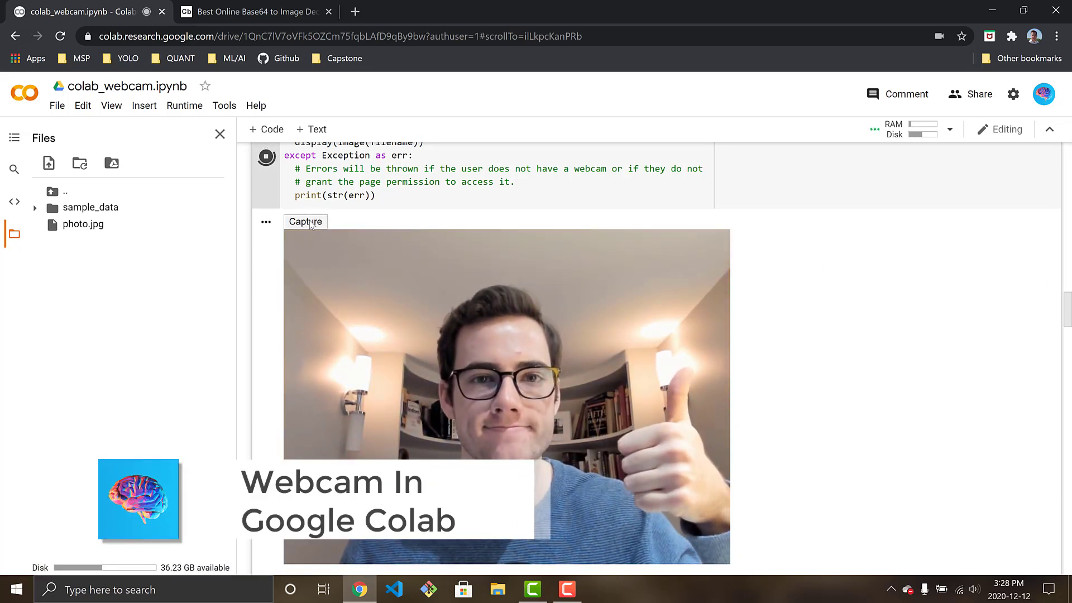
- Capture a webcam snapshot saved as photo.jpg, then move down toward the Webcam Videos section
click(304, 221)
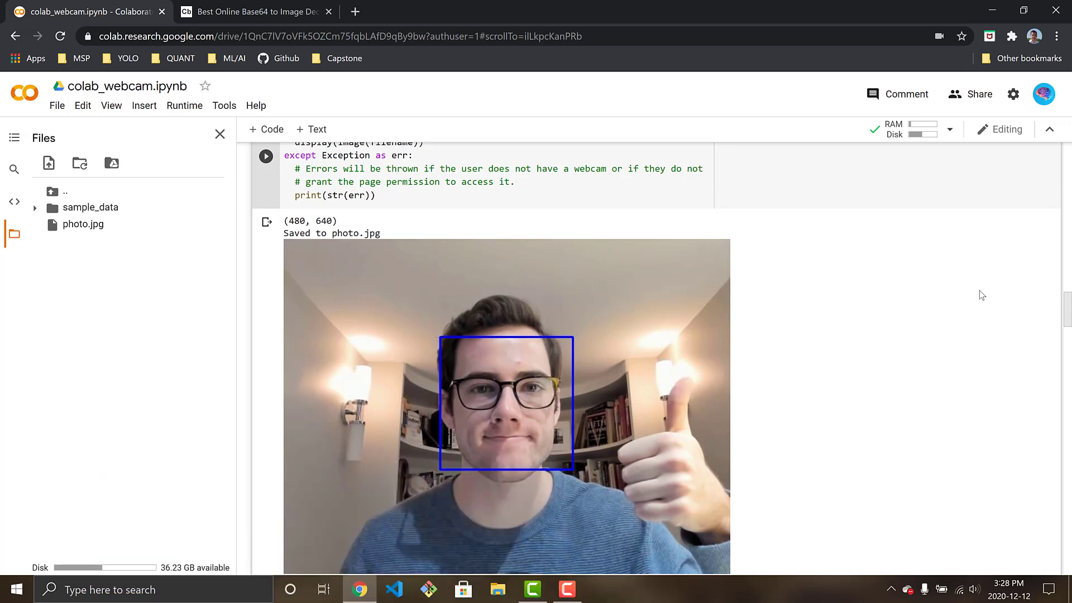
scroll(down, 3)
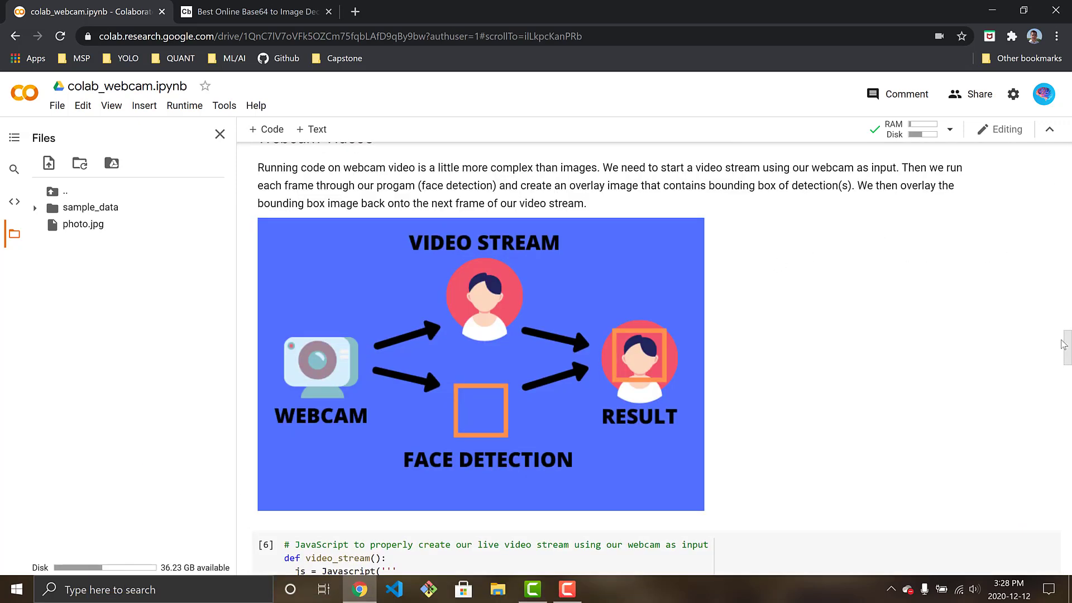
scroll(down, 3)
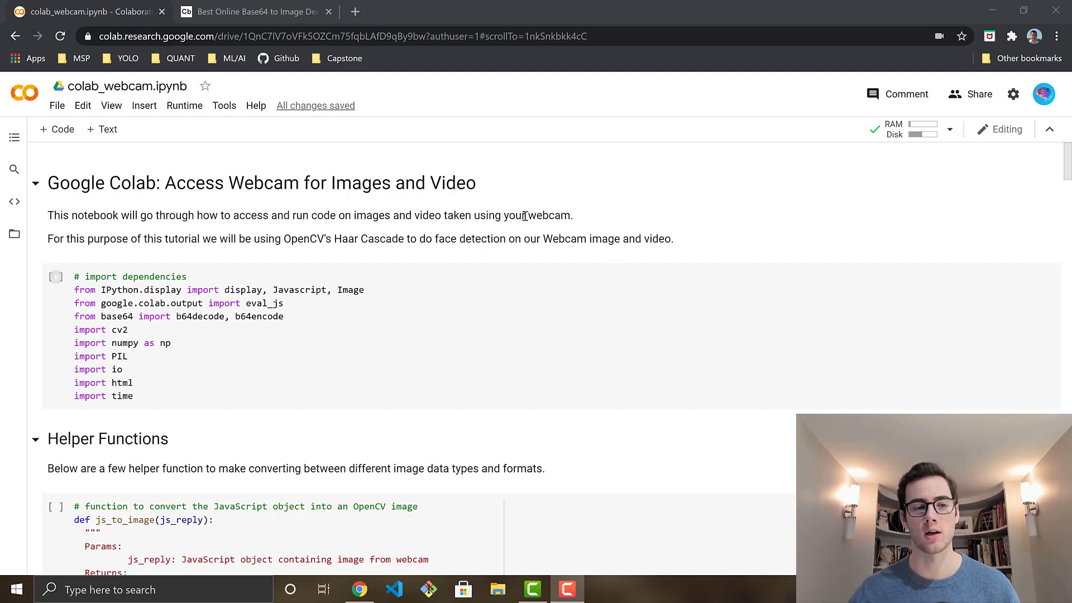
mouse_move(471, 116)
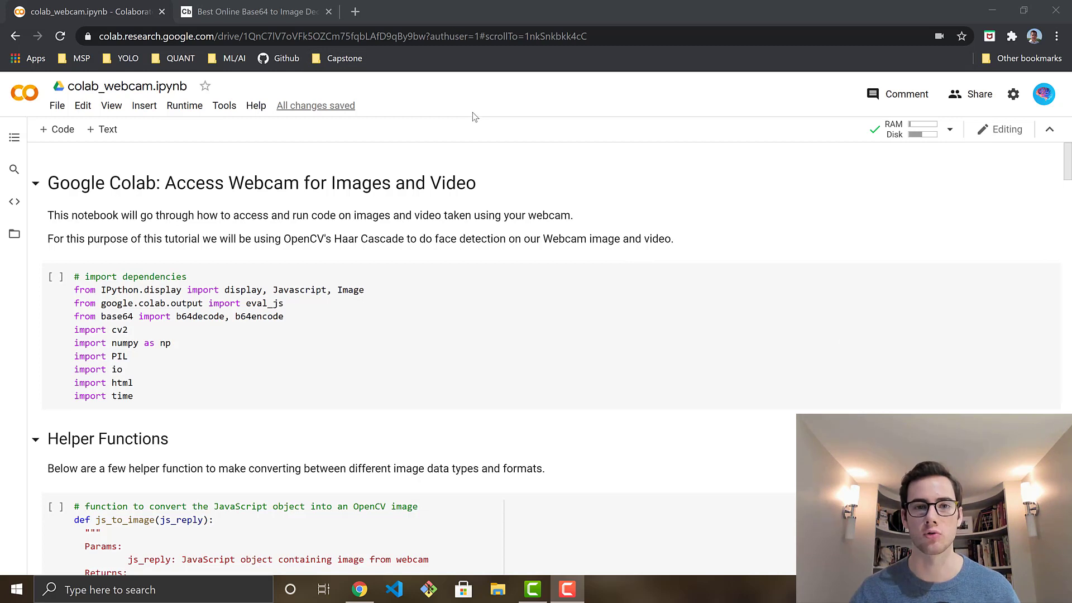
mouse_move(470, 112)
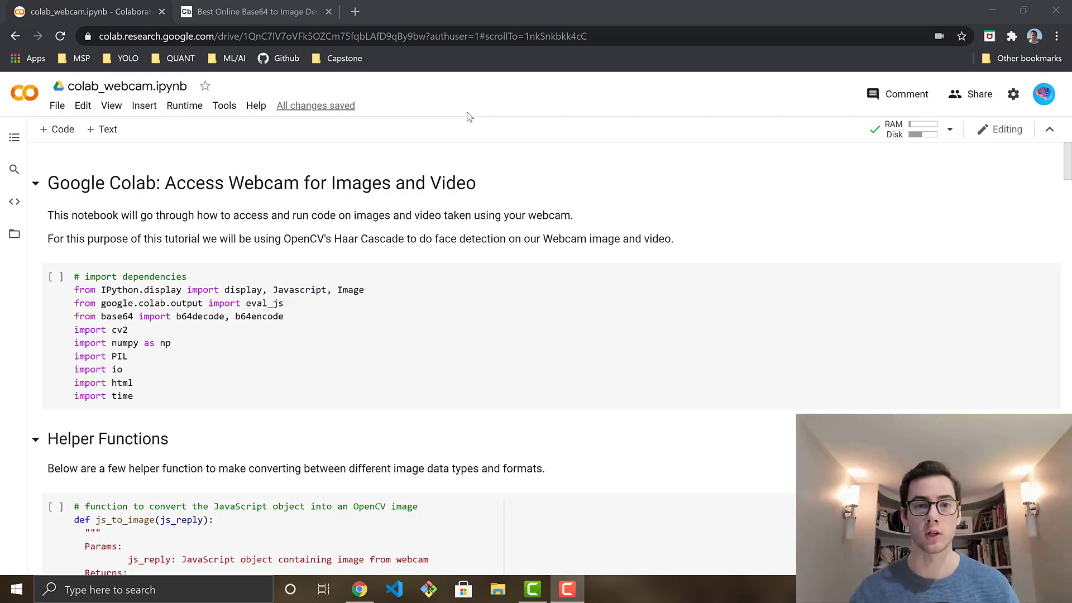
mouse_move(132, 141)
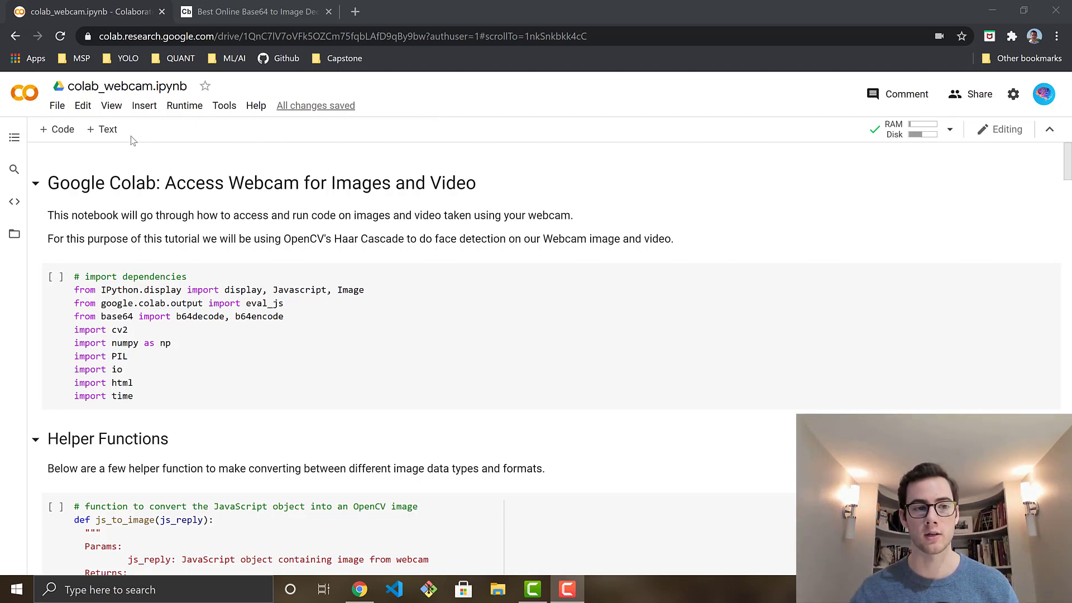
mouse_move(57, 129)
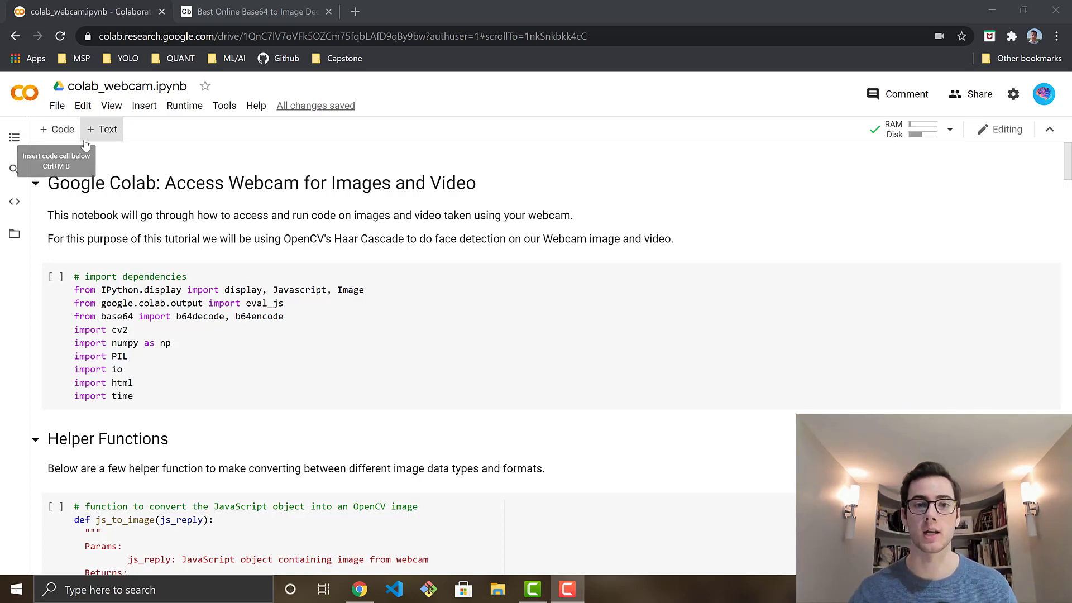
mouse_move(102, 130)
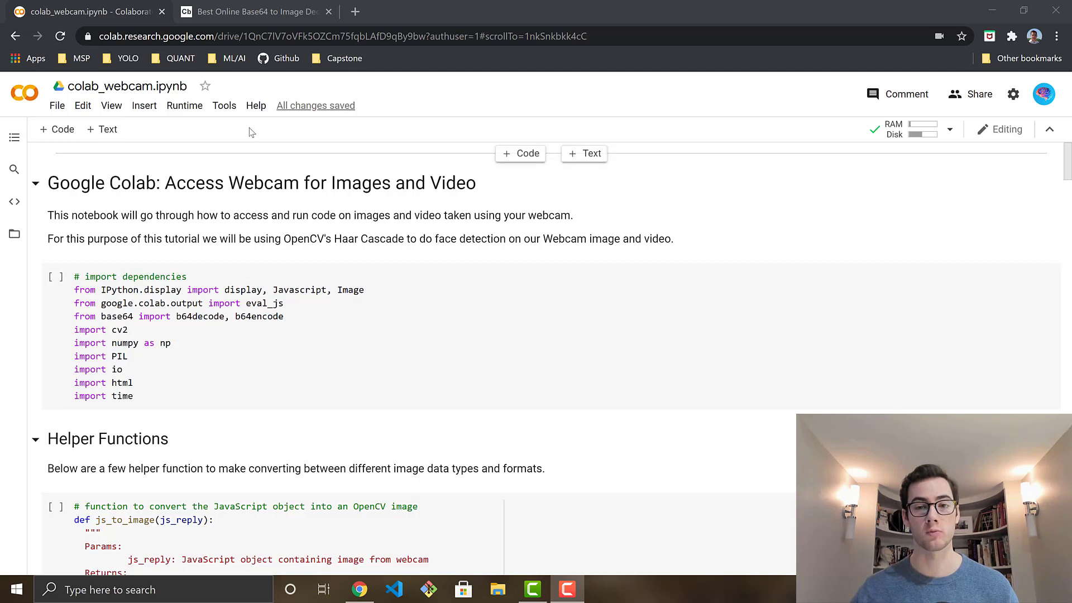
mouse_move(550, 151)
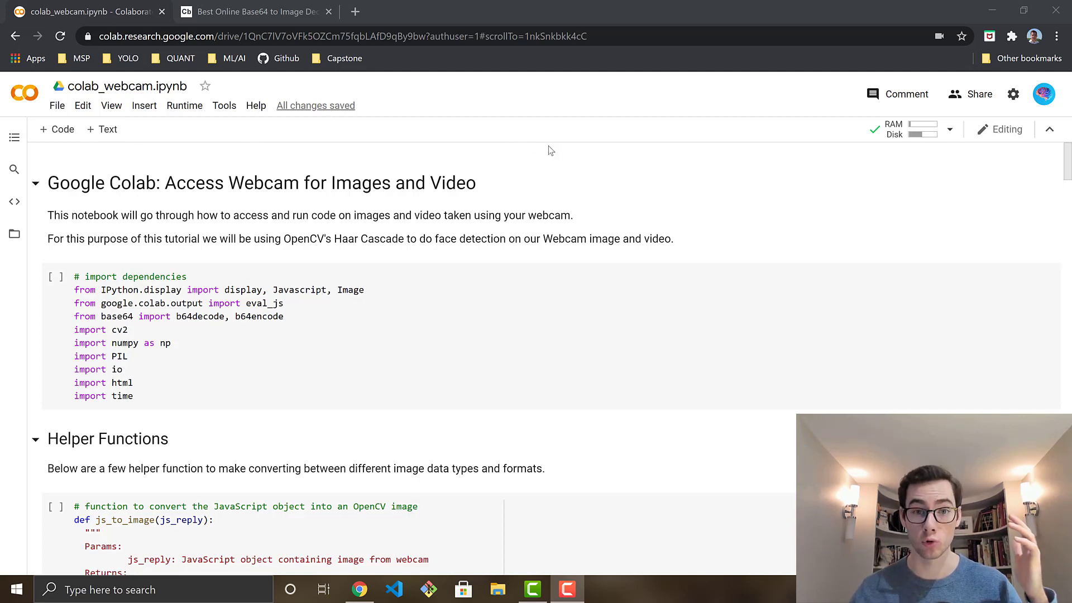
mouse_move(535, 147)
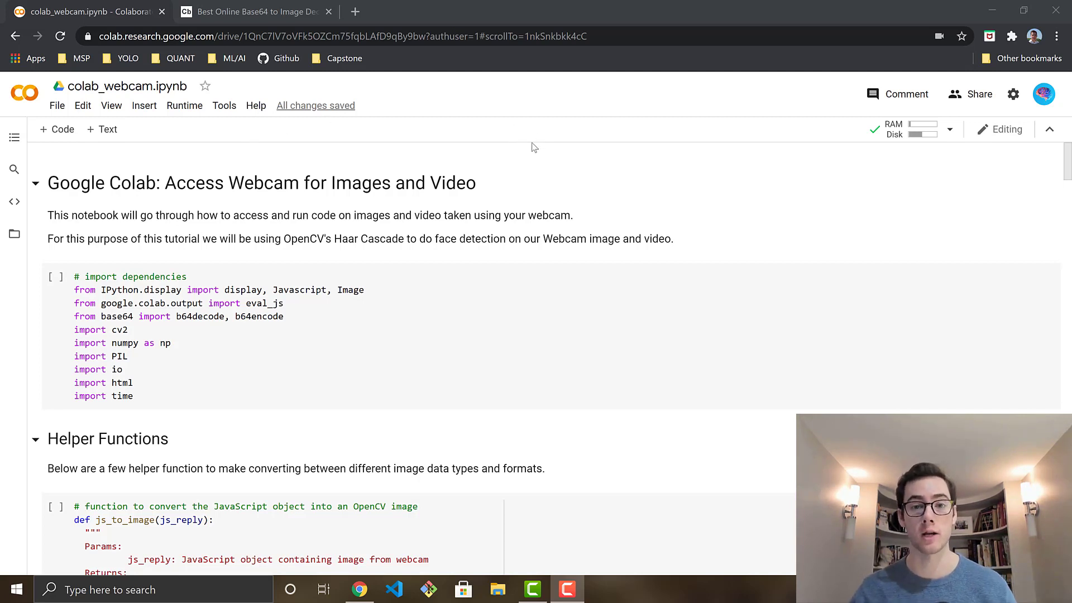
mouse_move(877, 129)
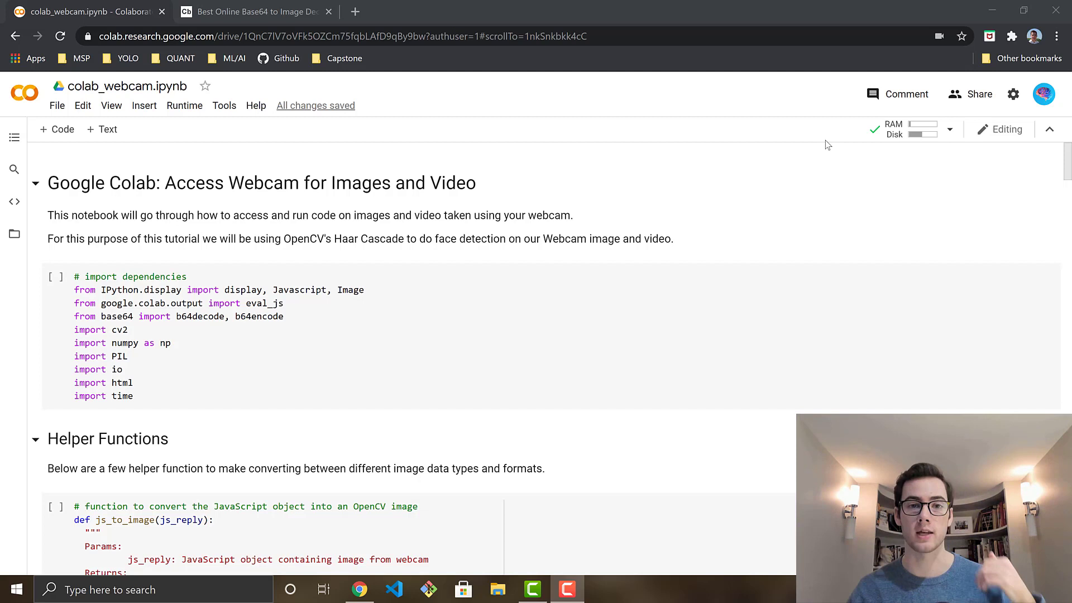
mouse_move(827, 145)
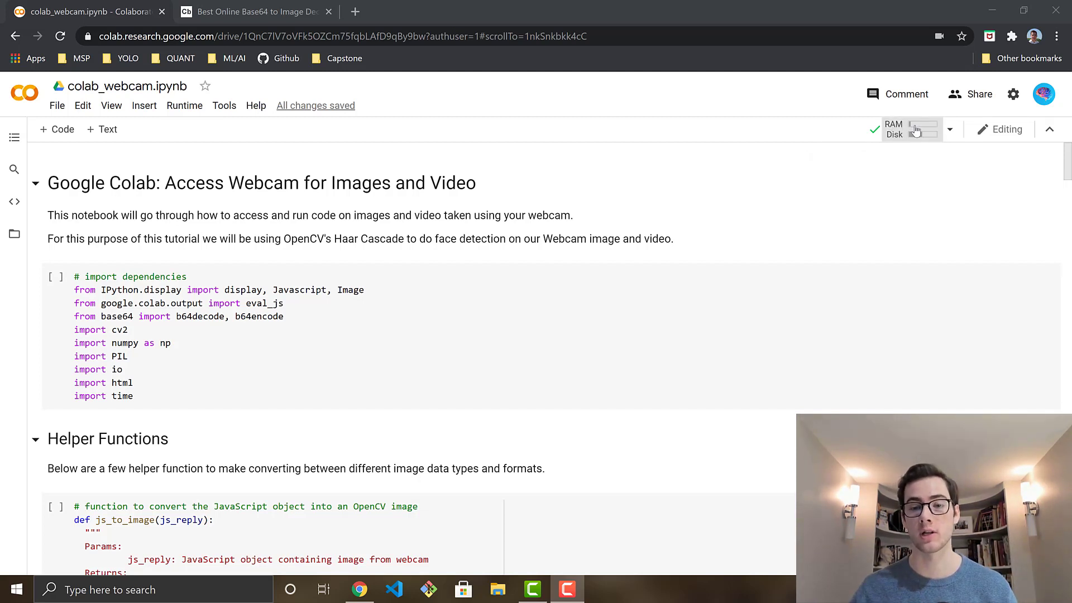
mouse_move(915, 128)
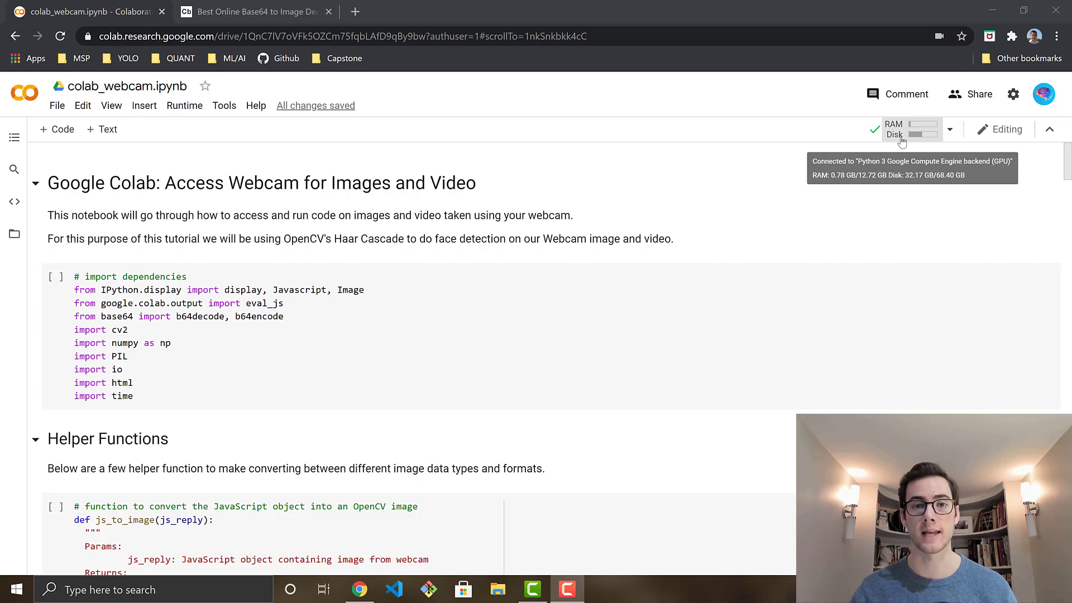
mouse_move(915, 136)
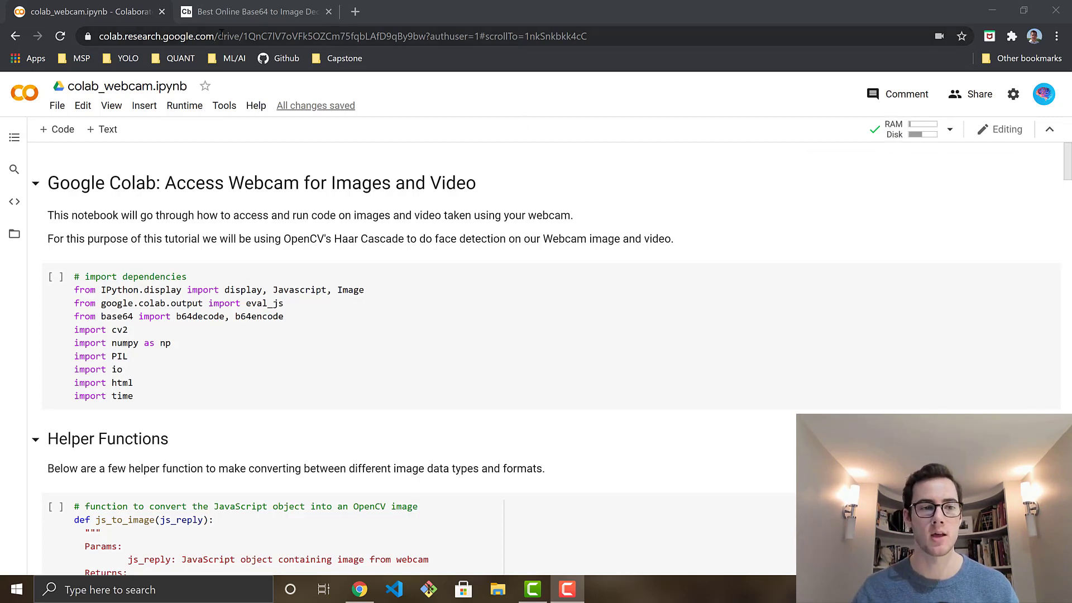
- Confirm GPU as the hardware accelerator in Edit > Notebook settings and save
click(81, 105)
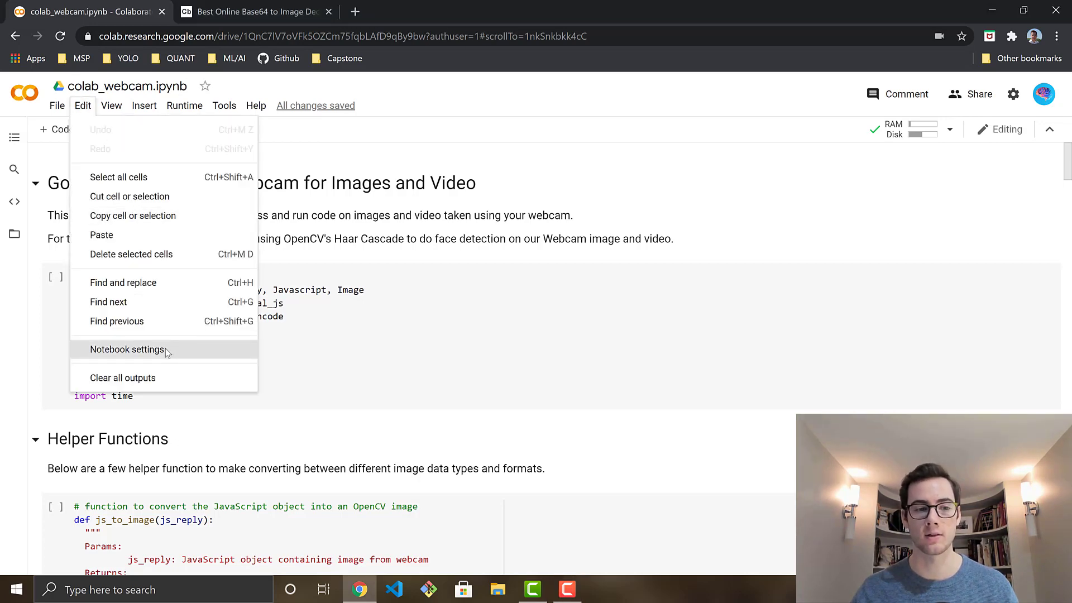
click(127, 350)
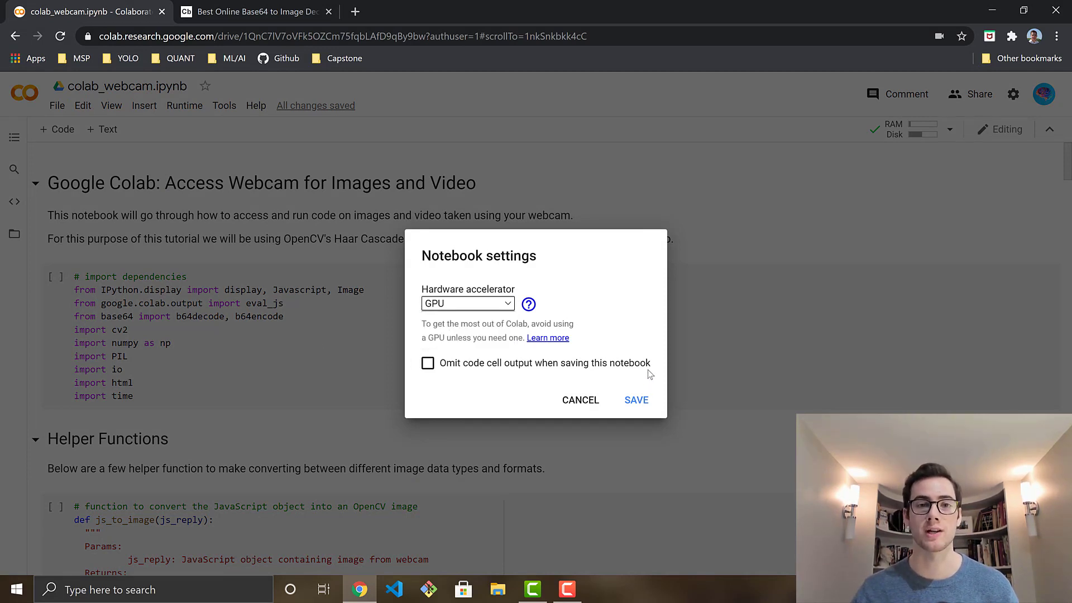
mouse_move(635, 400)
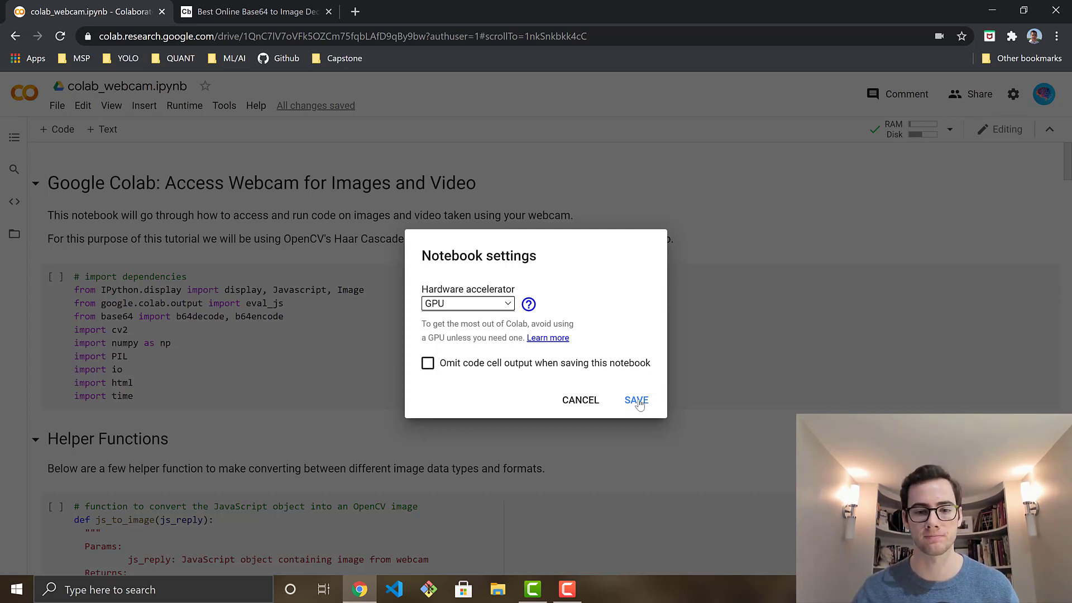
click(636, 400)
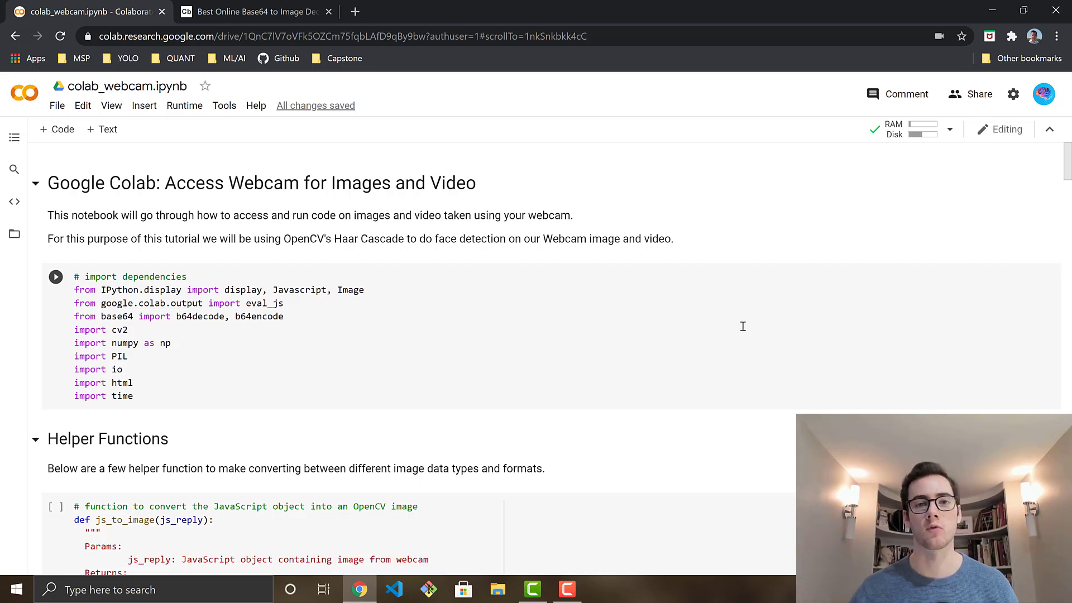
mouse_move(287, 267)
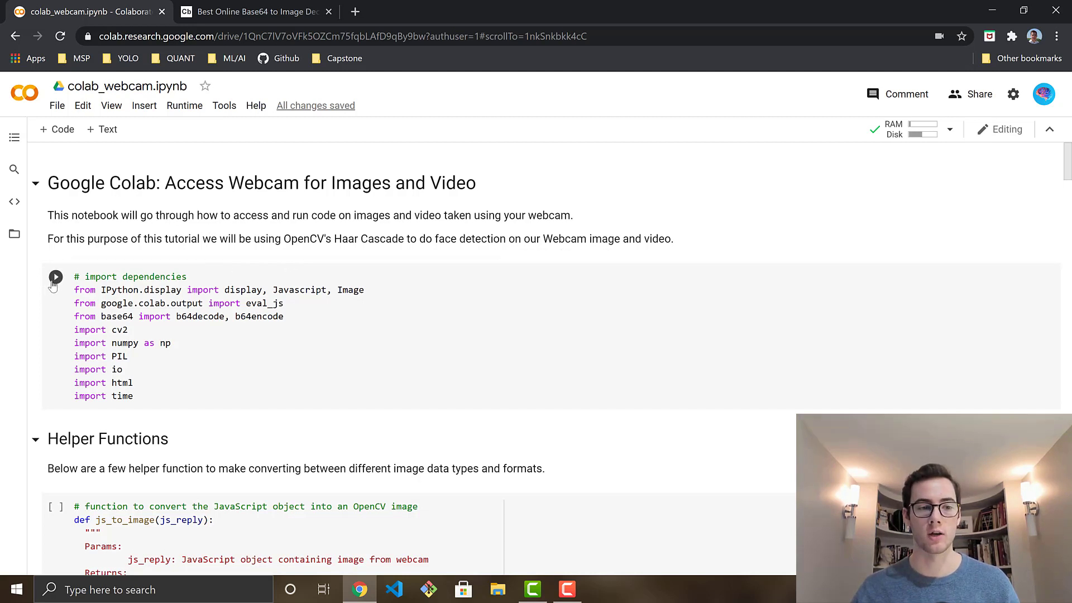
- Run the import dependencies cell and move down to the Helper Functions cell
click(274, 335)
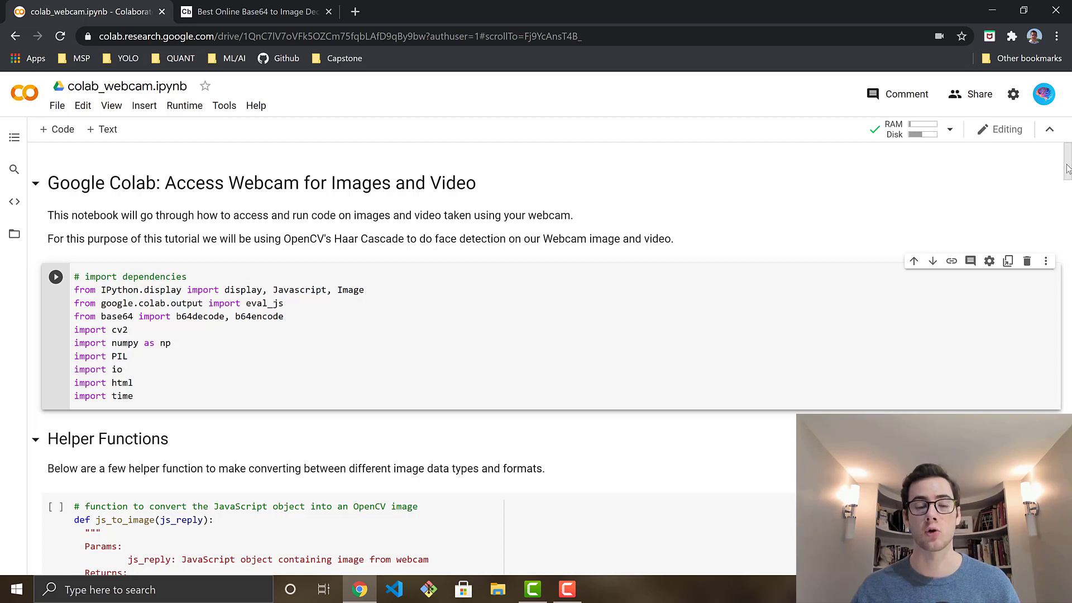
scroll(down, 3)
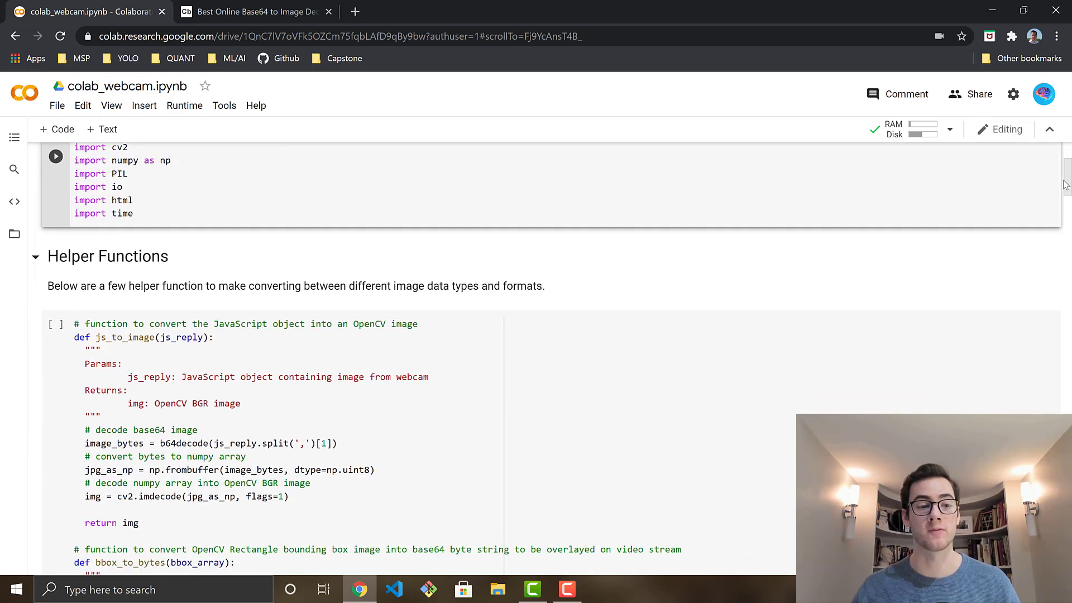
scroll(down, 3)
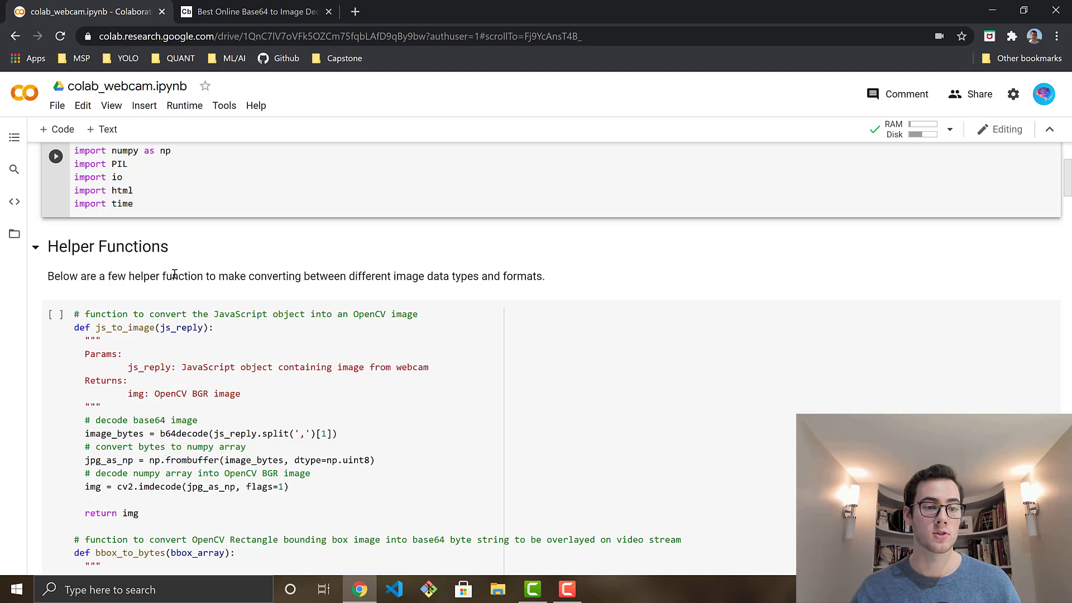
- Run the Helper Functions cell and continue down toward the Haar Cascade setup
click(56, 156)
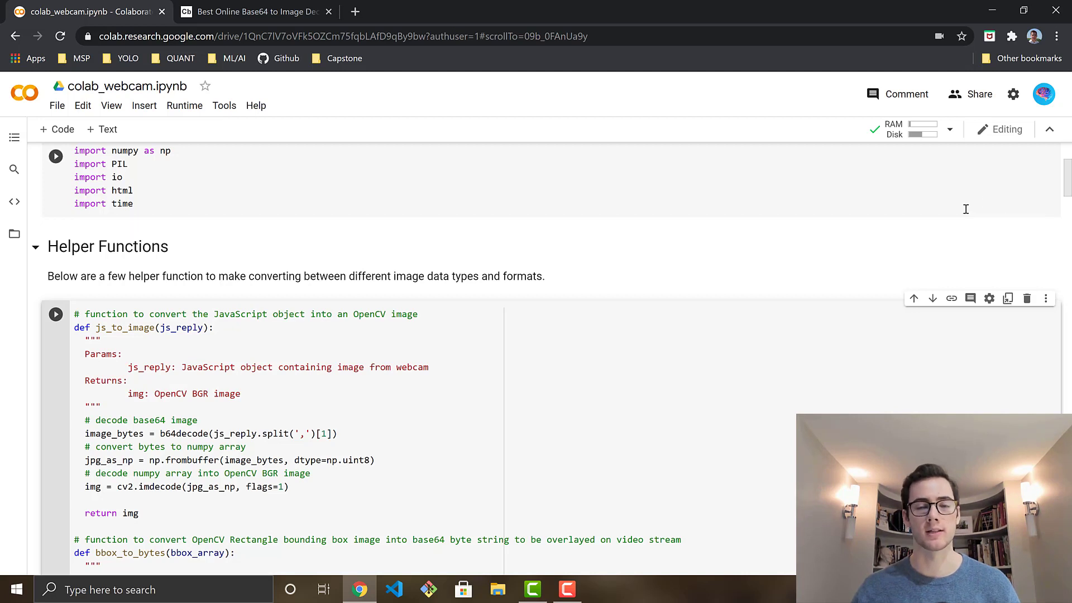
click(56, 157)
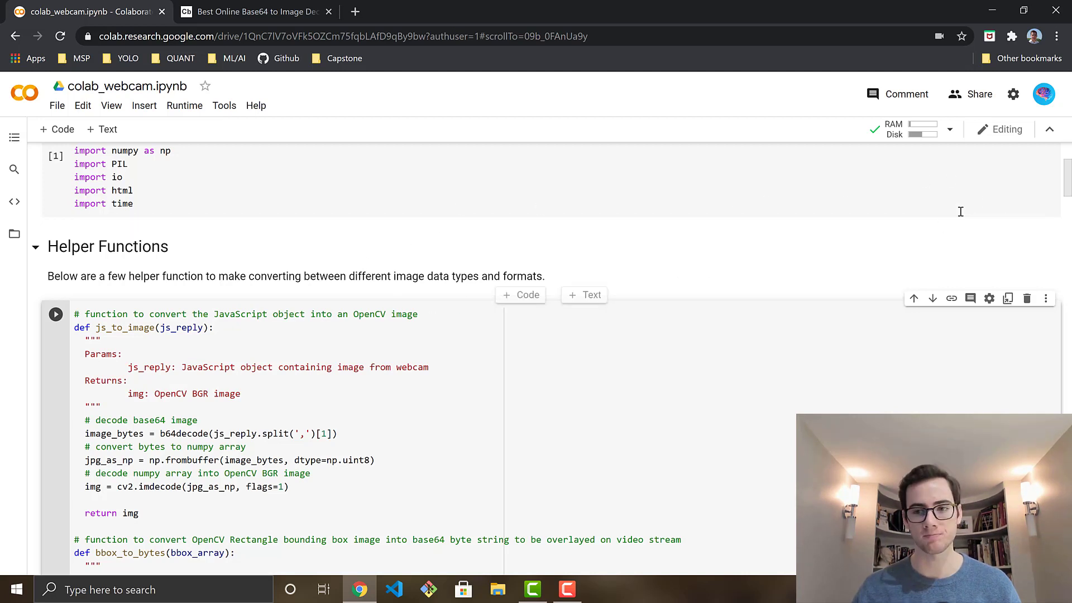
scroll(down, 3)
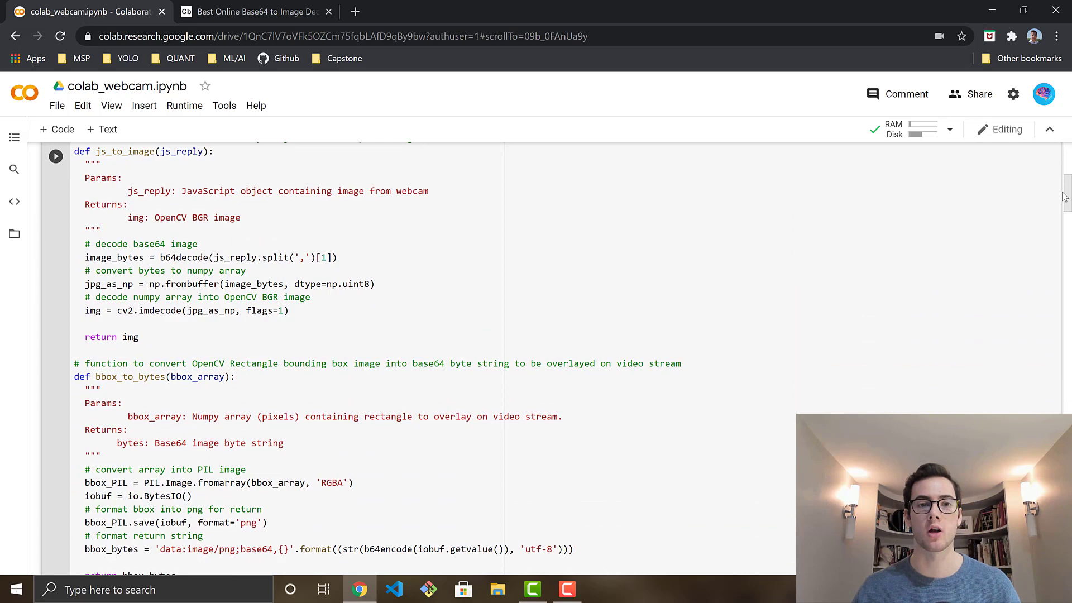
scroll(down, 3)
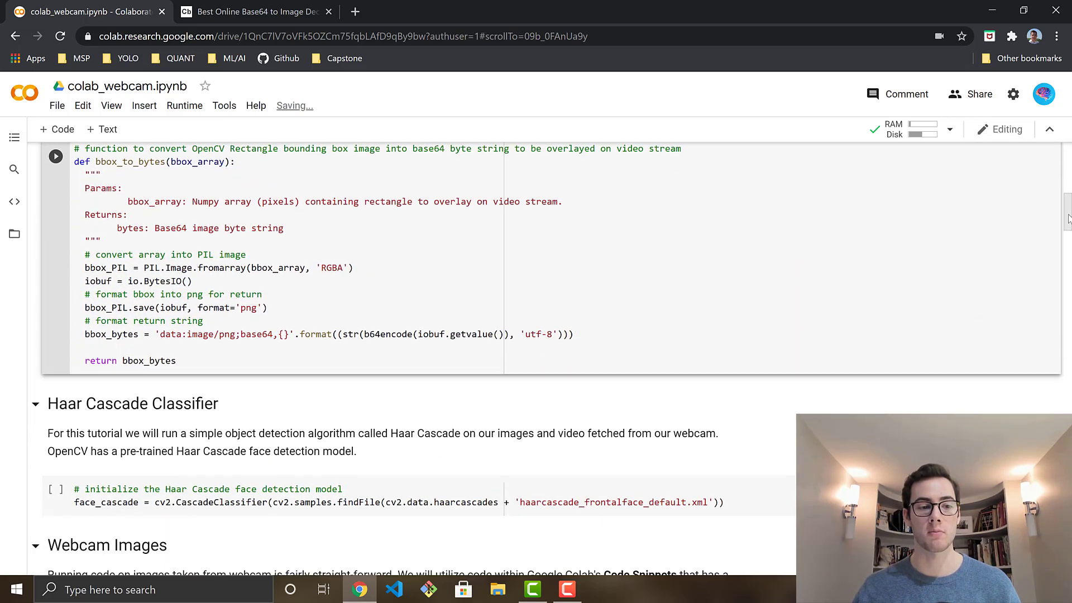
scroll(down, 3)
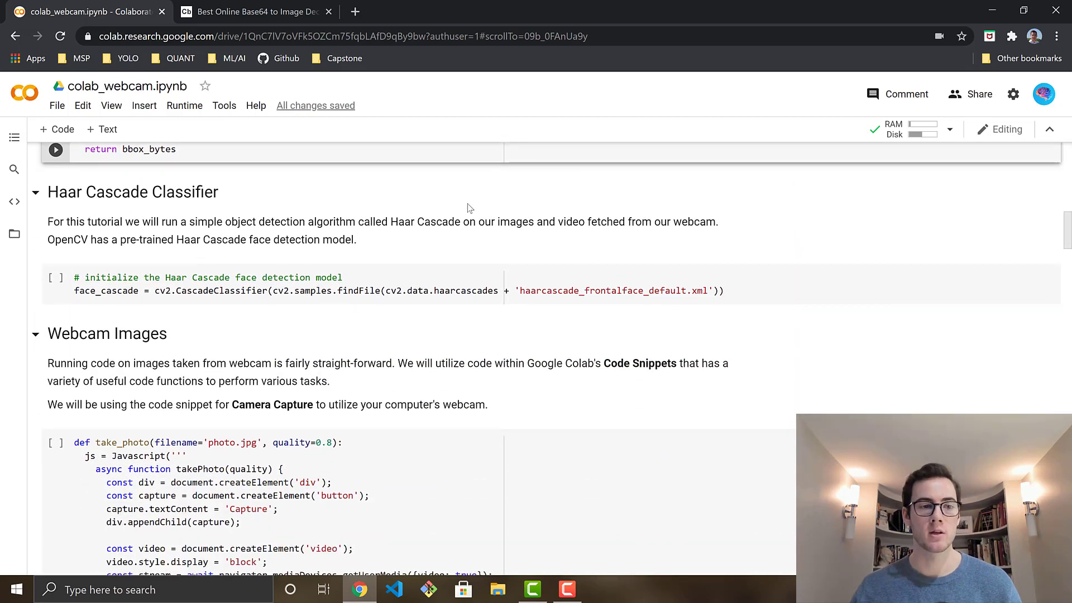
mouse_move(175, 244)
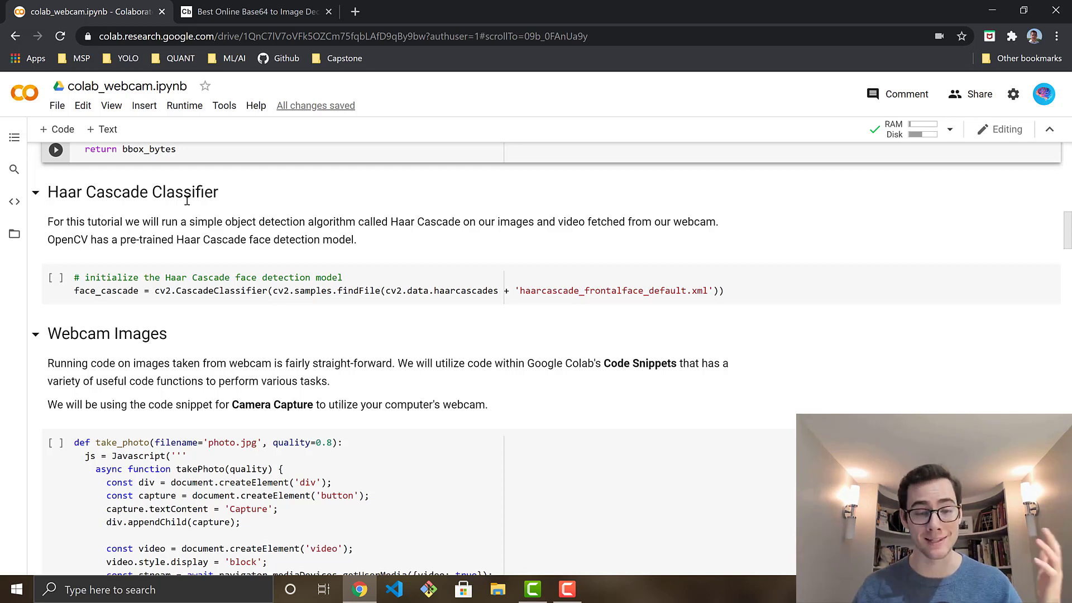
mouse_move(56, 281)
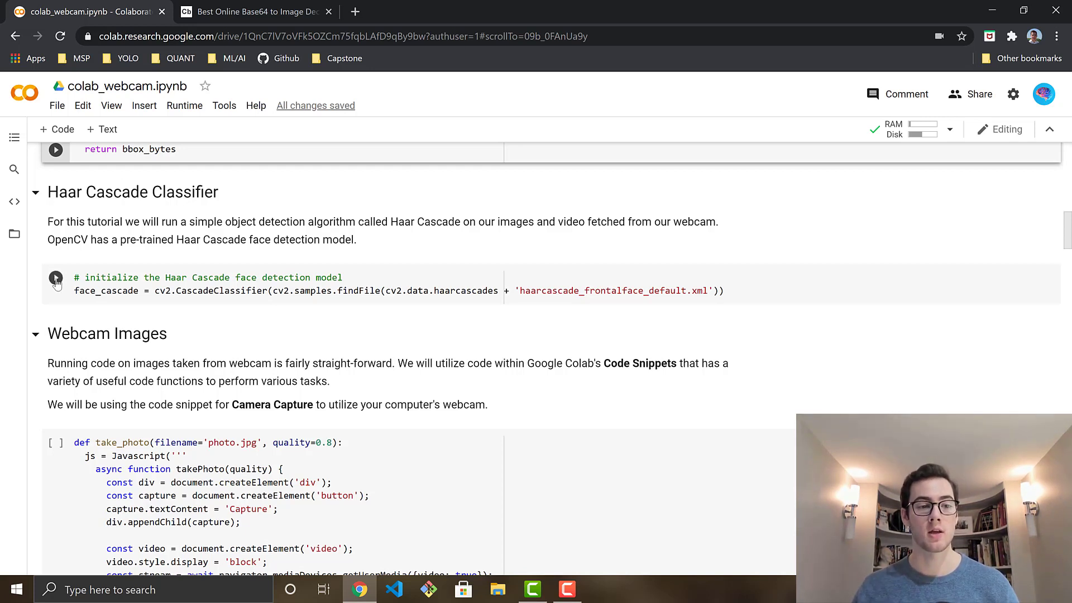
click(56, 277)
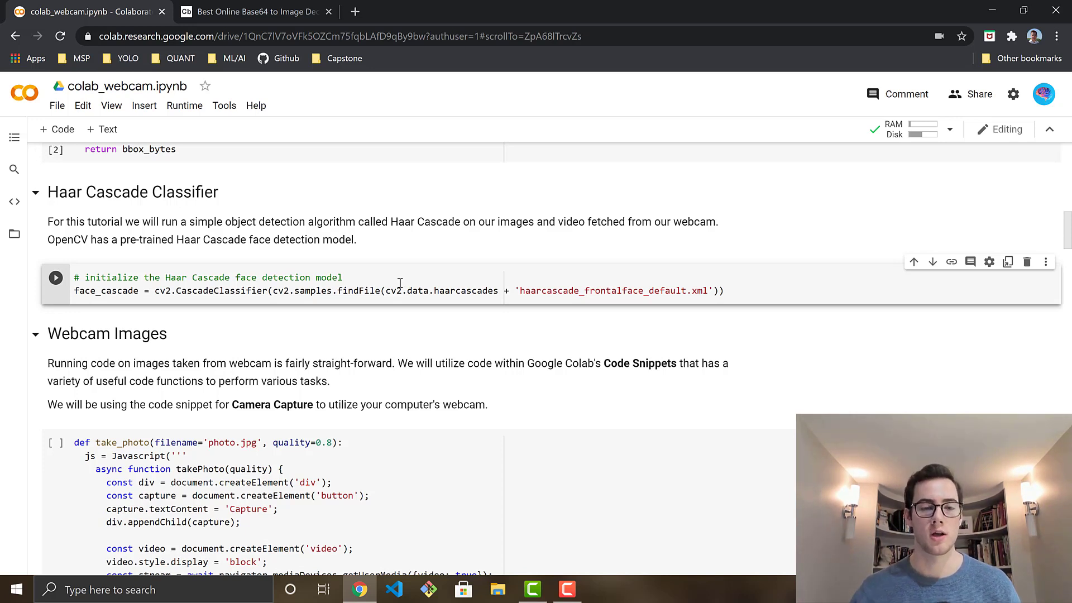
mouse_move(683, 292)
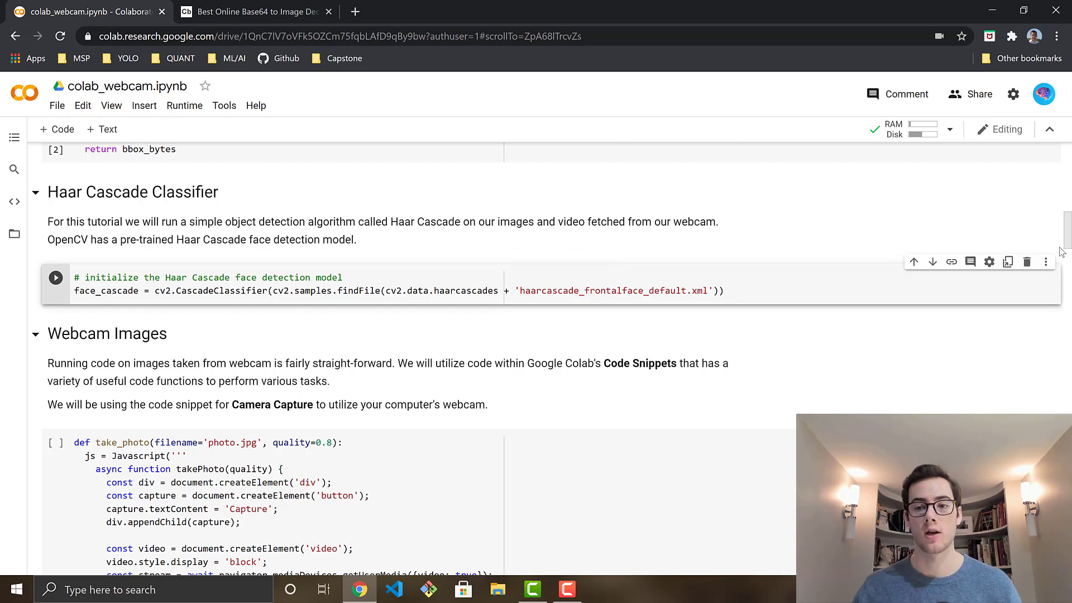
scroll(down, 3)
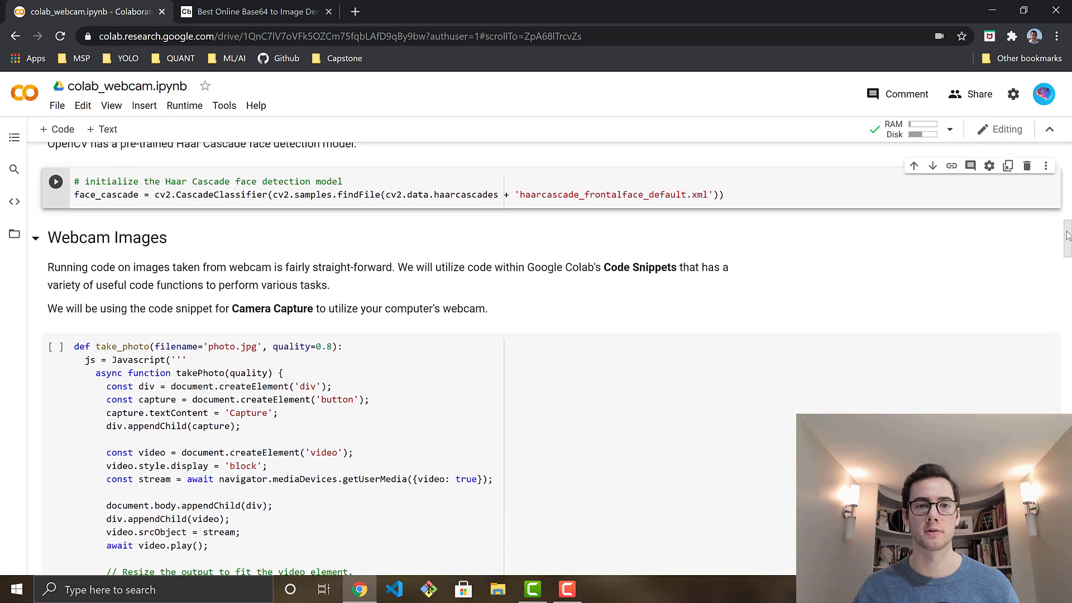
scroll(down, 3)
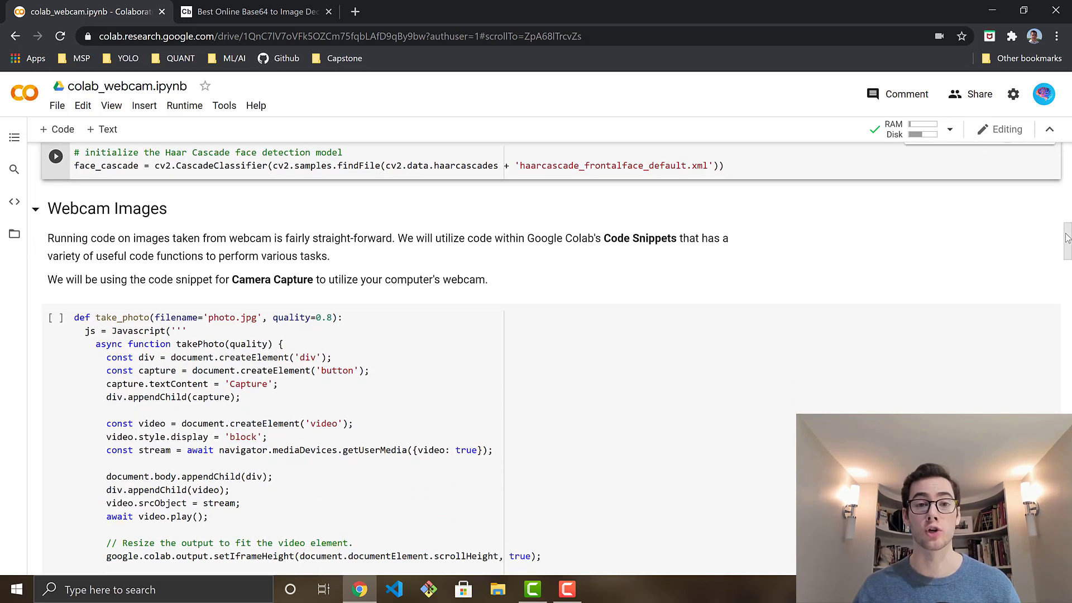
scroll(down, 3)
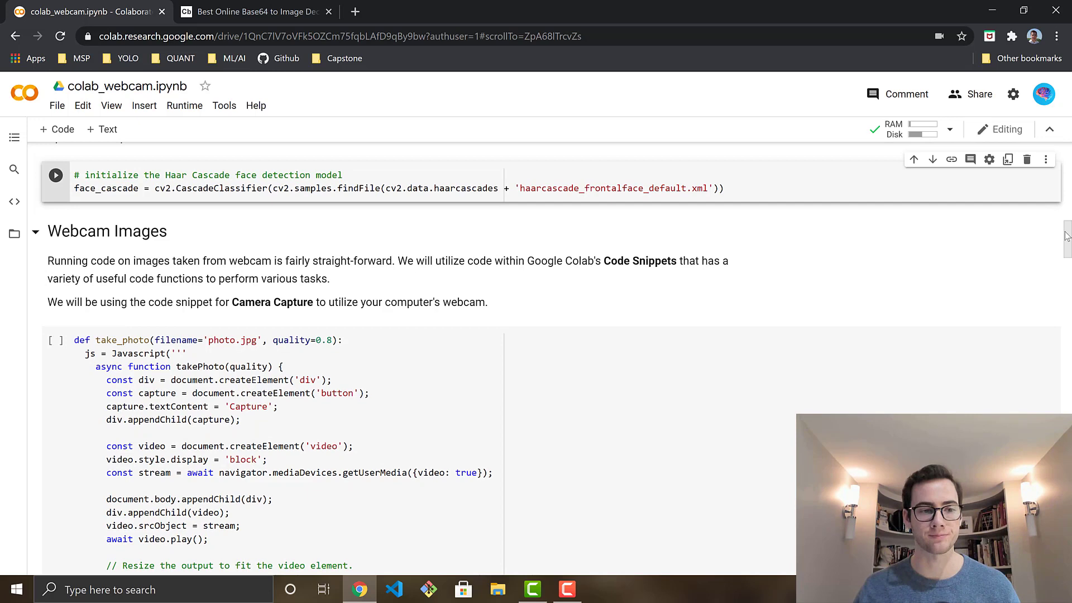
scroll(down, 3)
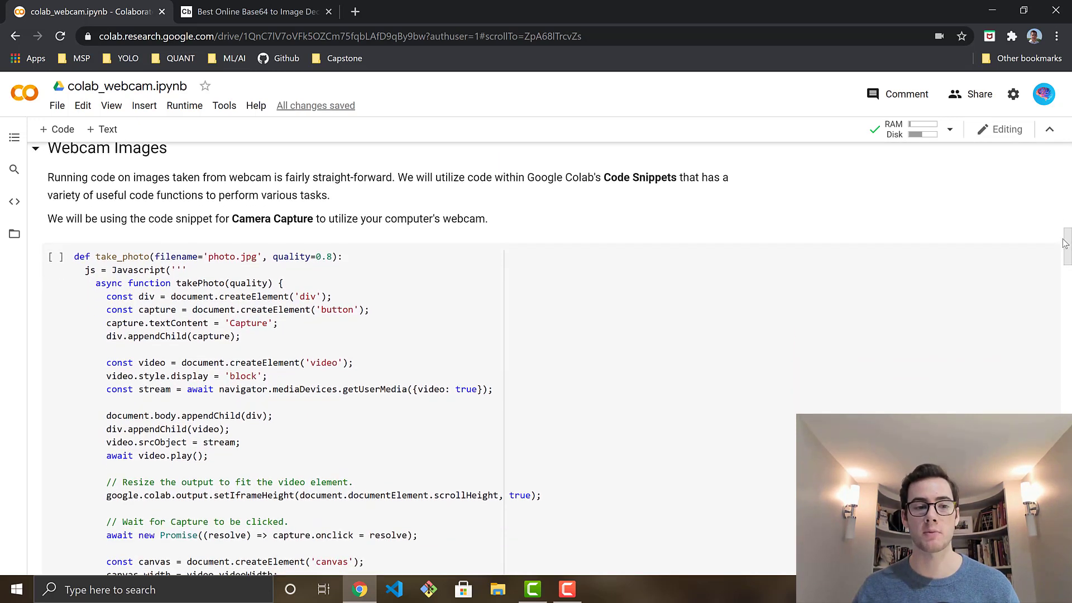
mouse_move(608, 231)
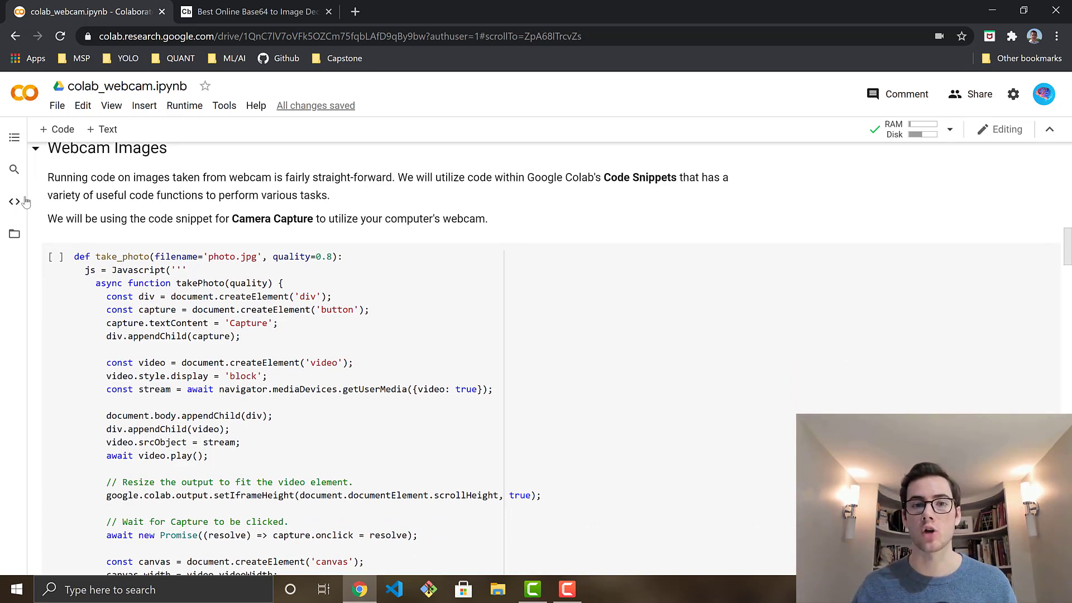
click(13, 200)
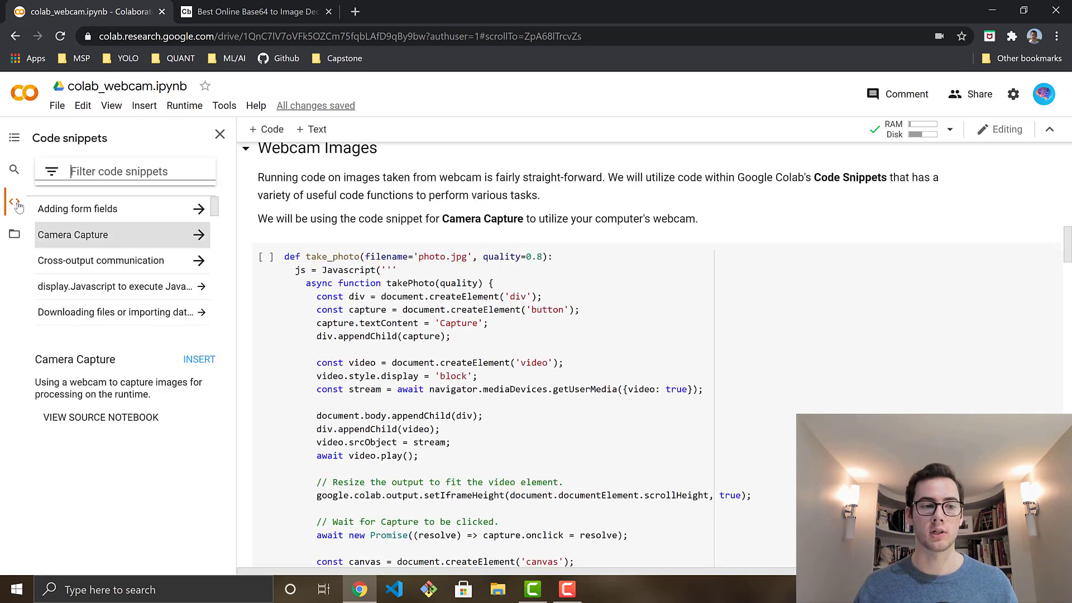
click(73, 234)
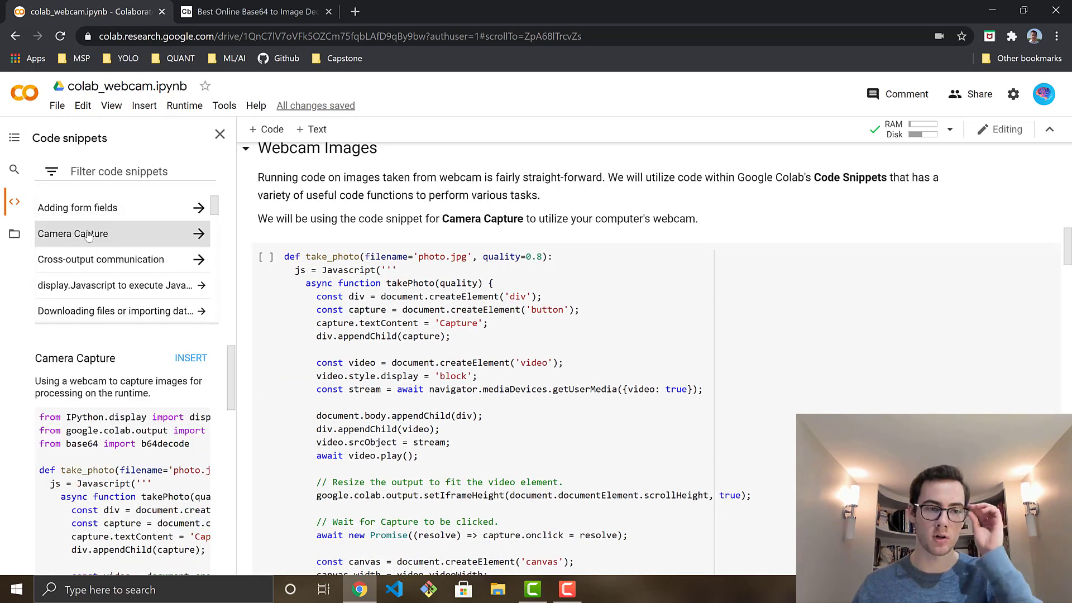
mouse_move(239, 368)
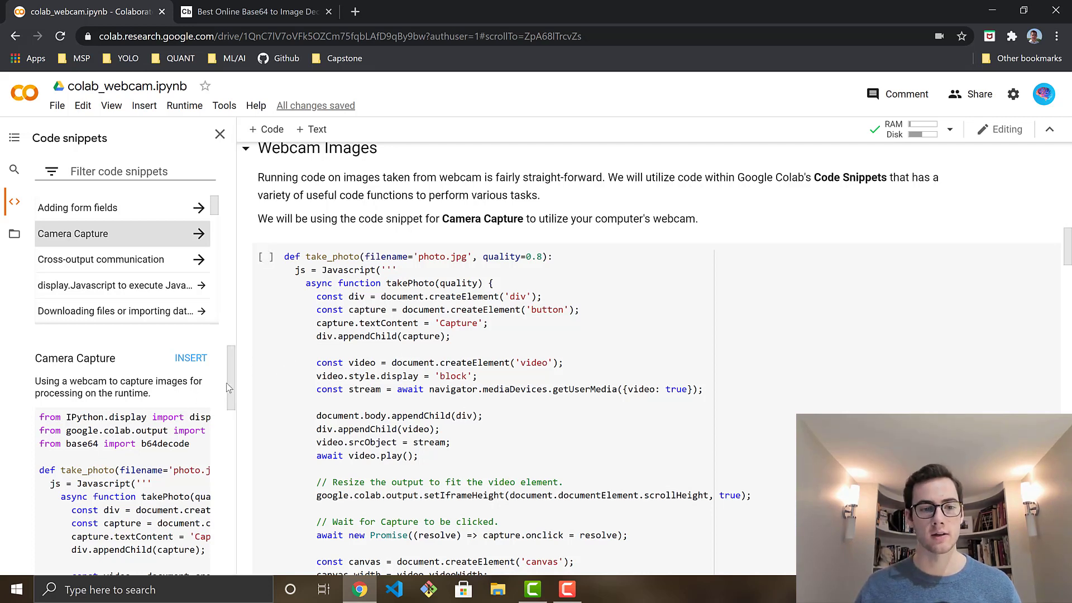
scroll(down, 3)
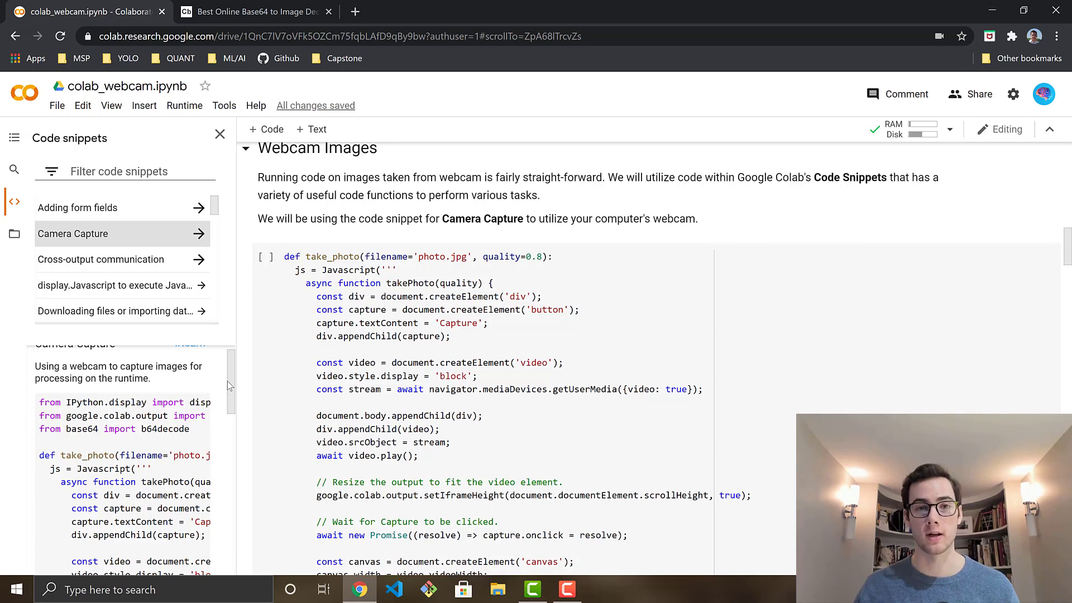
scroll(down, 3)
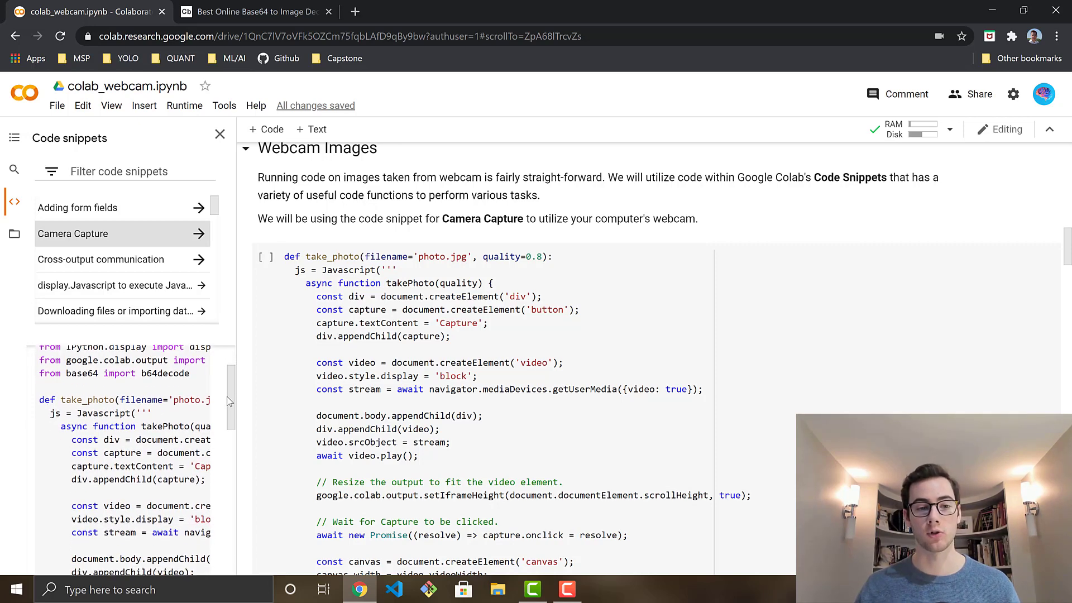
scroll(up, 3)
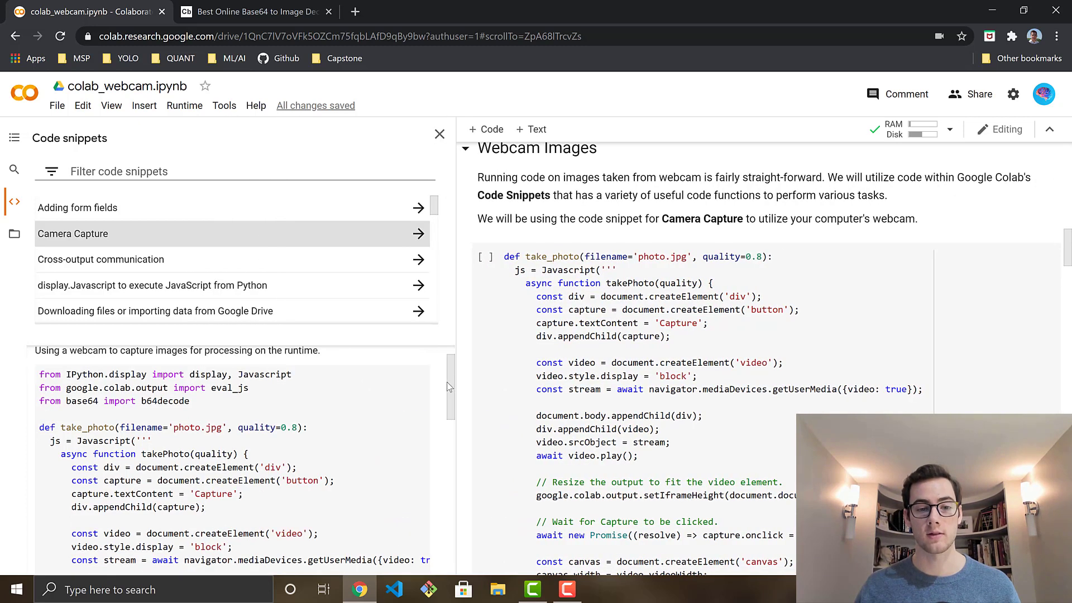
click(73, 234)
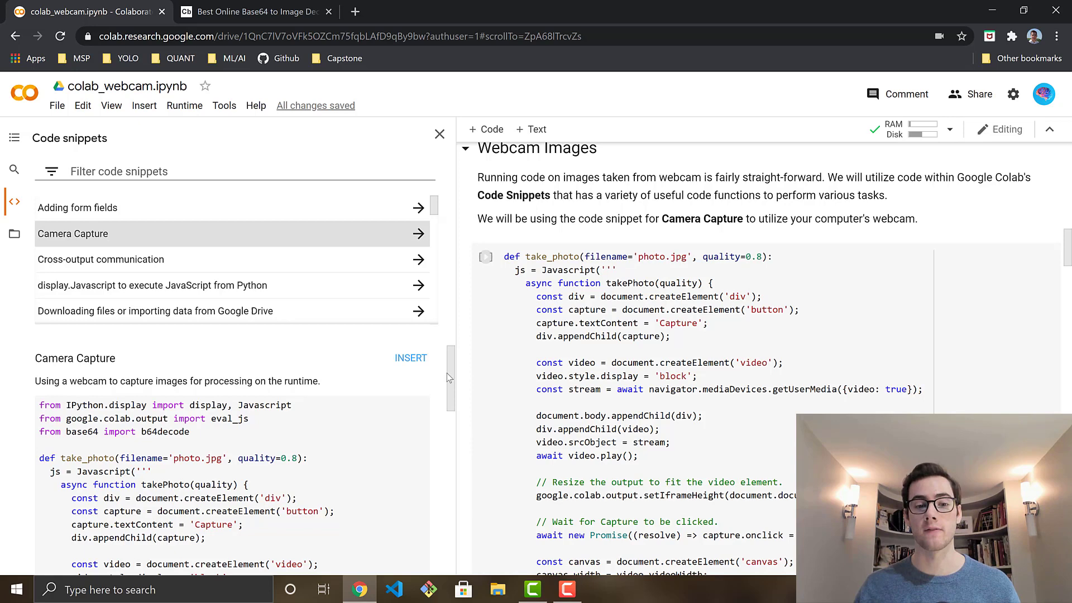
scroll(down, 3)
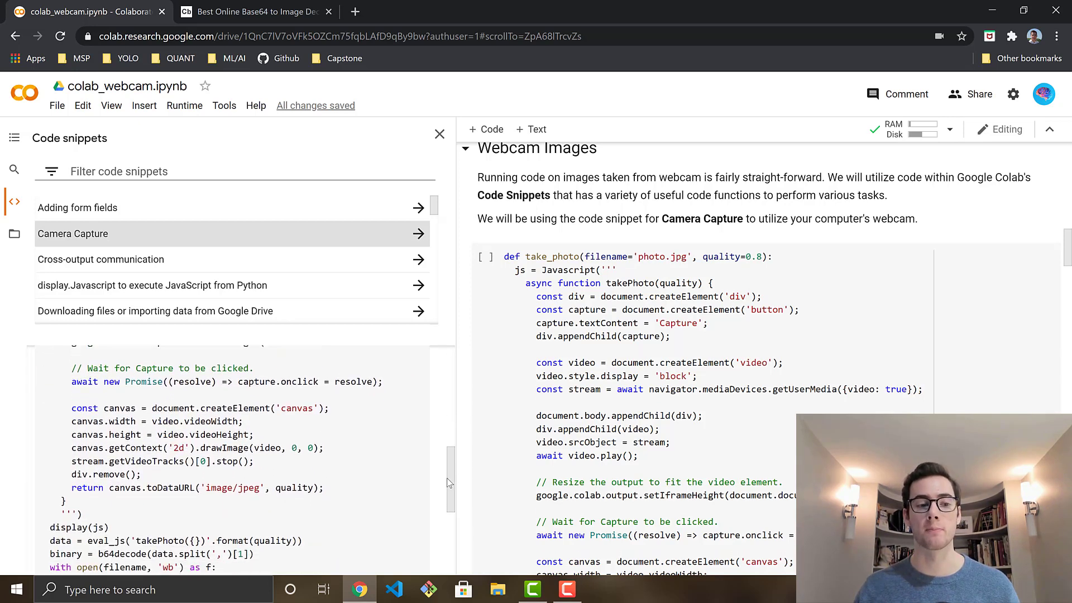
scroll(down, 3)
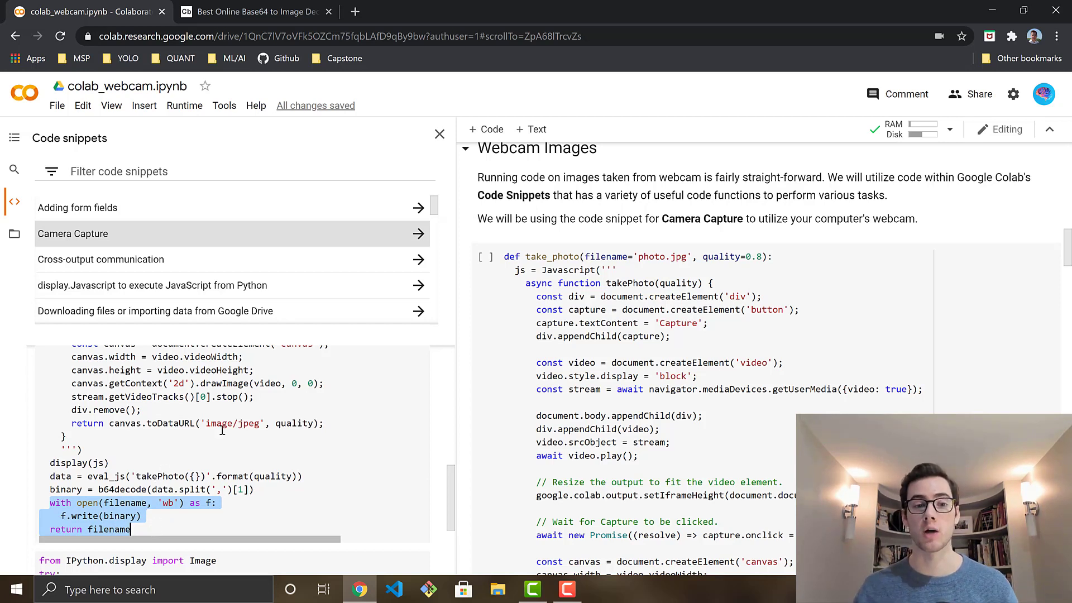
mouse_move(294, 493)
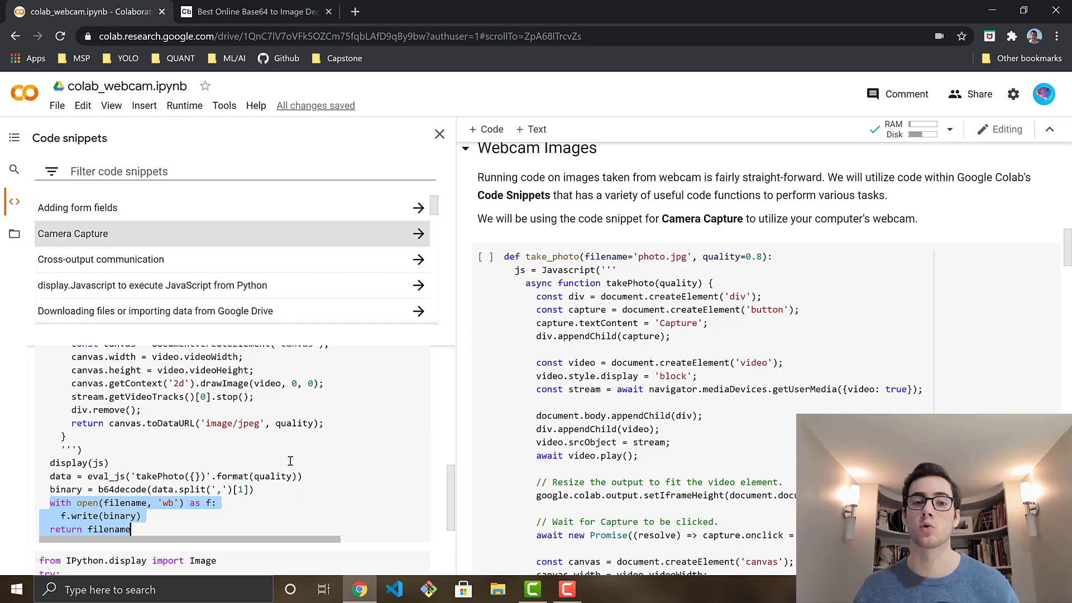
mouse_move(443, 487)
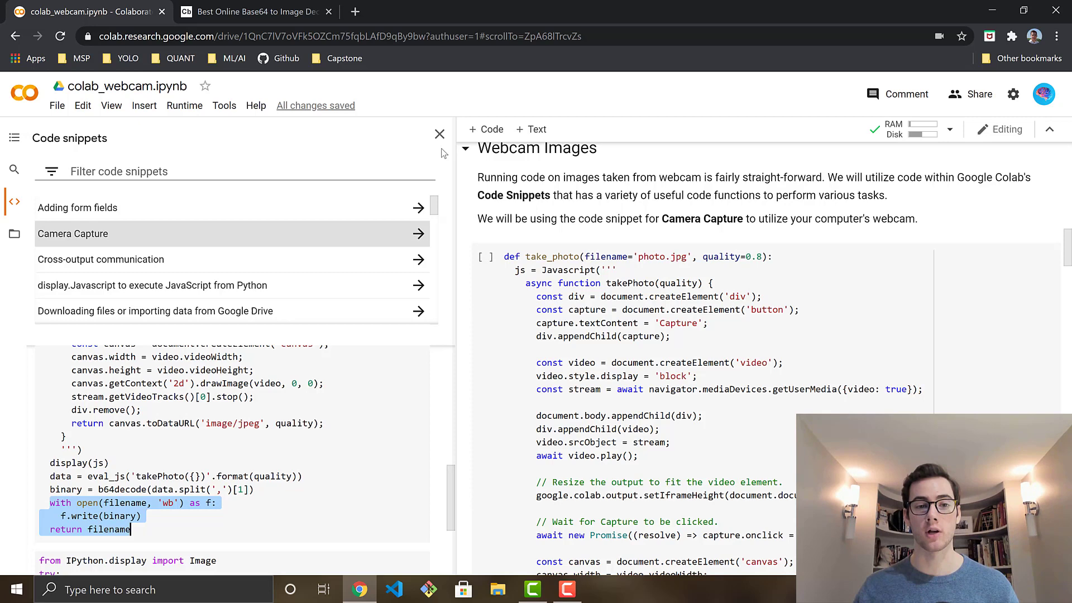
click(440, 133)
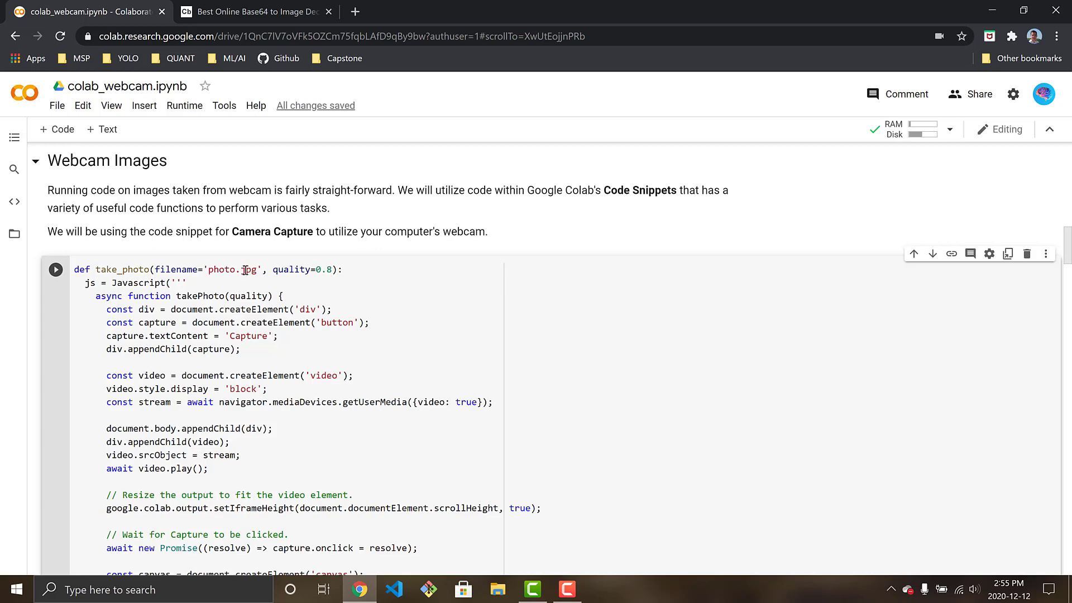
mouse_move(403, 291)
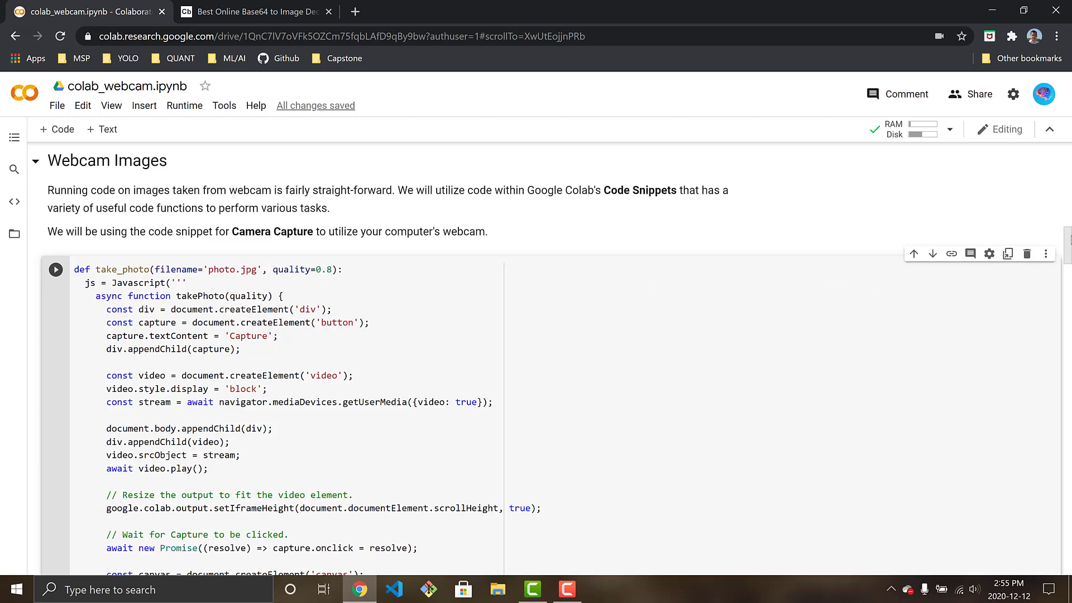
scroll(down, 3)
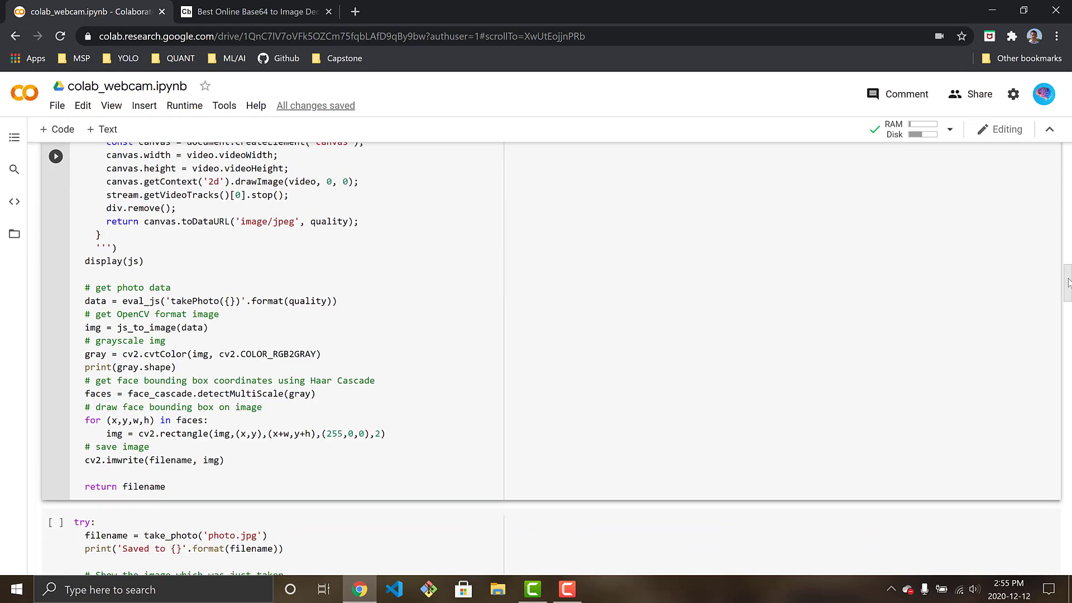
scroll(down, 3)
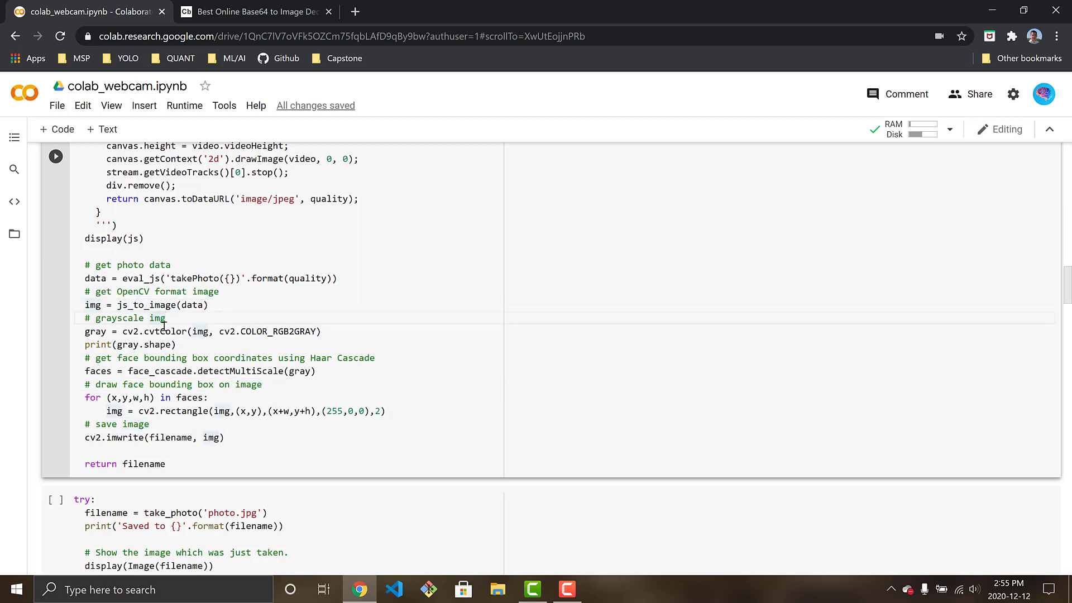
mouse_move(262, 348)
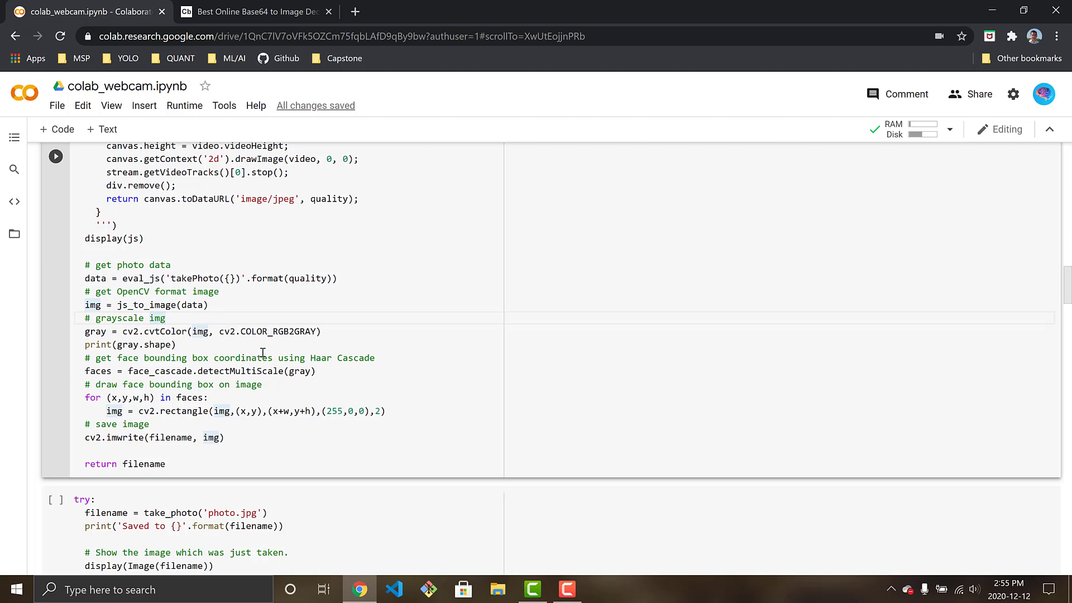
double_click(160, 370)
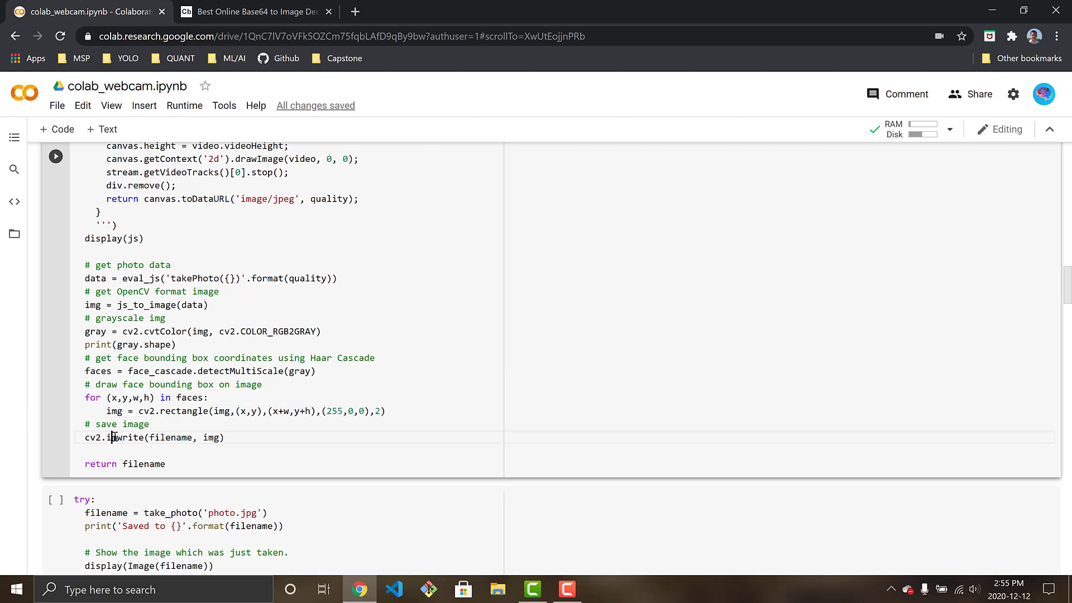
mouse_move(290, 441)
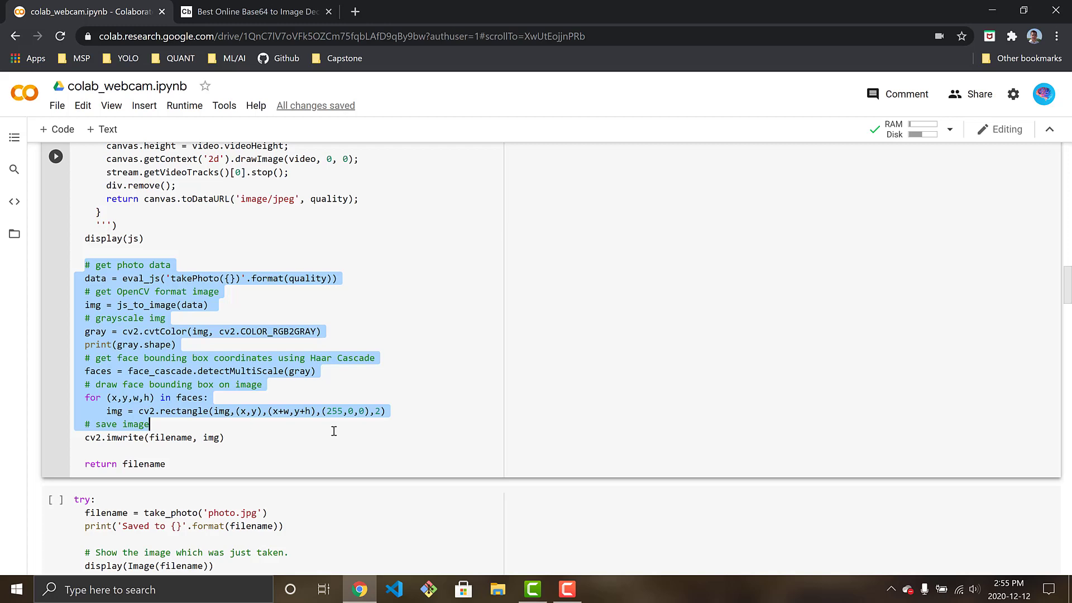
click(226, 438)
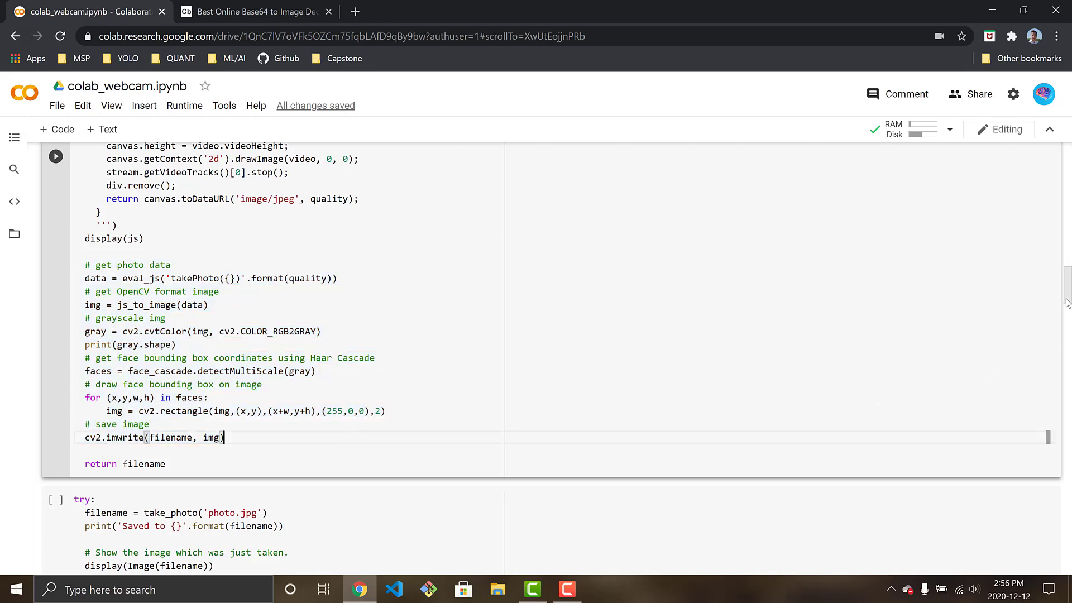
scroll(down, 3)
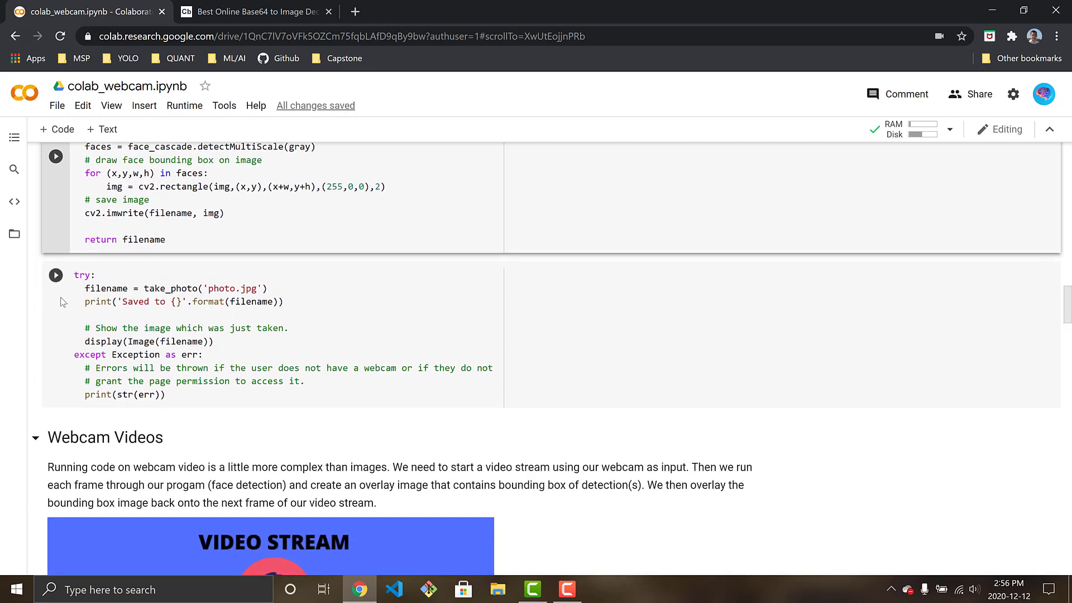
mouse_move(56, 275)
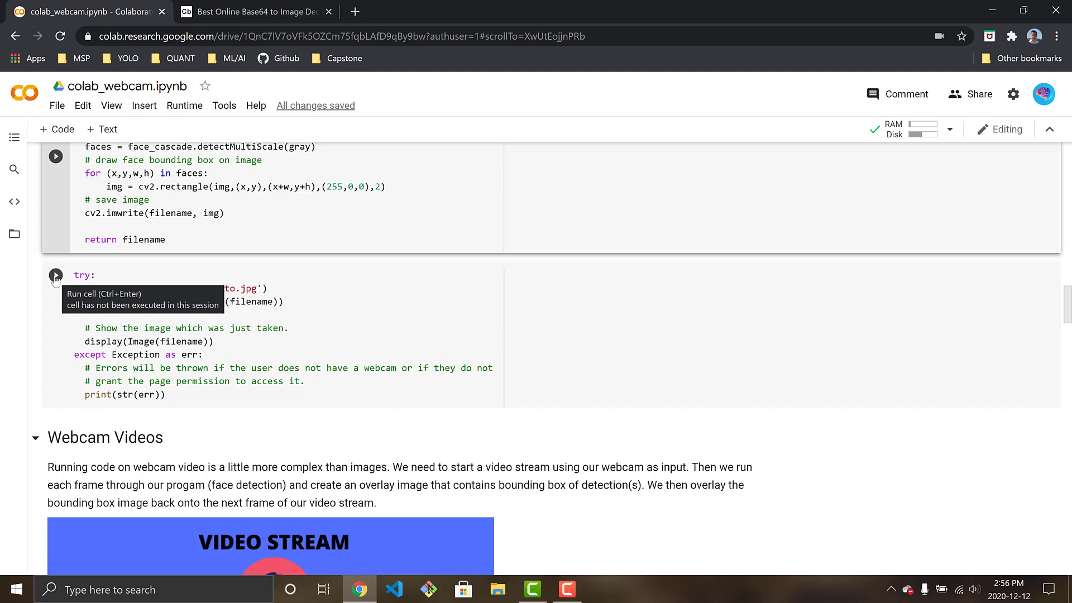
mouse_move(404, 297)
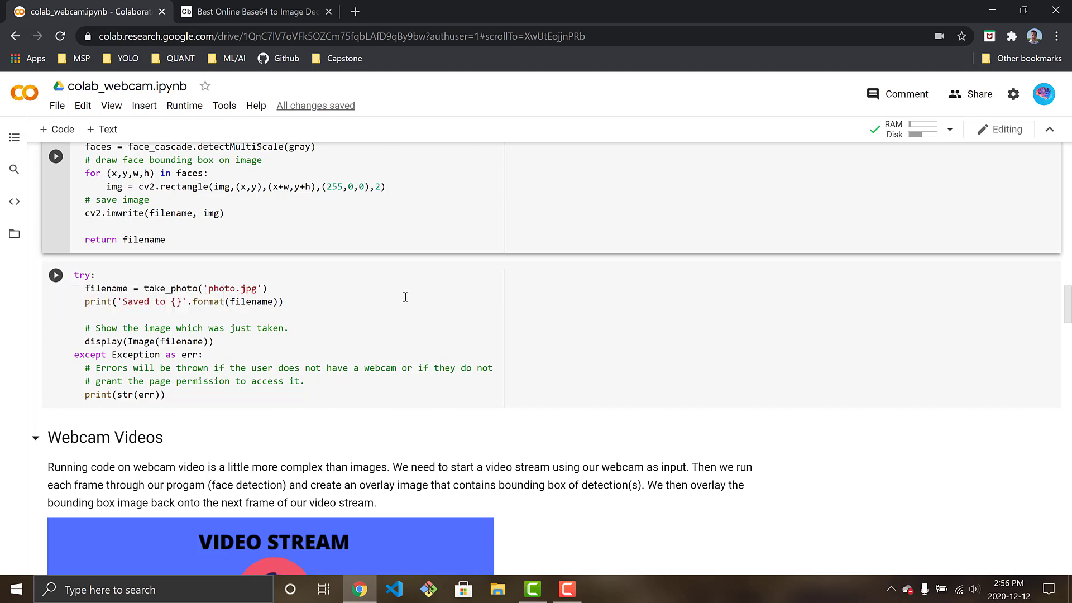
mouse_move(463, 364)
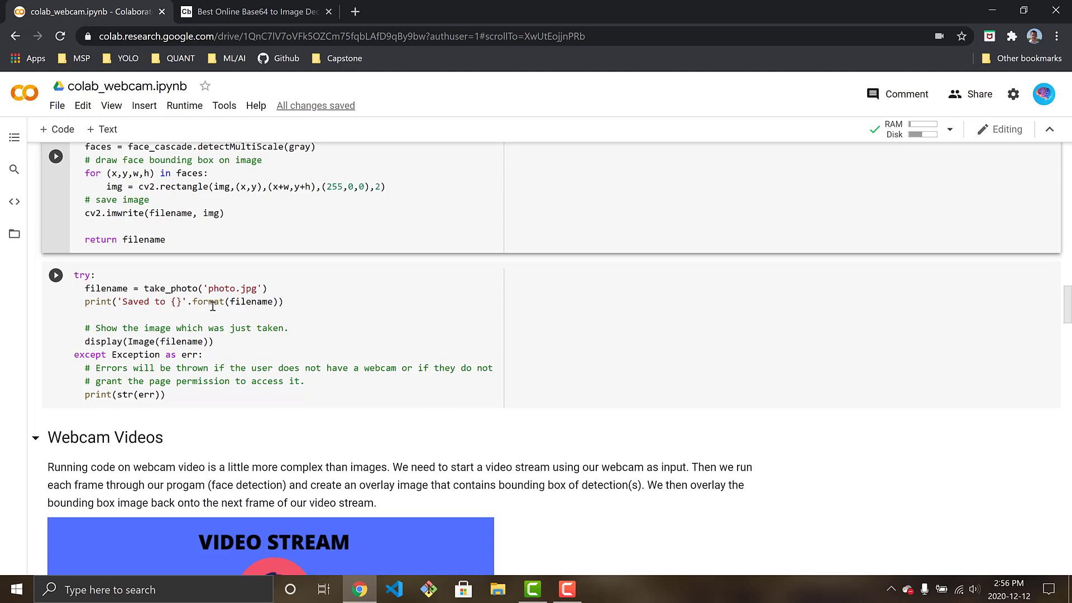
- Run the photo cell, capture photo.jpg with a face box, and show the runtime's Files panel
click(56, 275)
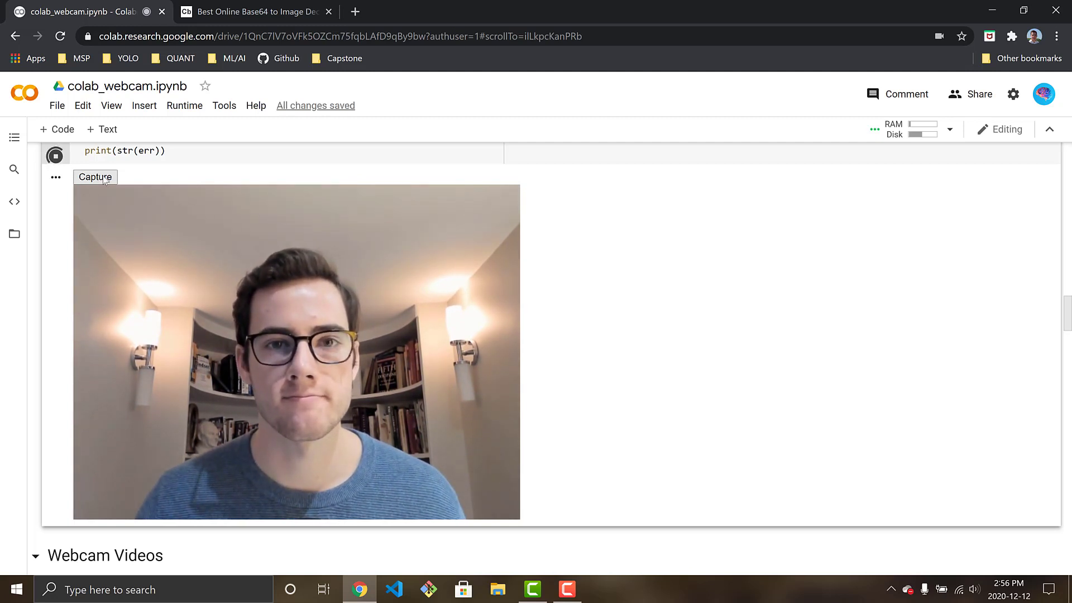
click(95, 177)
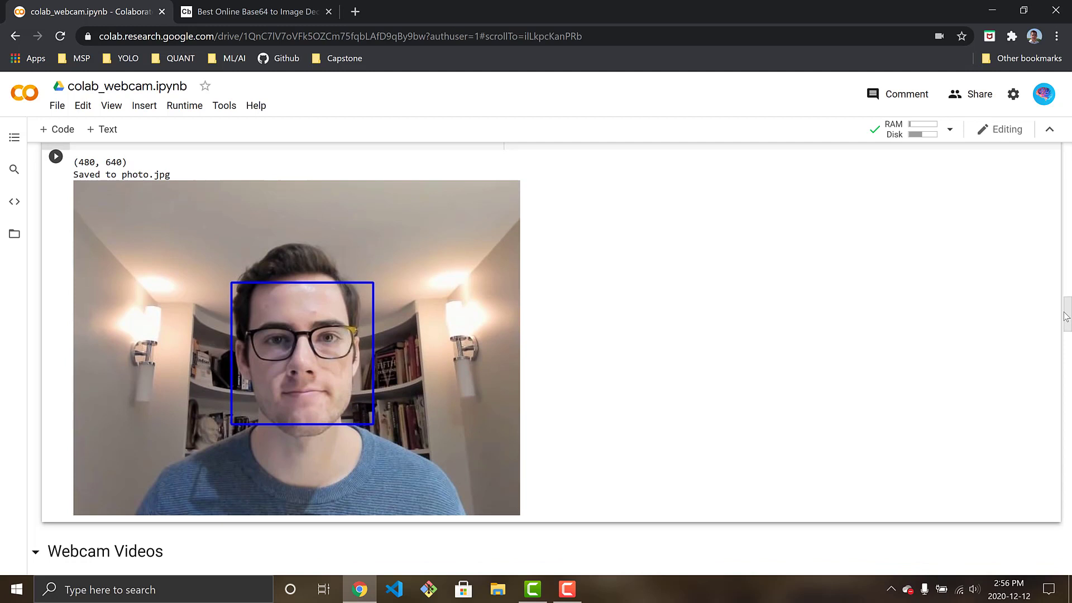
scroll(down, 3)
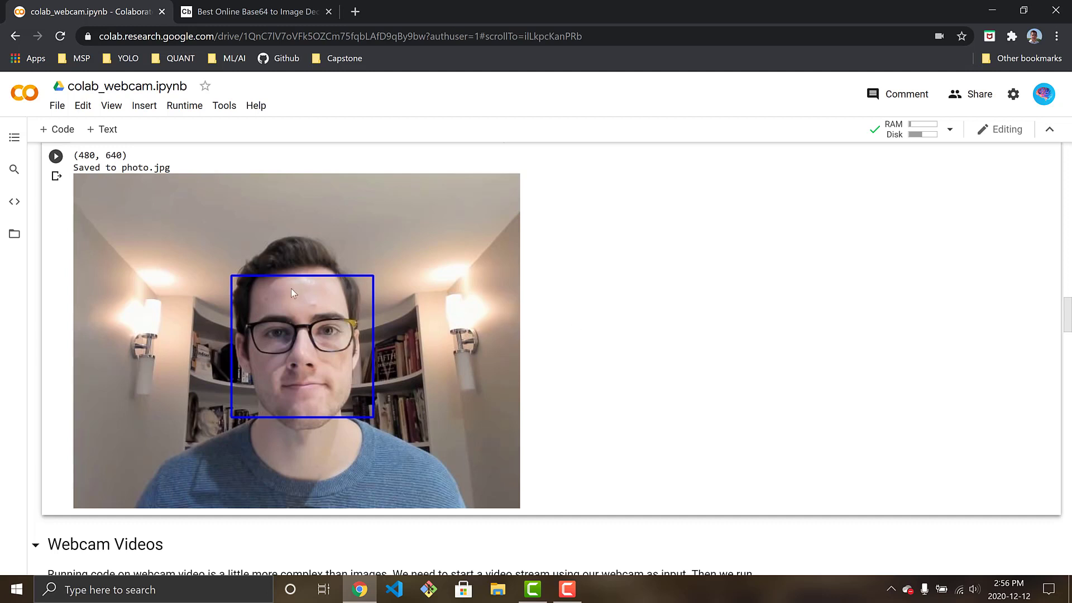
mouse_move(649, 295)
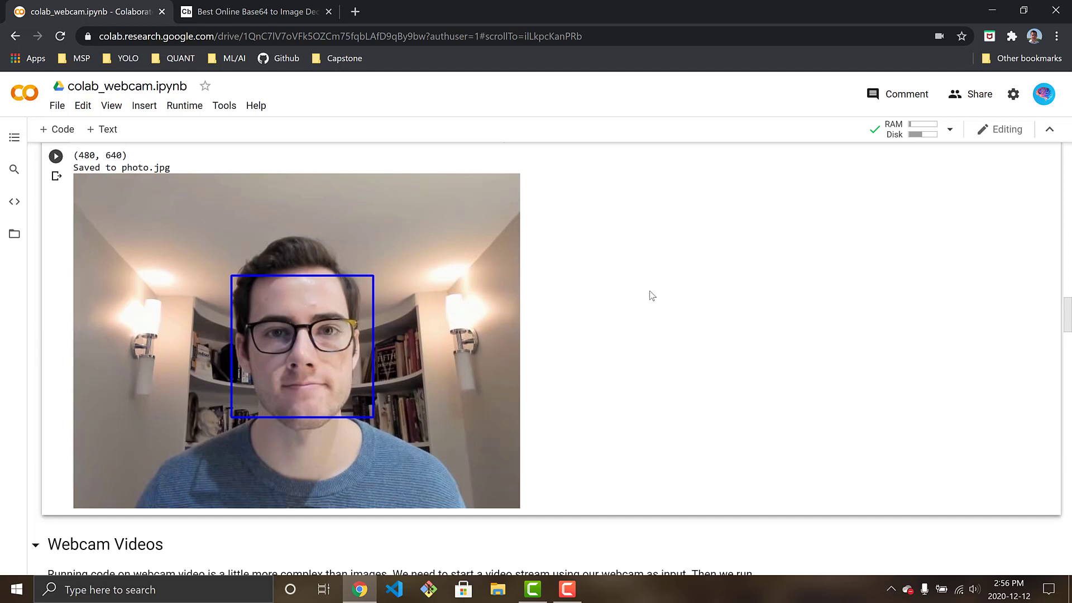
mouse_move(13, 233)
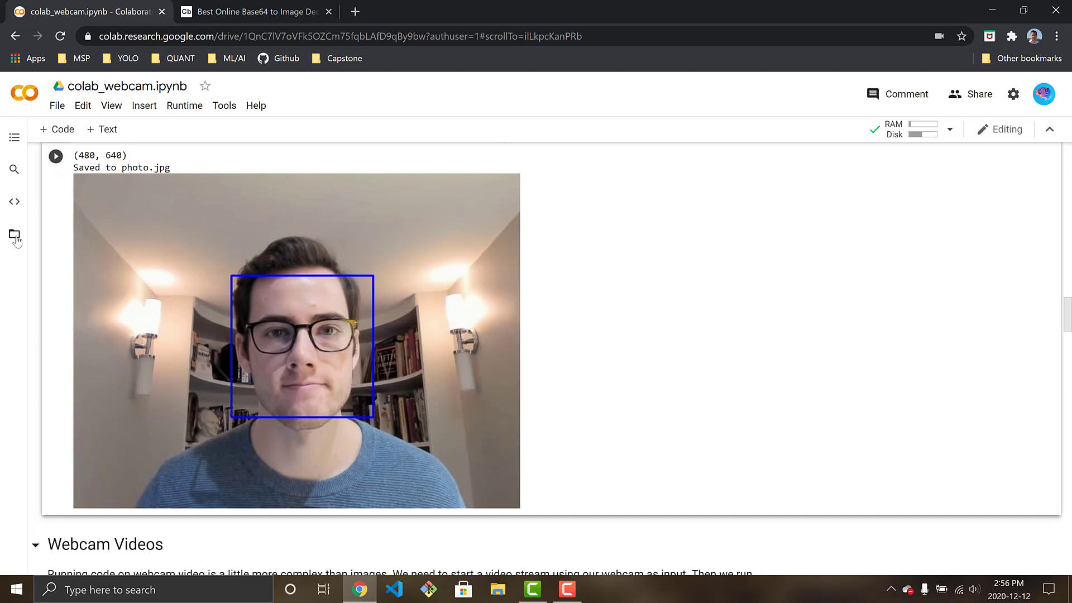
click(13, 236)
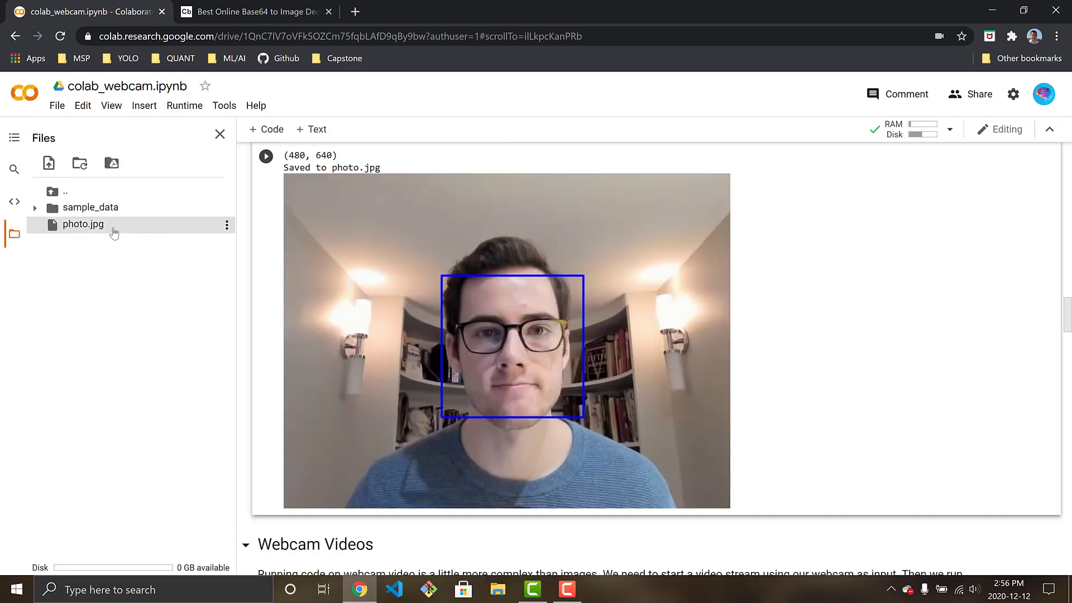
double_click(82, 224)
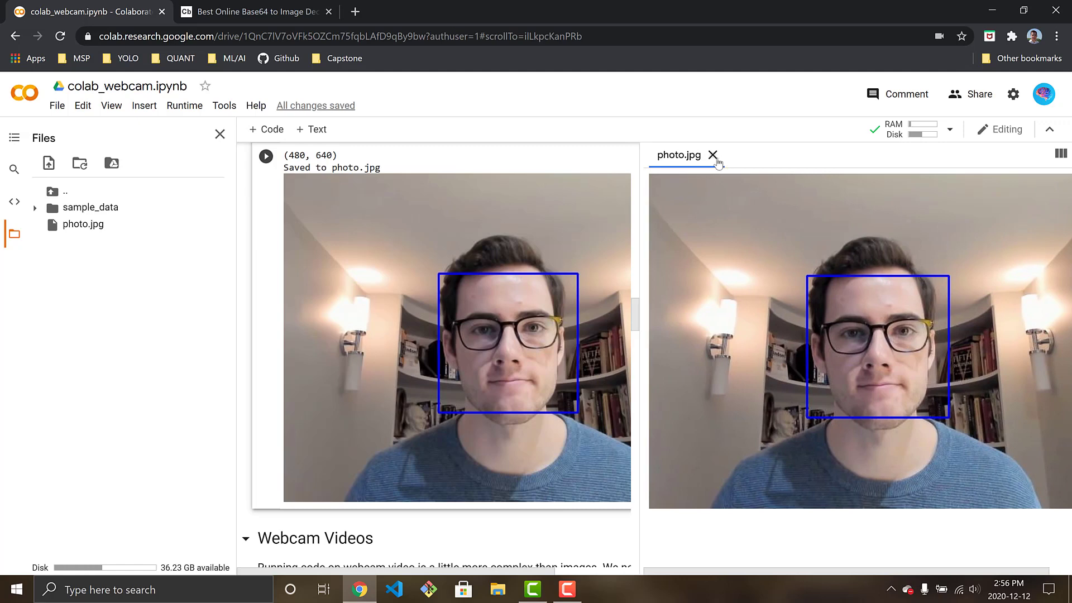
click(713, 155)
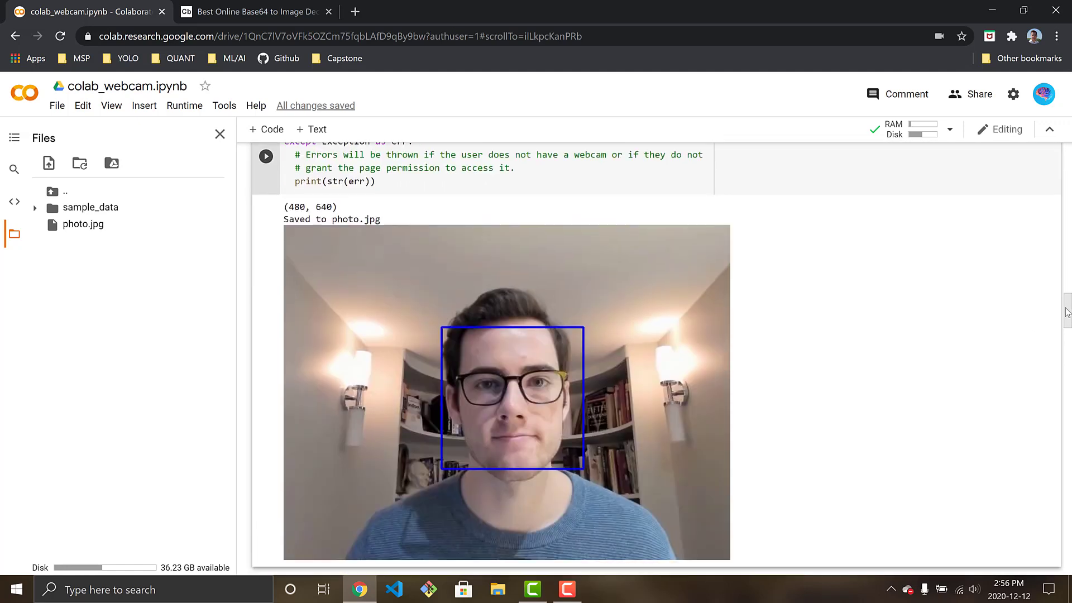
scroll(up, 3)
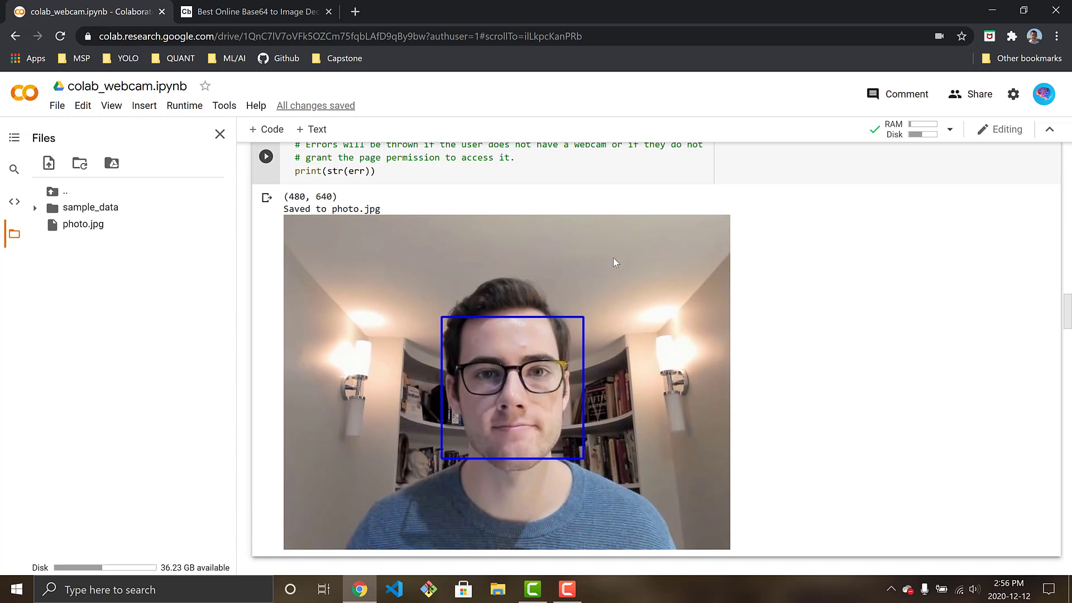
mouse_move(442, 383)
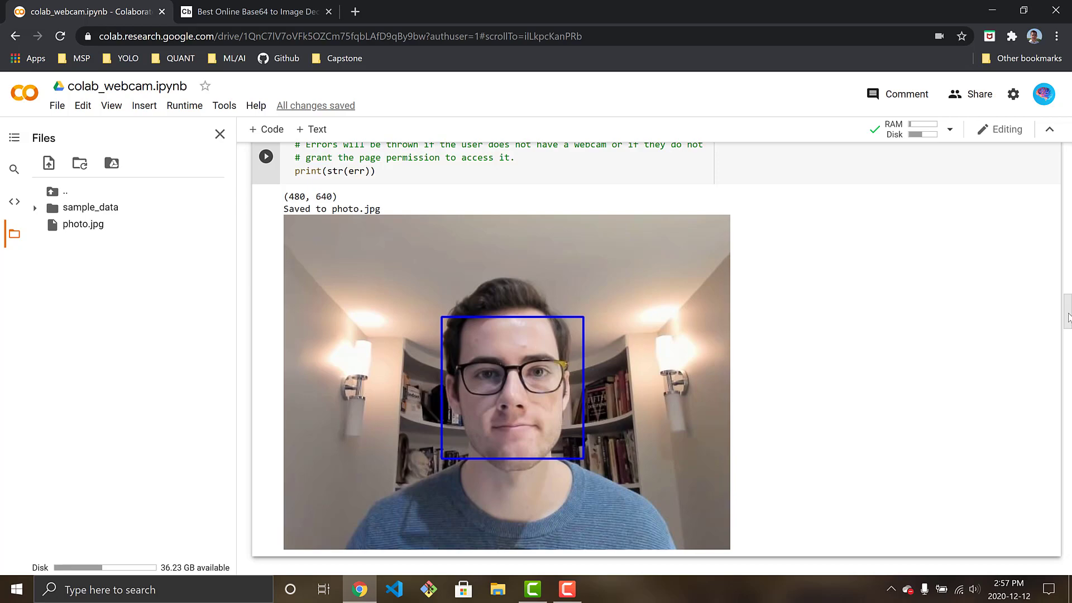
scroll(up, 3)
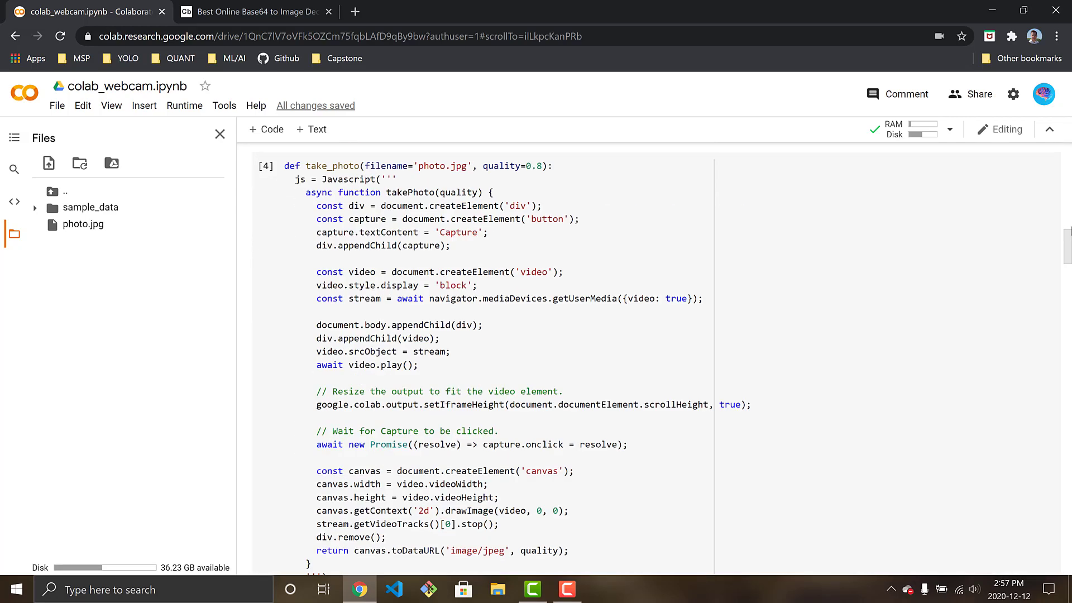
scroll(up, 3)
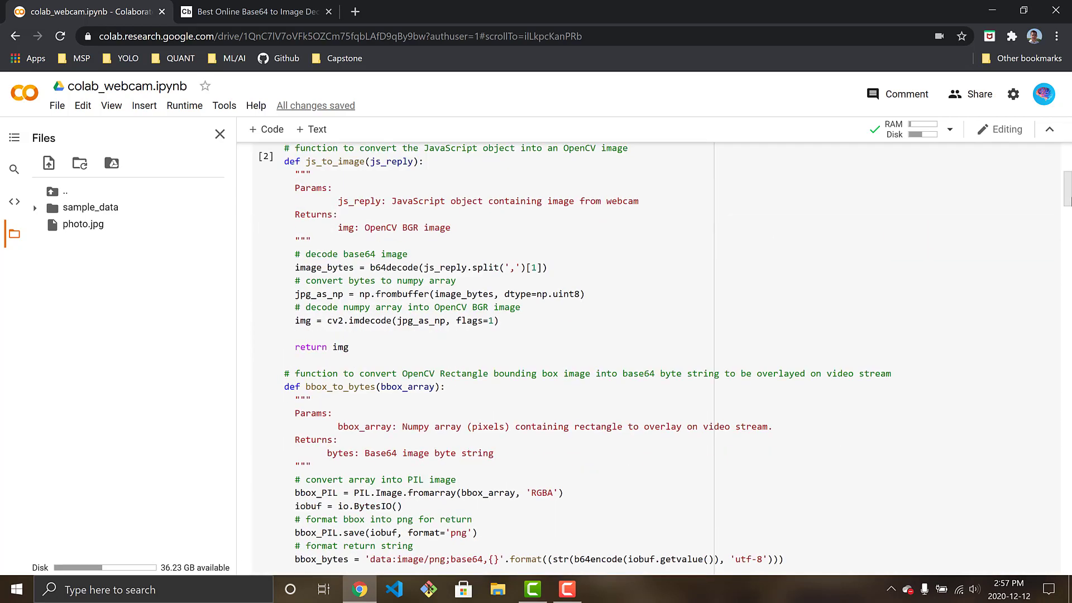
scroll(down, 3)
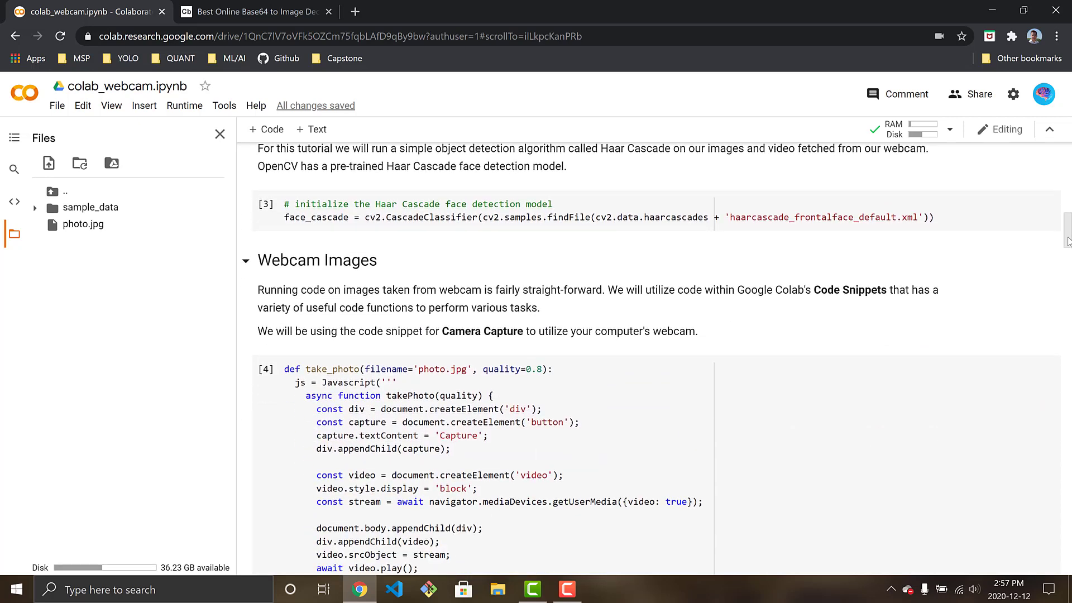
scroll(down, 3)
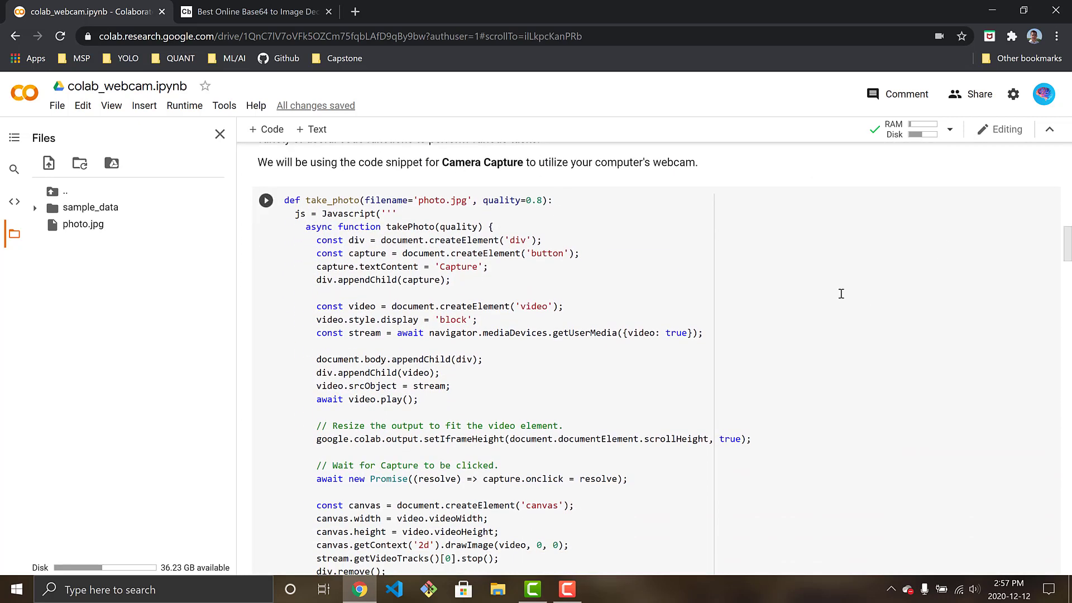
scroll(down, 3)
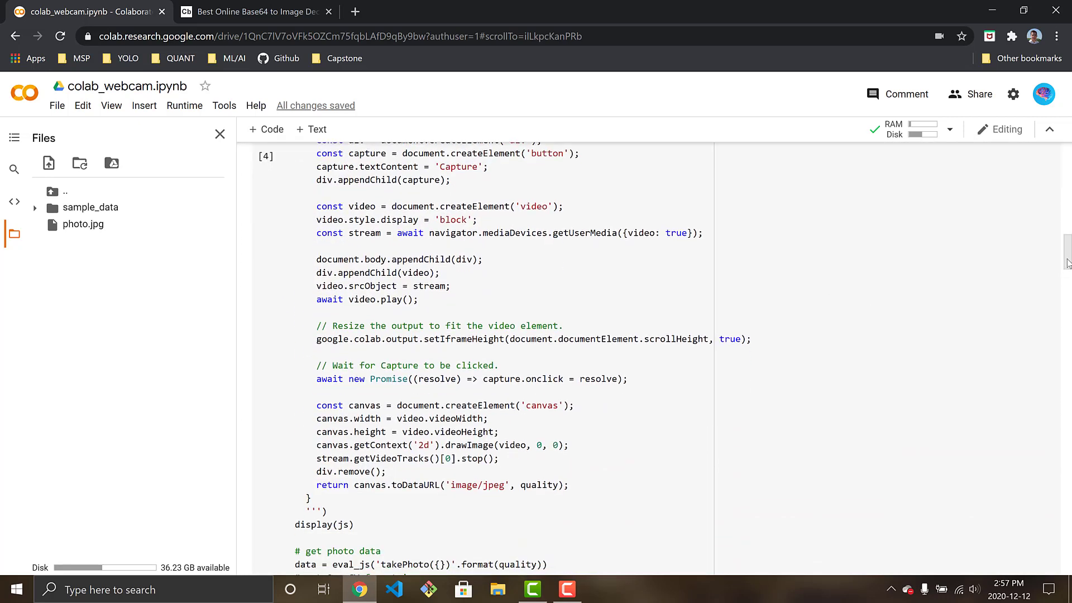
scroll(down, 3)
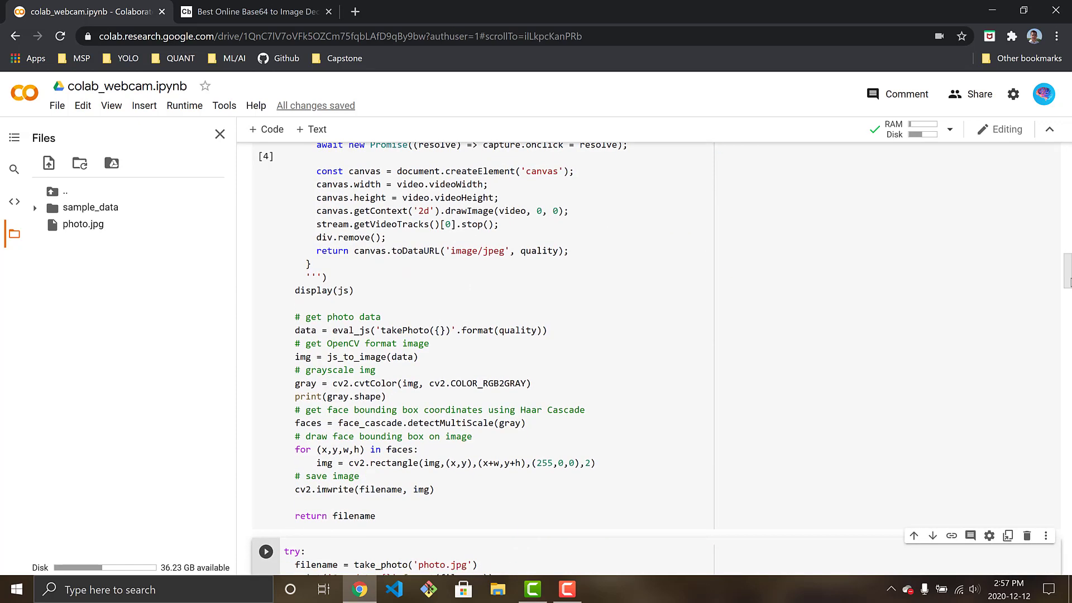
scroll(down, 3)
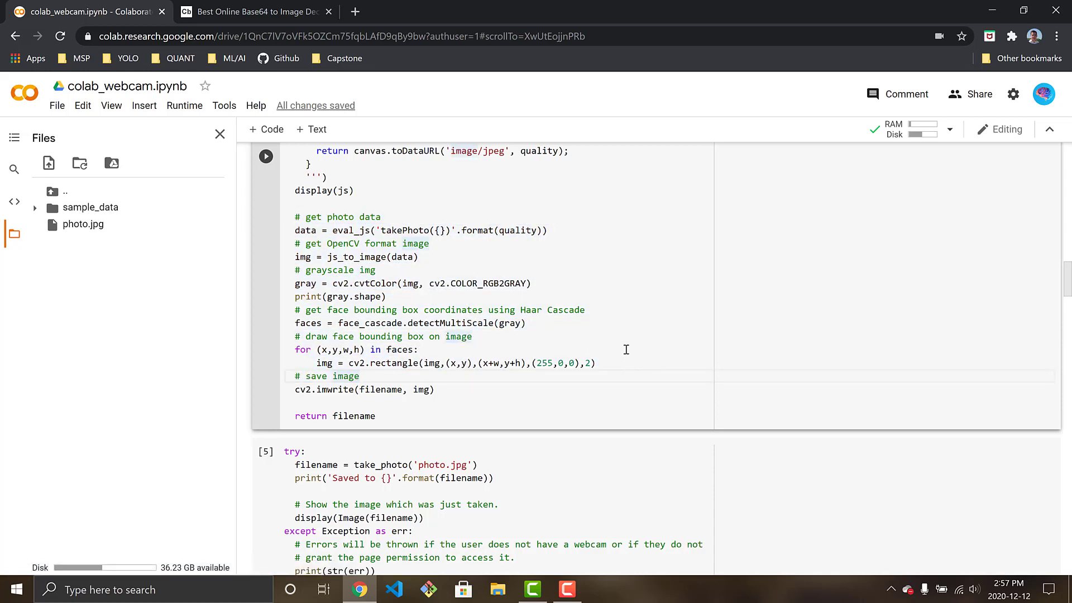
mouse_move(611, 343)
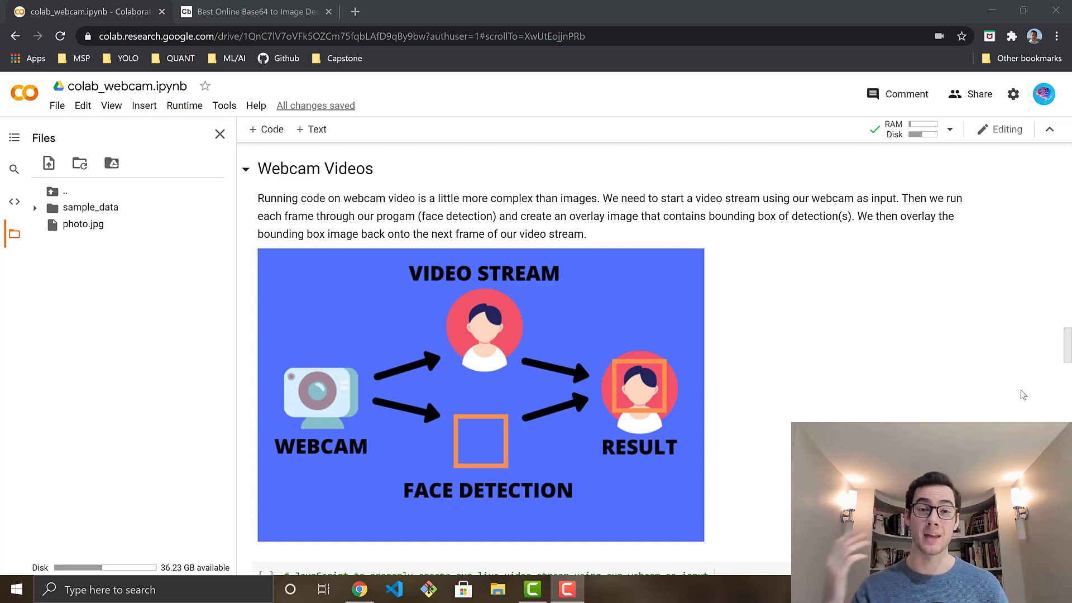
mouse_move(954, 411)
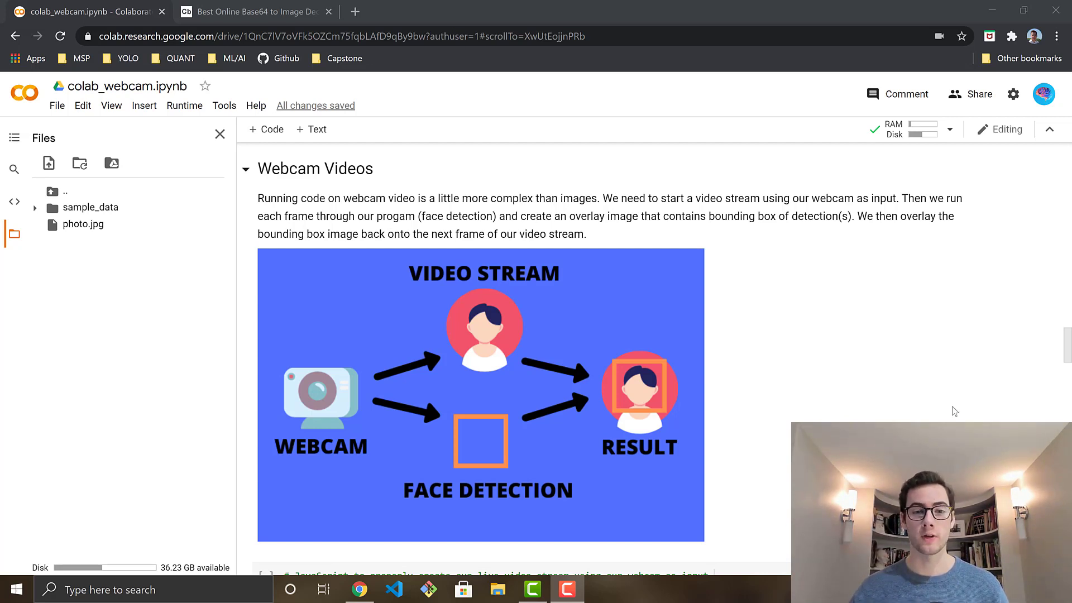
mouse_move(966, 403)
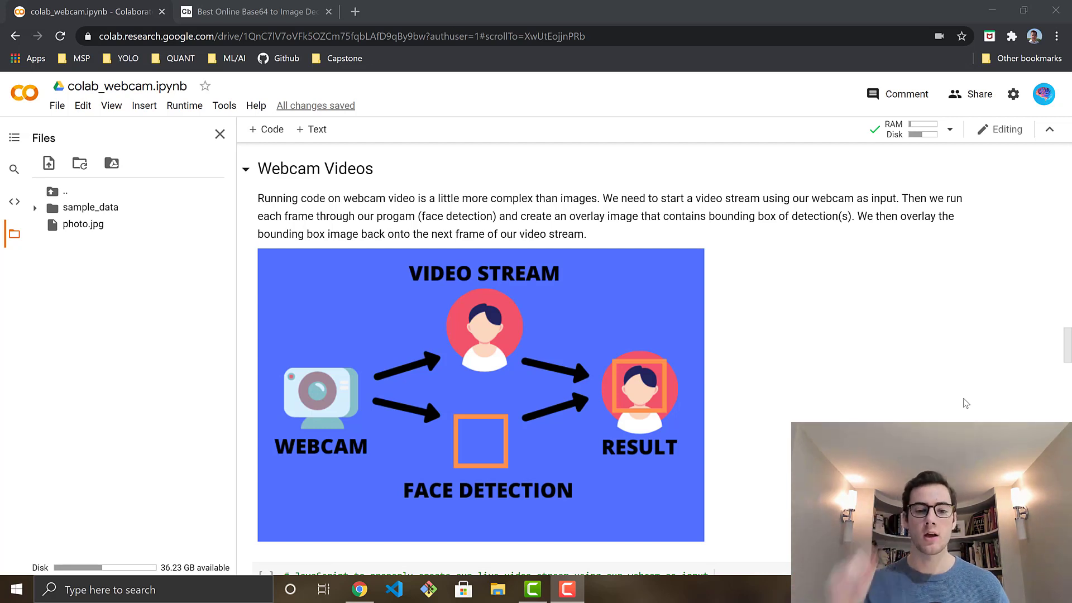
mouse_move(337, 388)
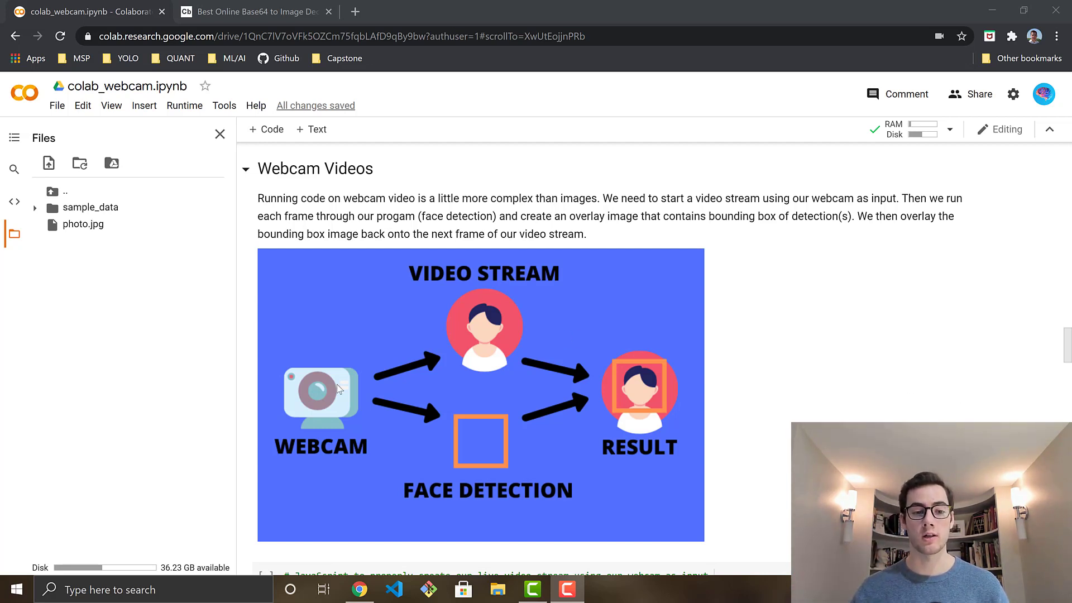
mouse_move(335, 399)
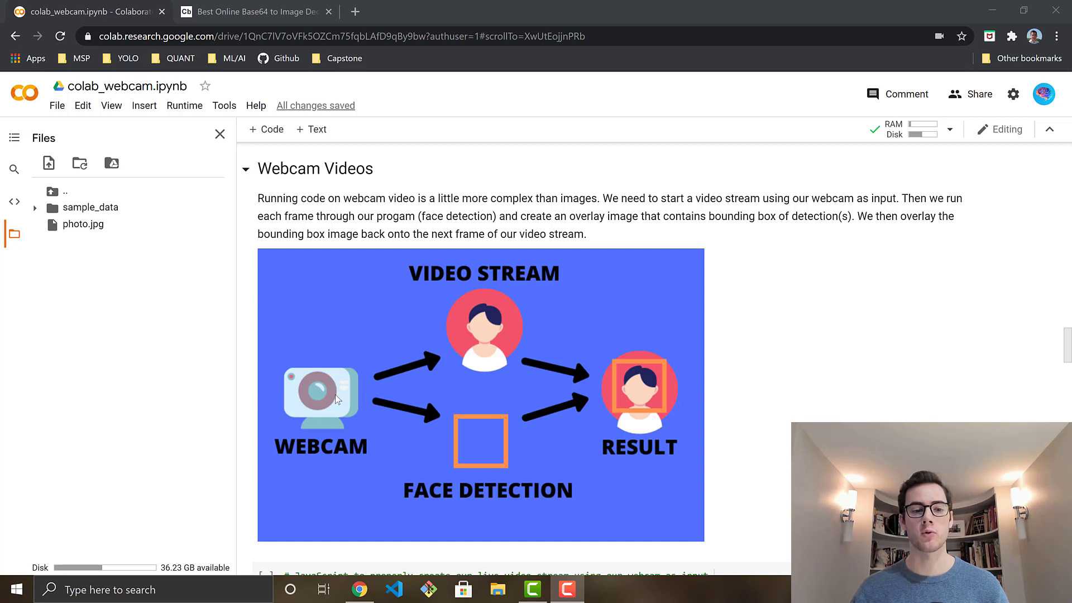
mouse_move(339, 397)
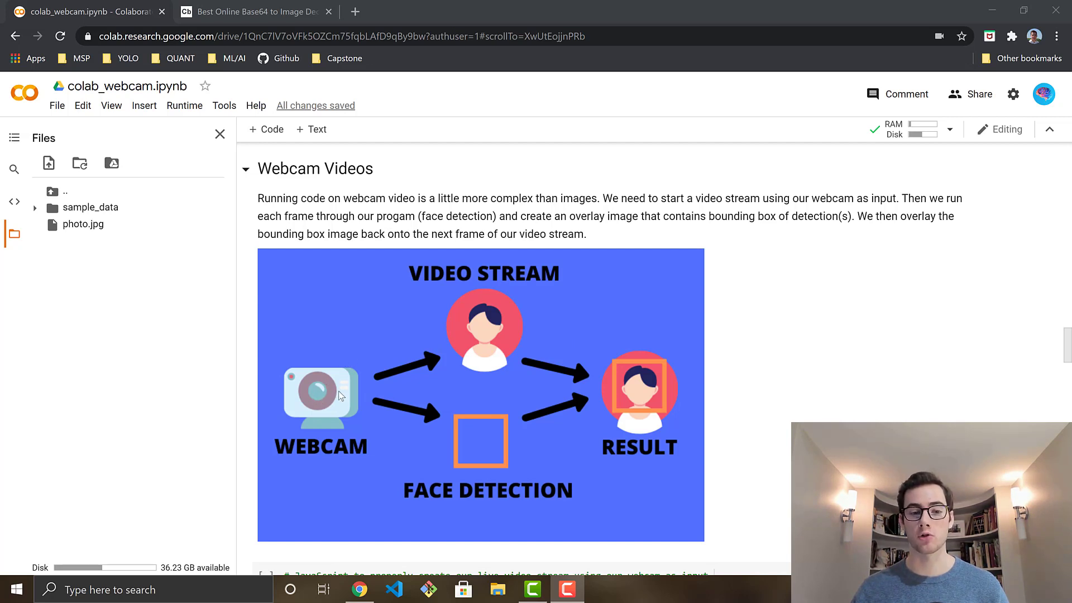
mouse_move(477, 321)
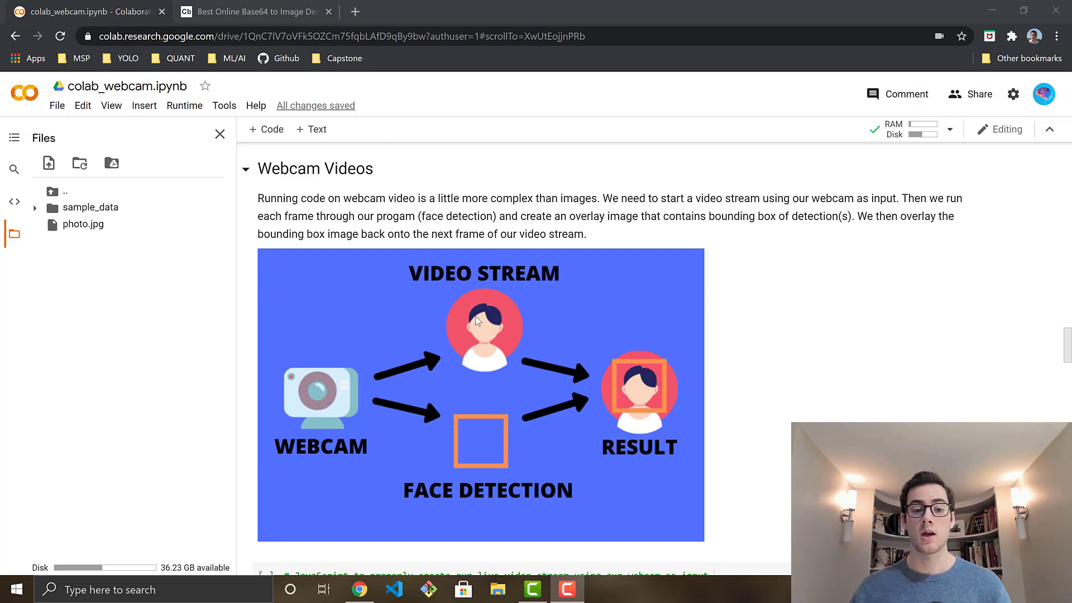
mouse_move(471, 332)
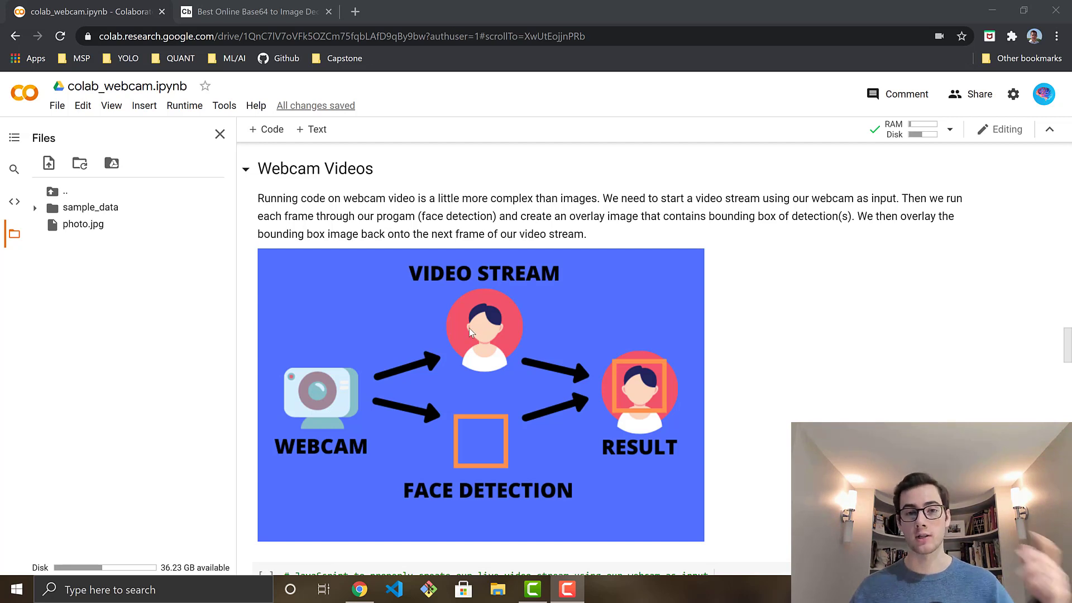
mouse_move(493, 425)
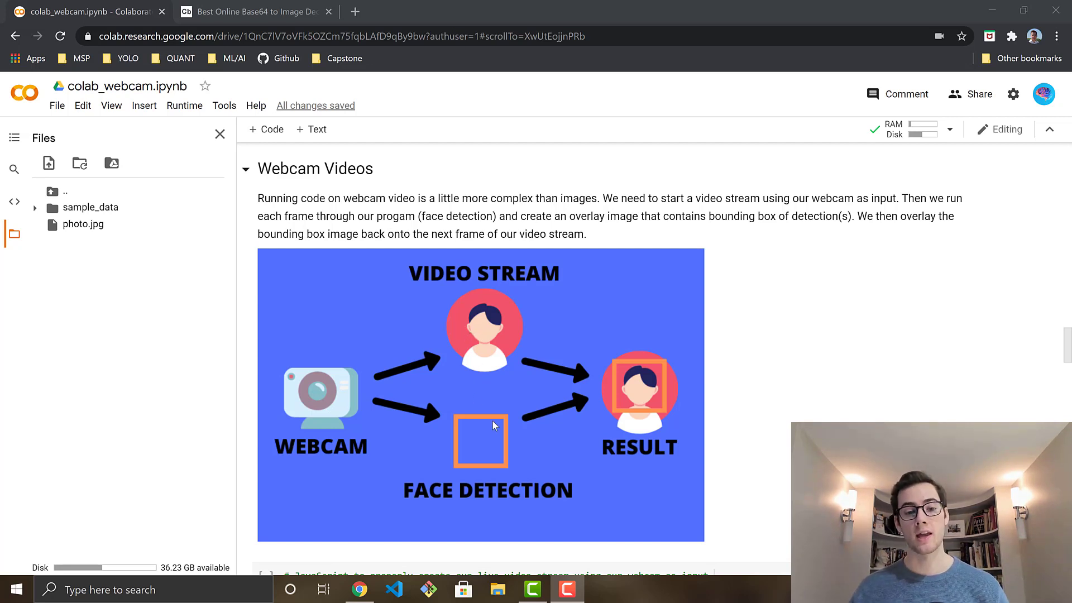
mouse_move(504, 409)
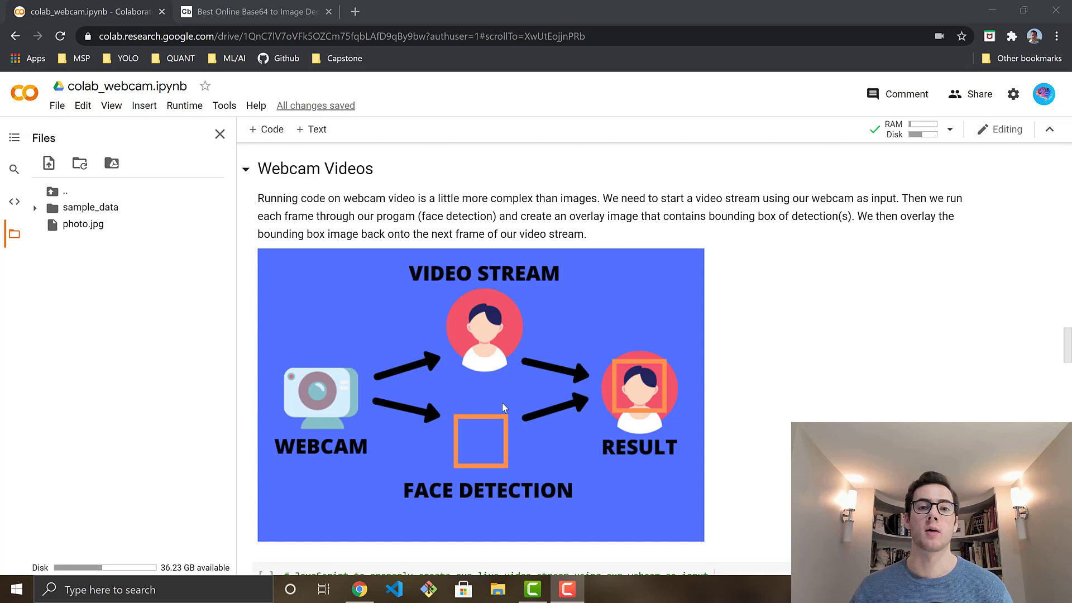
mouse_move(492, 443)
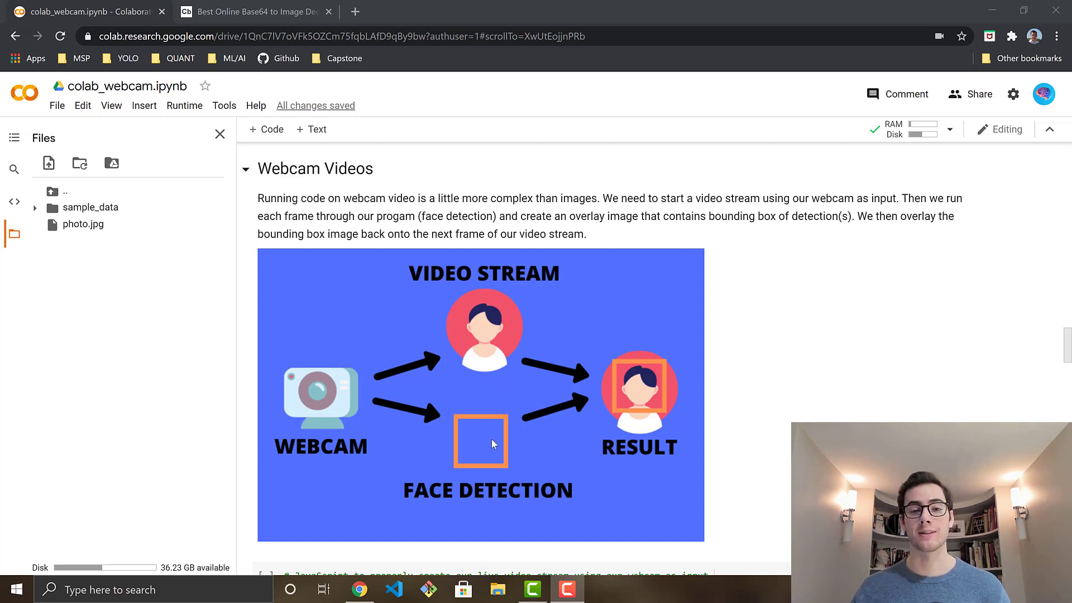
mouse_move(481, 450)
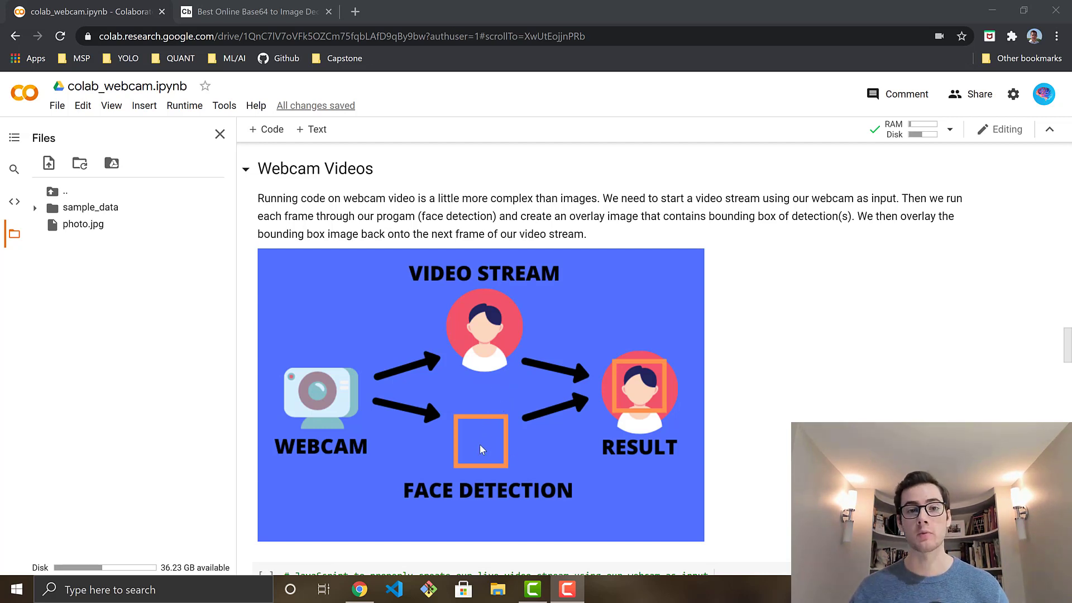
mouse_move(565, 427)
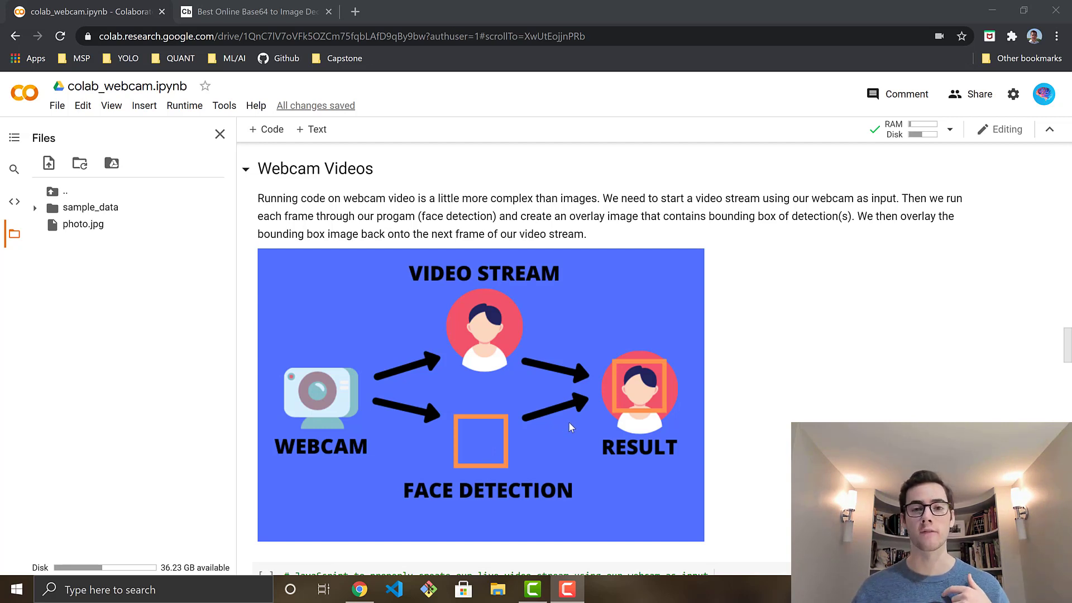
mouse_move(463, 426)
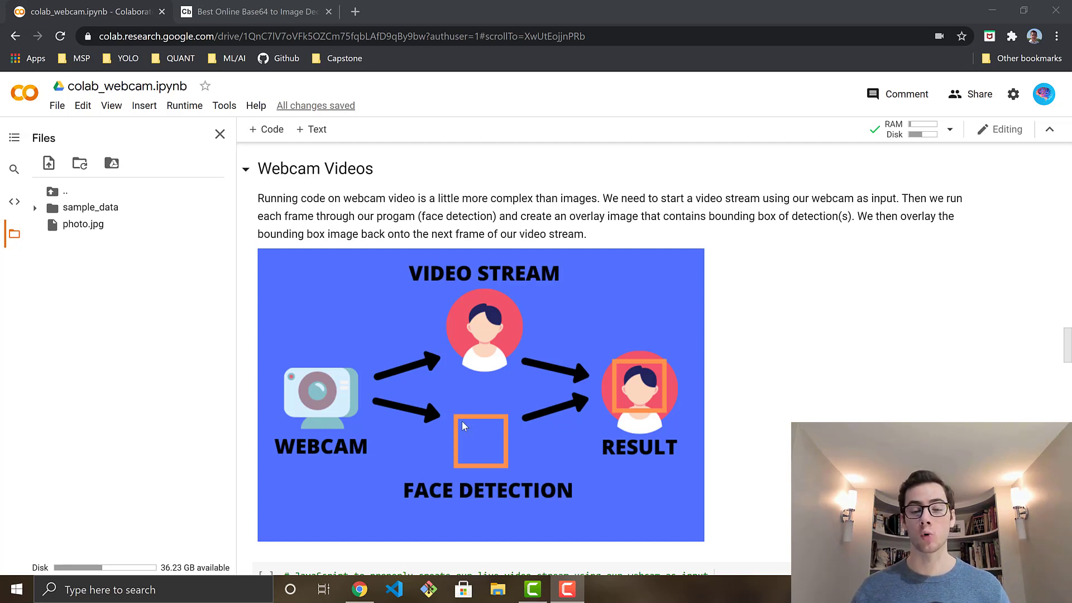
mouse_move(479, 470)
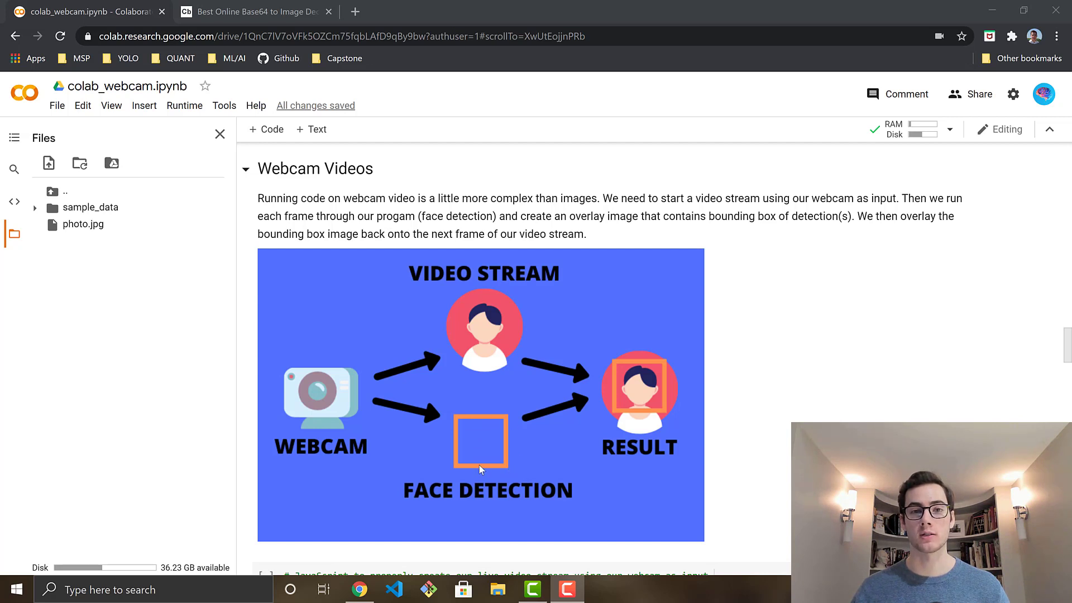
mouse_move(476, 452)
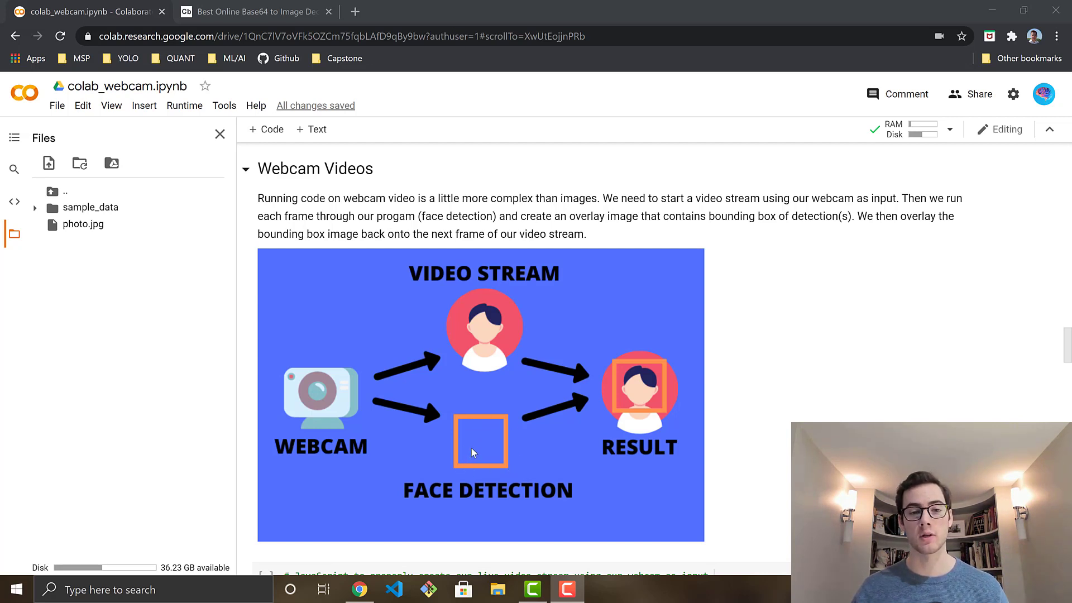
mouse_move(462, 437)
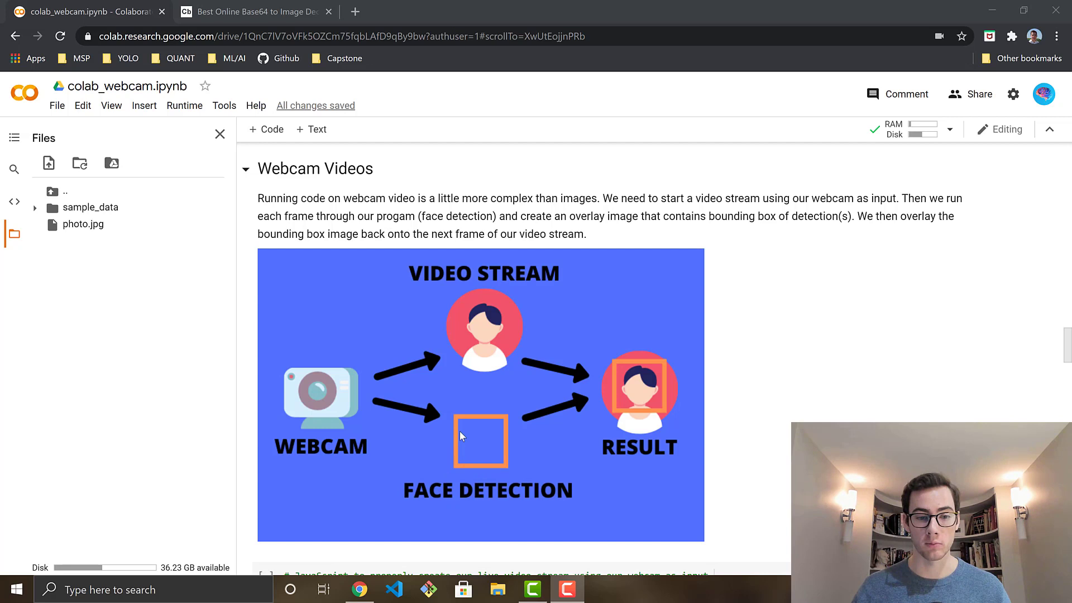
mouse_move(516, 416)
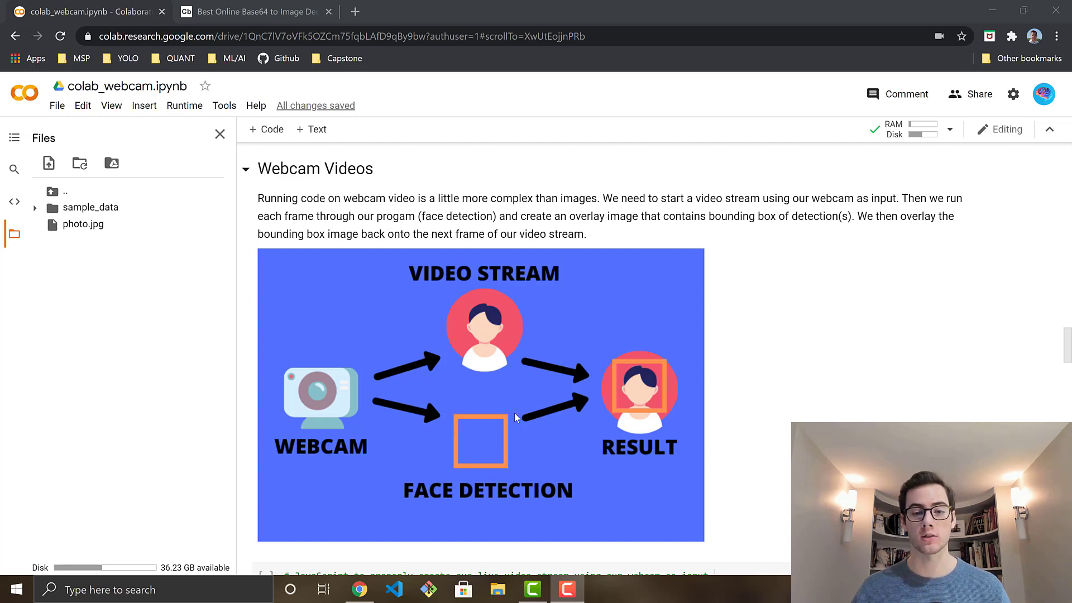
mouse_move(498, 441)
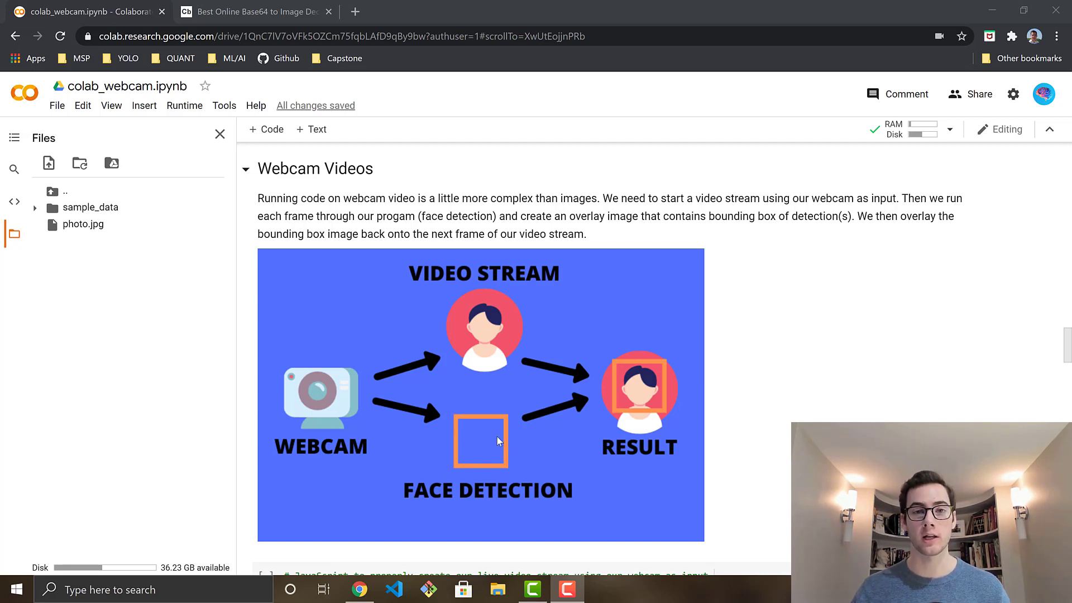
mouse_move(482, 328)
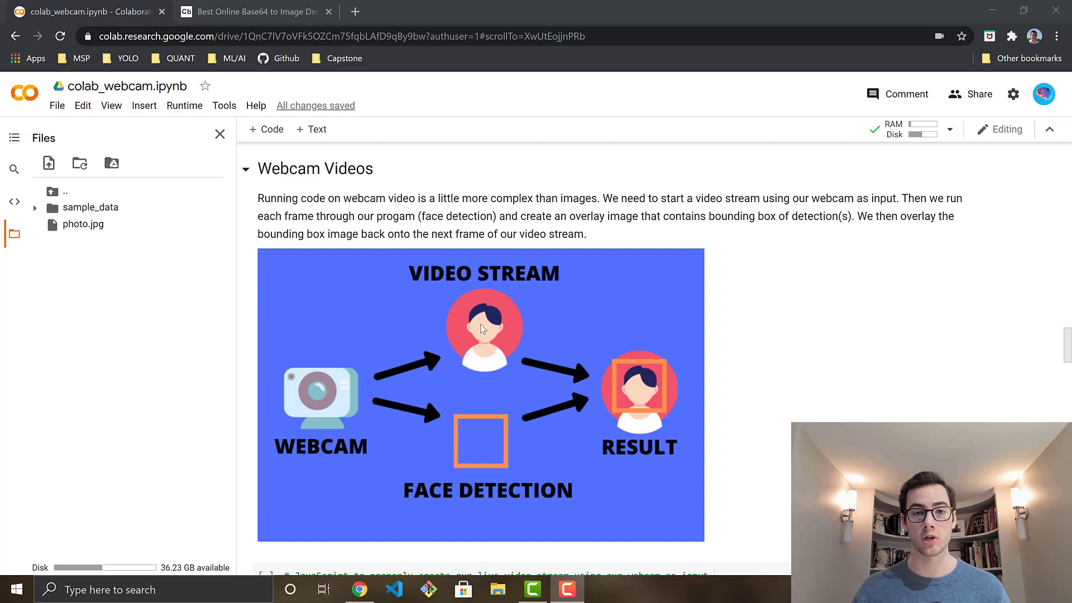
mouse_move(595, 400)
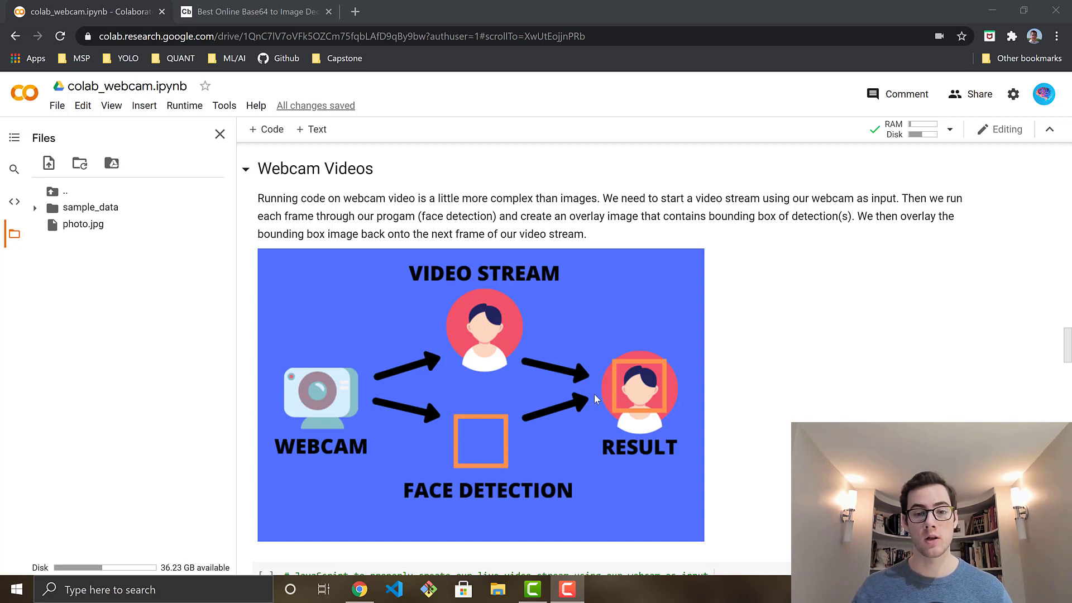
mouse_move(611, 374)
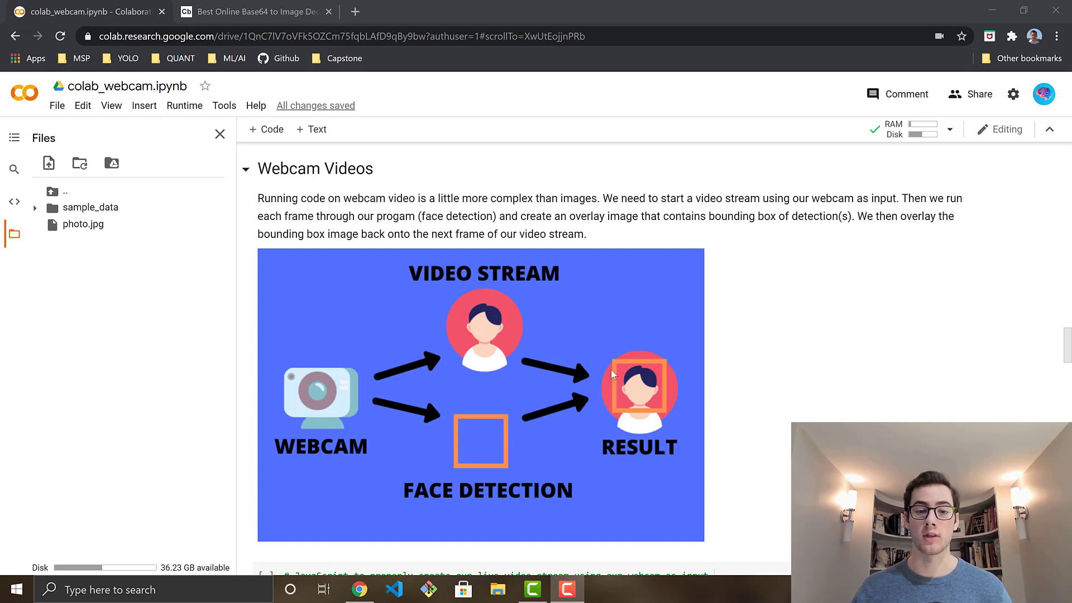
mouse_move(650, 390)
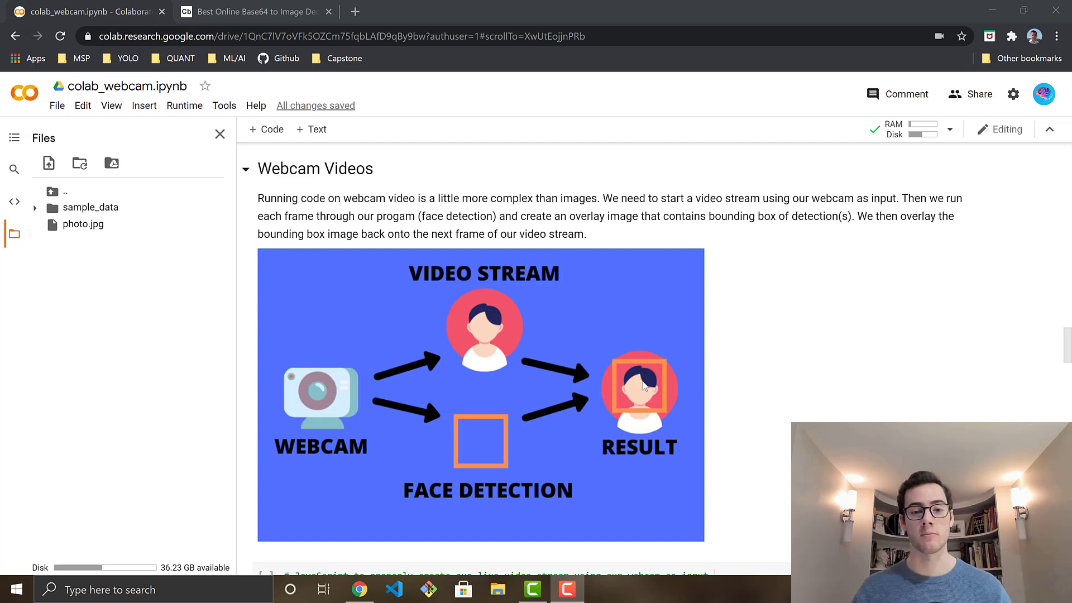
mouse_move(884, 352)
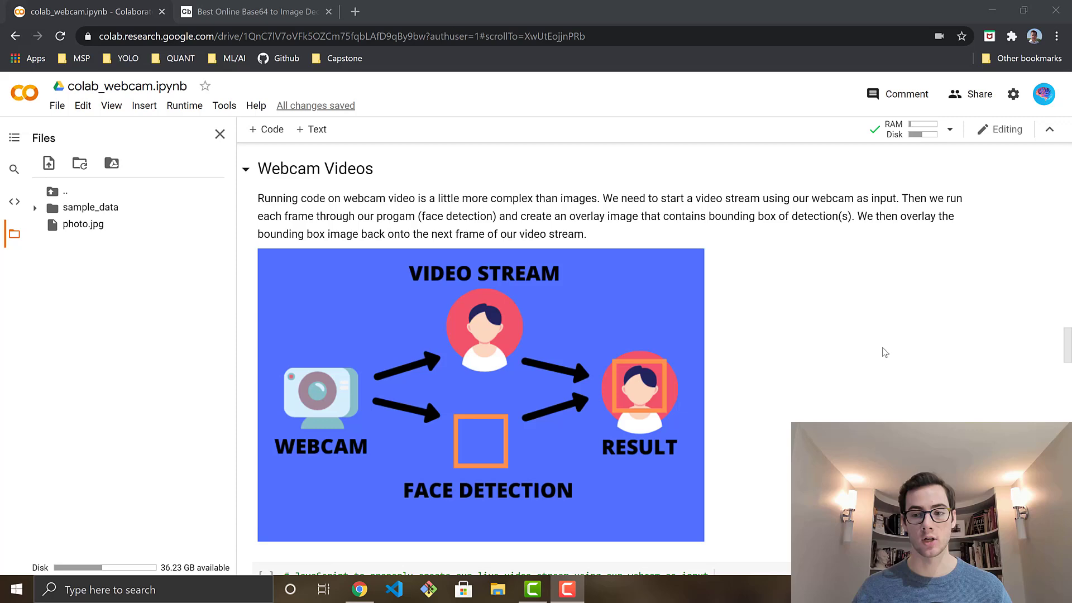
- Scroll down to the Webcam Videos section and its pipeline diagram
scroll(down, 3)
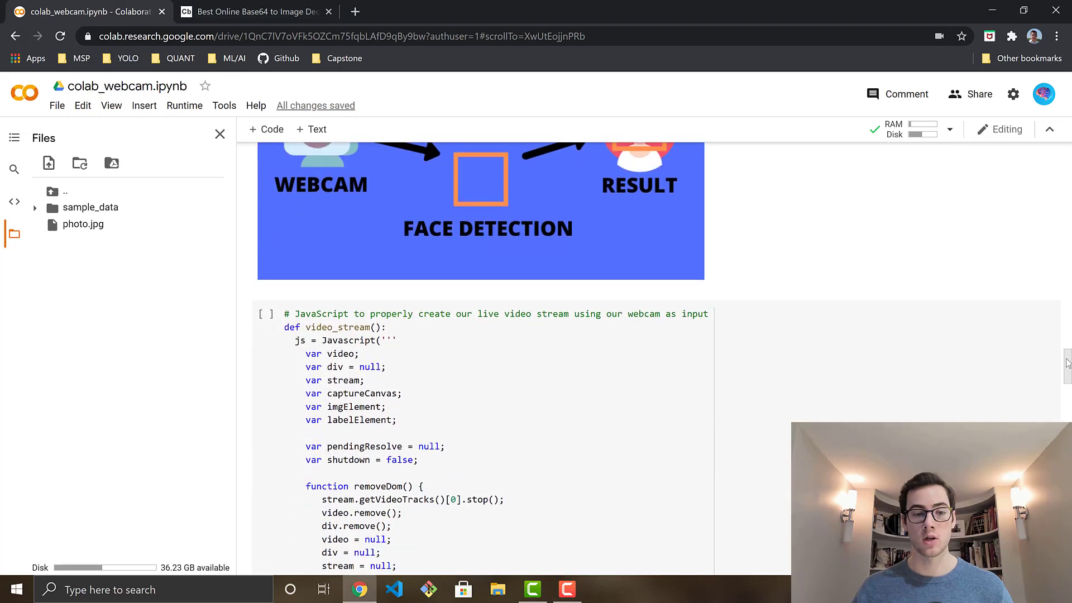
- Scroll through the JavaScript video_stream cell building the video element and overlay image
scroll(down, 3)
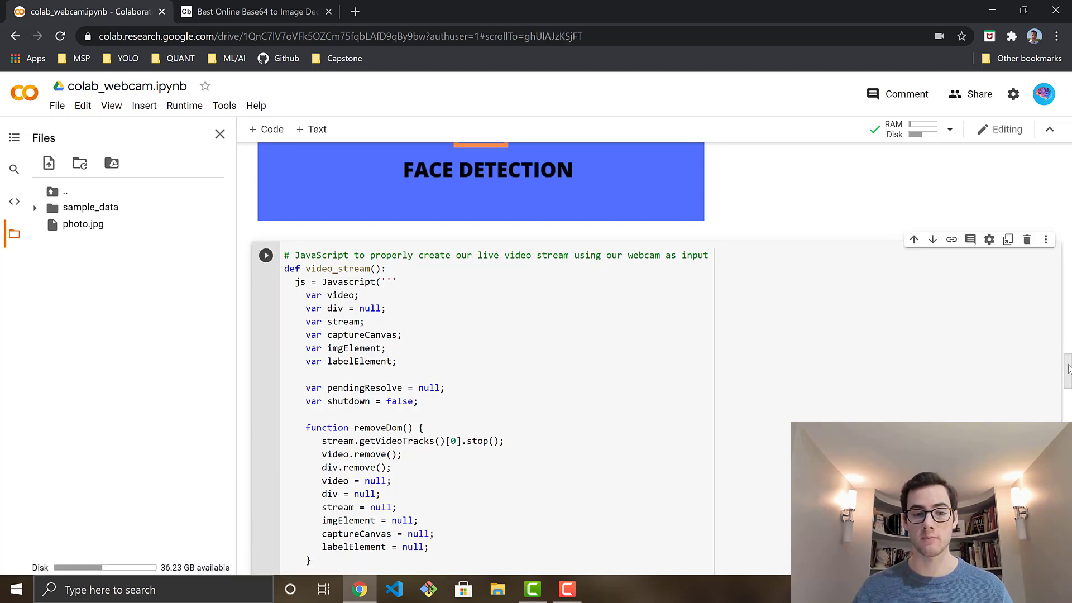
scroll(down, 3)
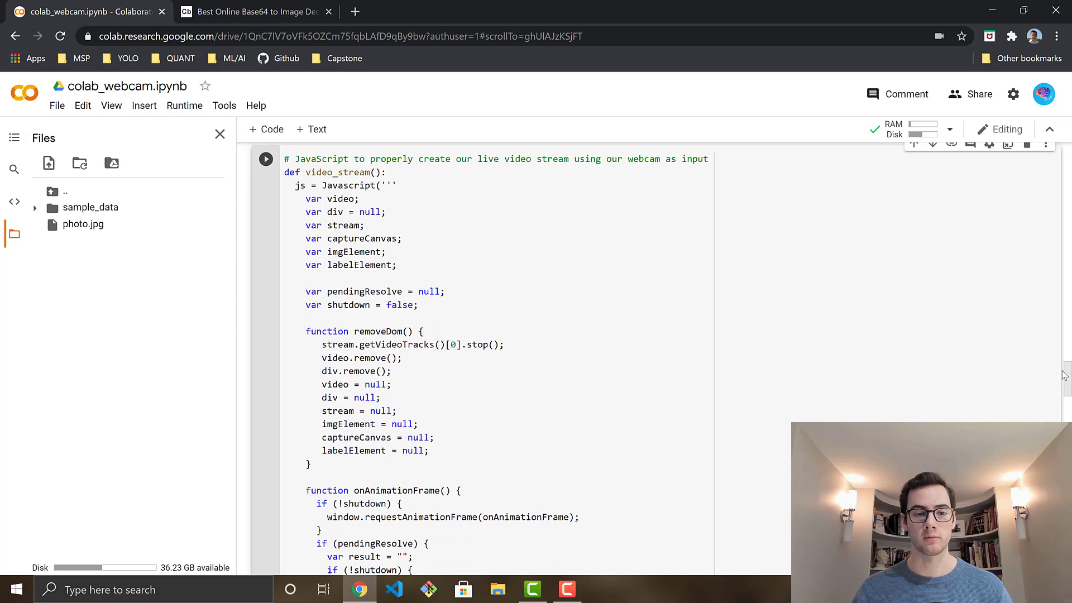
scroll(down, 3)
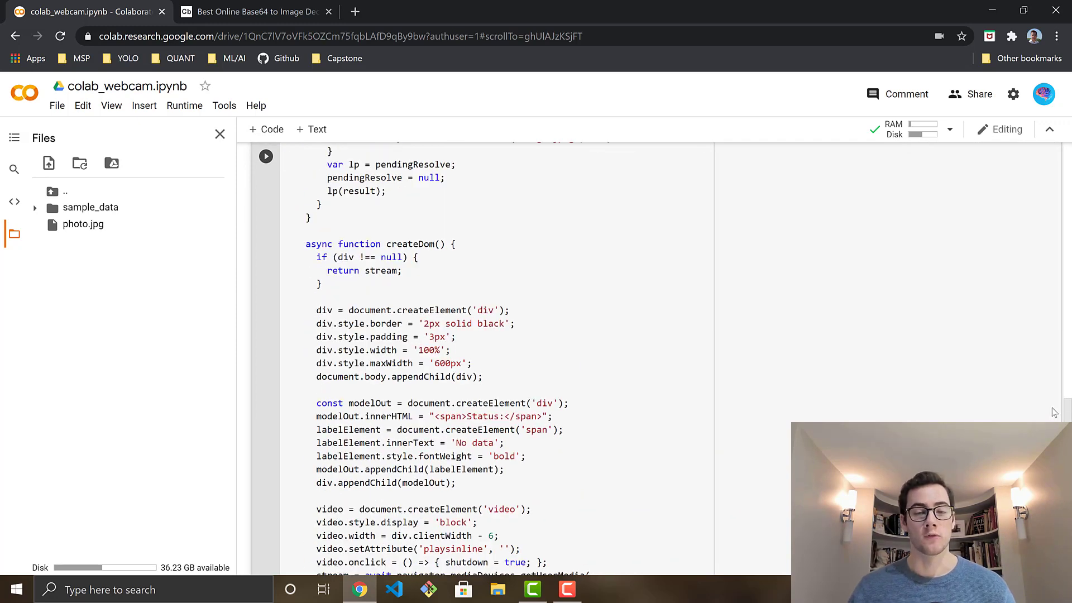
scroll(down, 3)
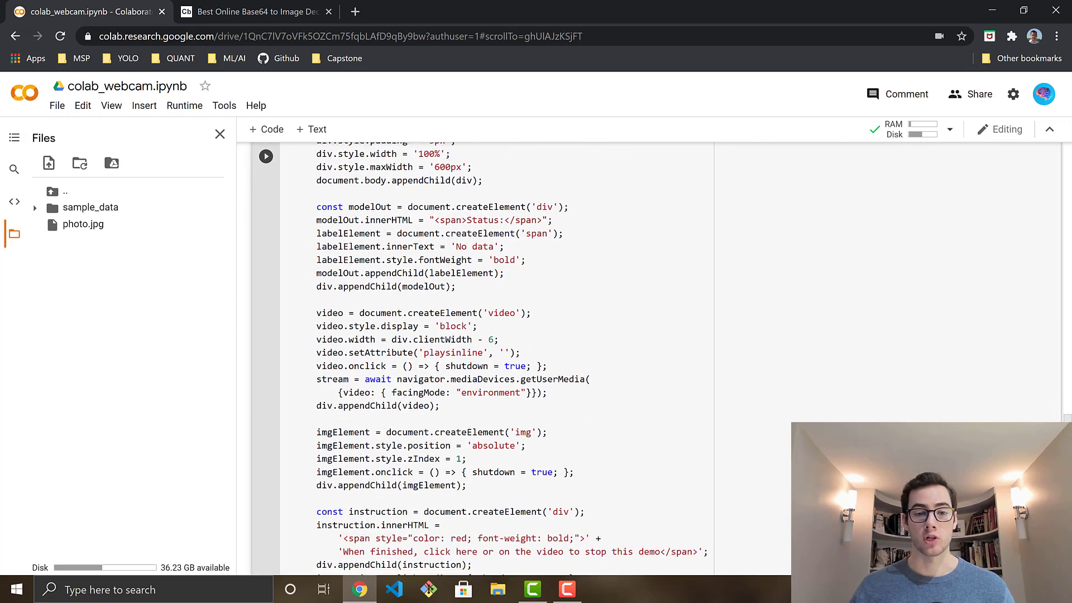
scroll(down, 3)
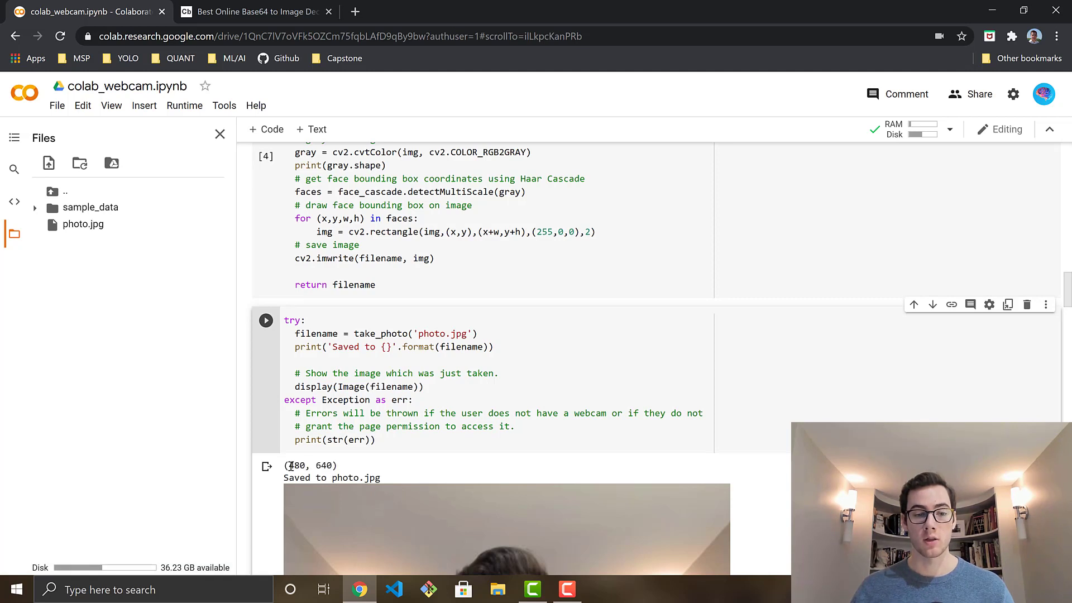
- Highlight the photo output's 480 and 640 dimensions, then return to the Webcam Videos diagram
double_click(293, 464)
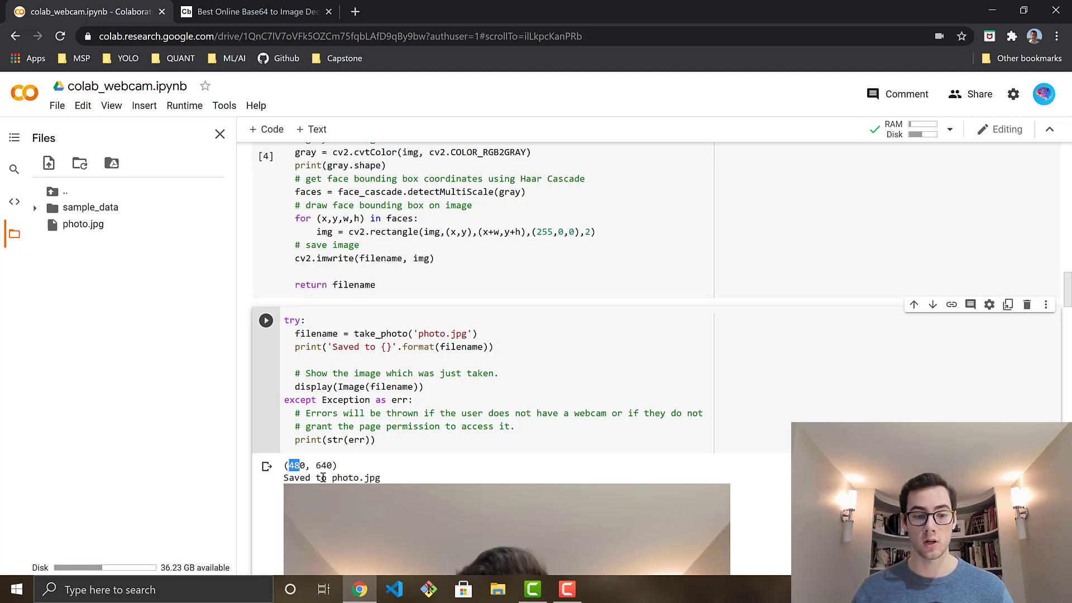
double_click(324, 464)
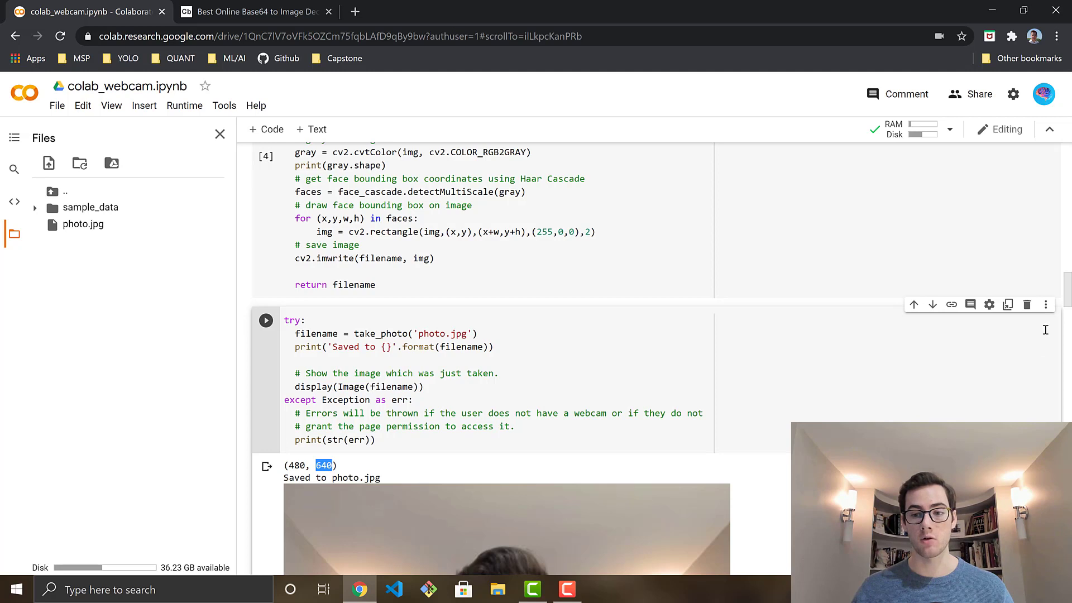
mouse_move(306, 462)
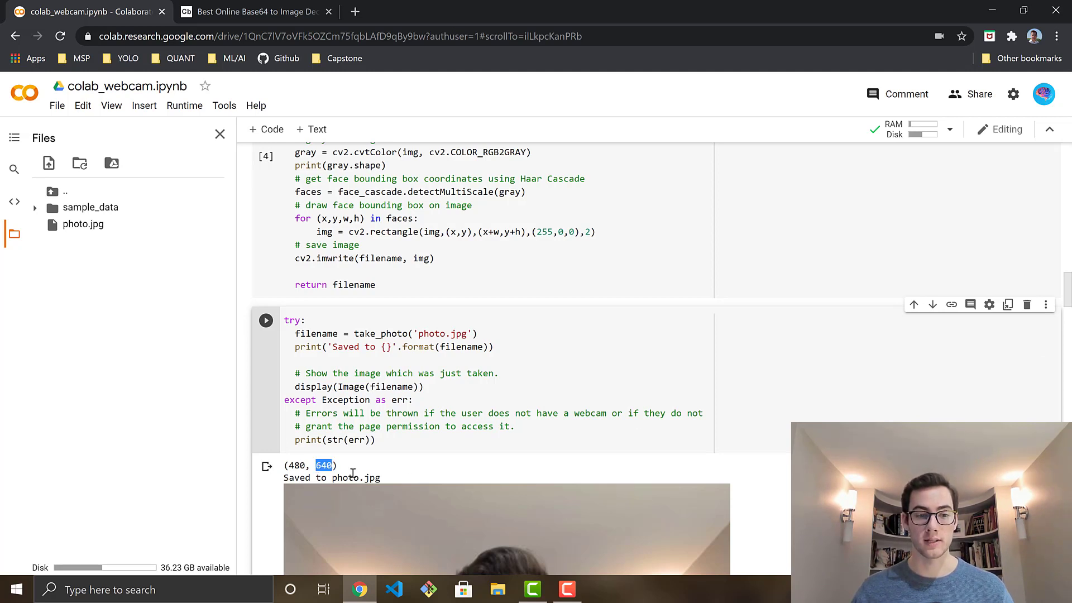
scroll(down, 3)
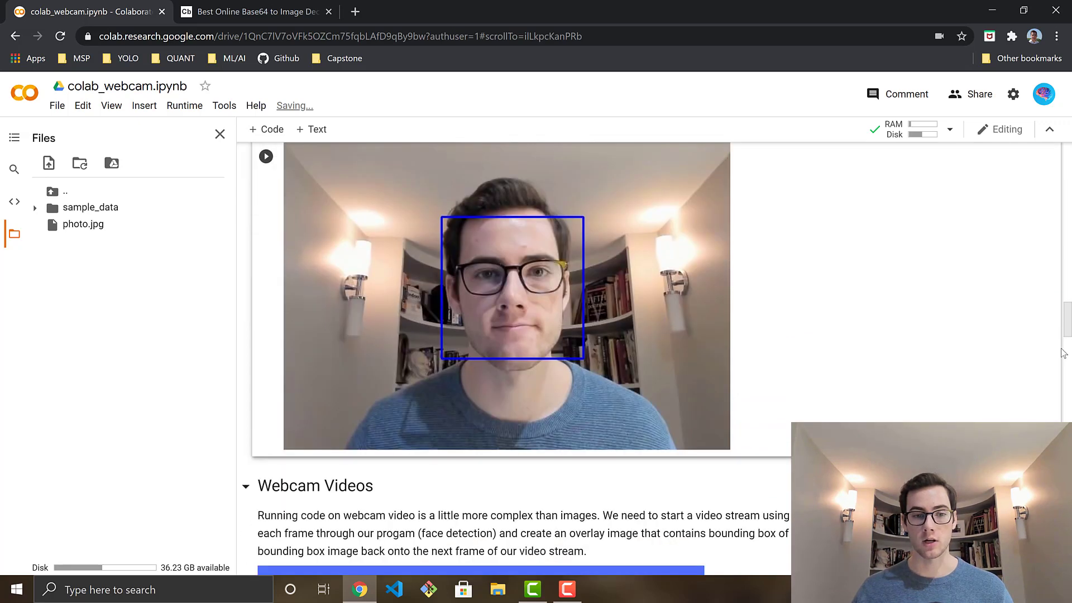
scroll(down, 3)
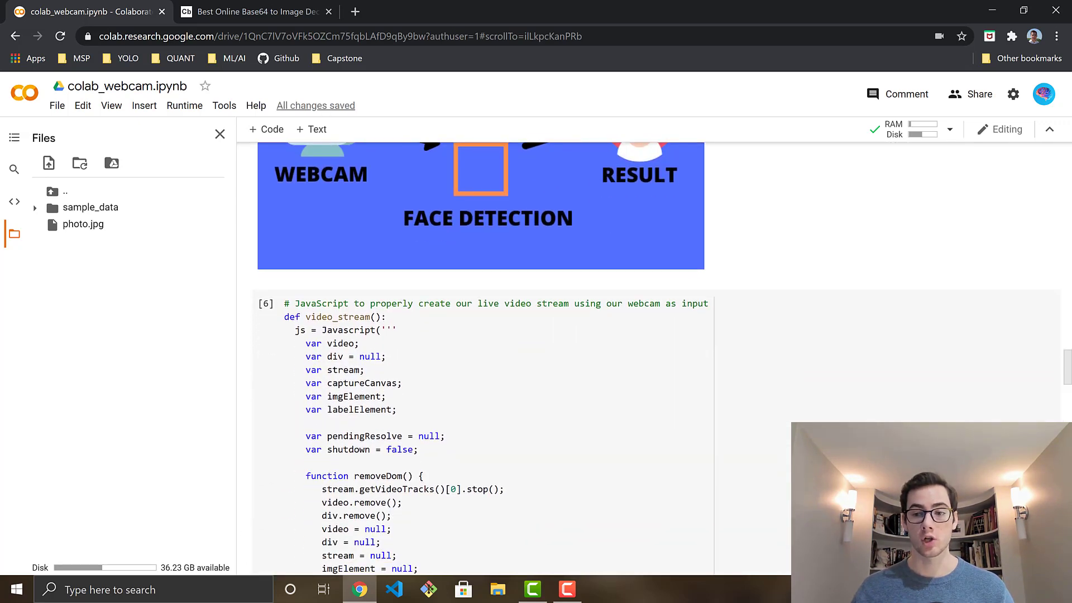
scroll(down, 3)
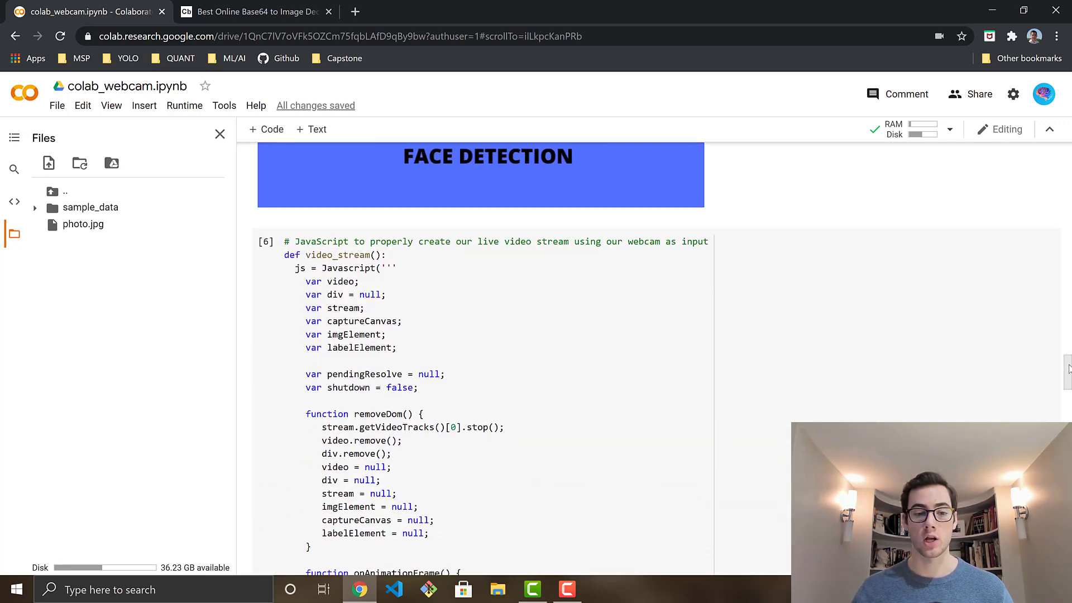
scroll(up, 3)
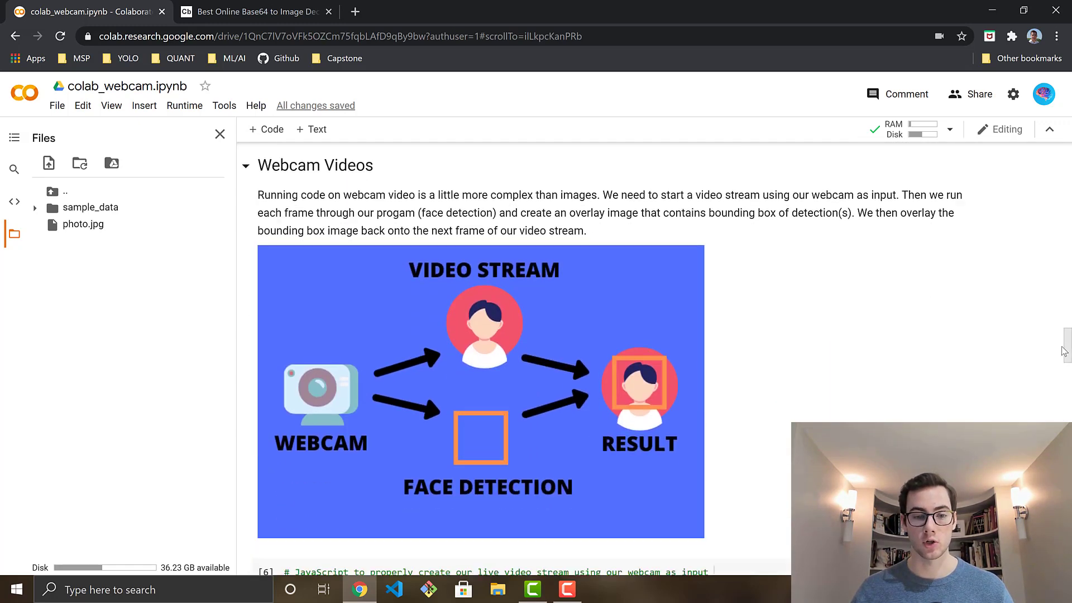
- Move through the rest of the video_stream JavaScript cell
scroll(down, 3)
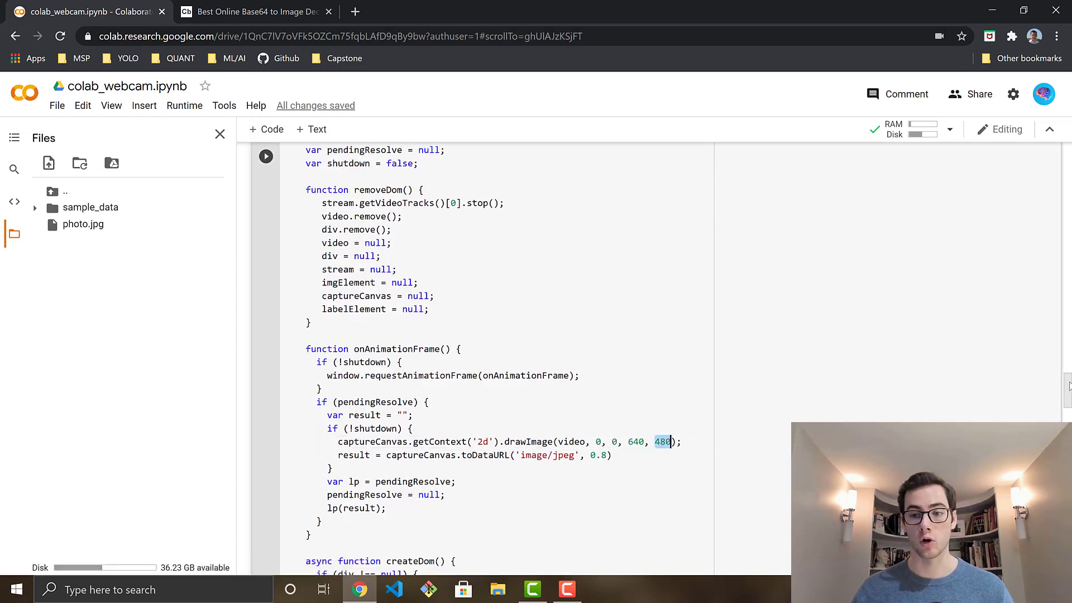
scroll(down, 3)
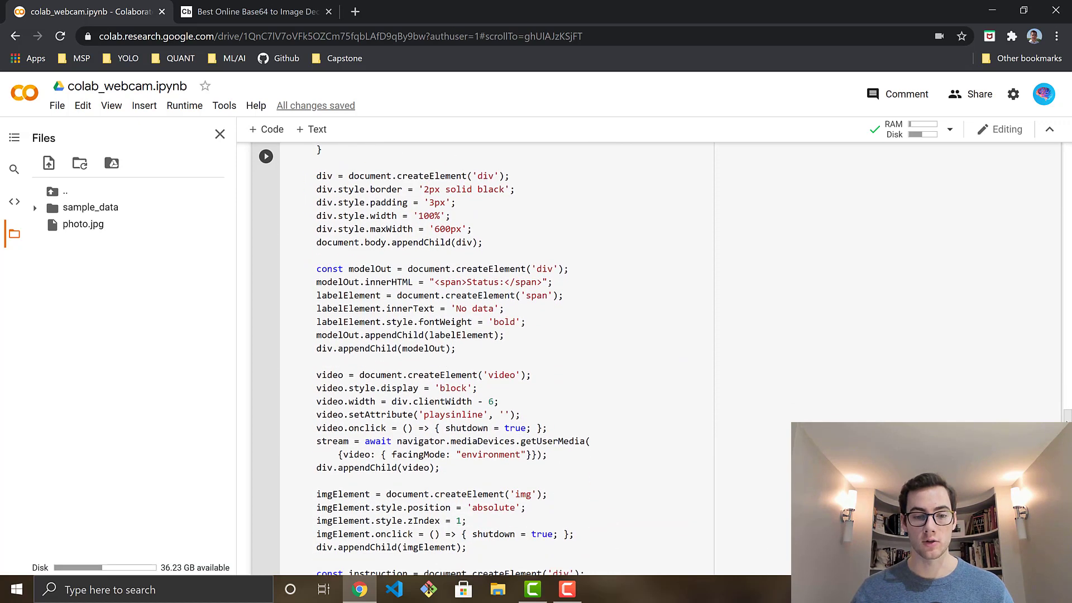
scroll(down, 3)
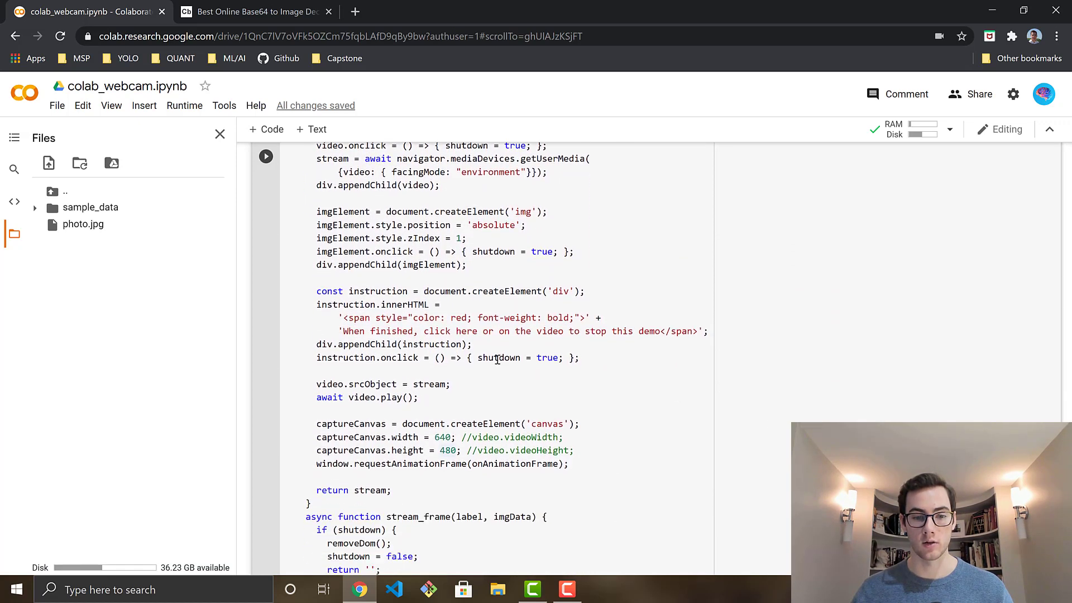
click(441, 450)
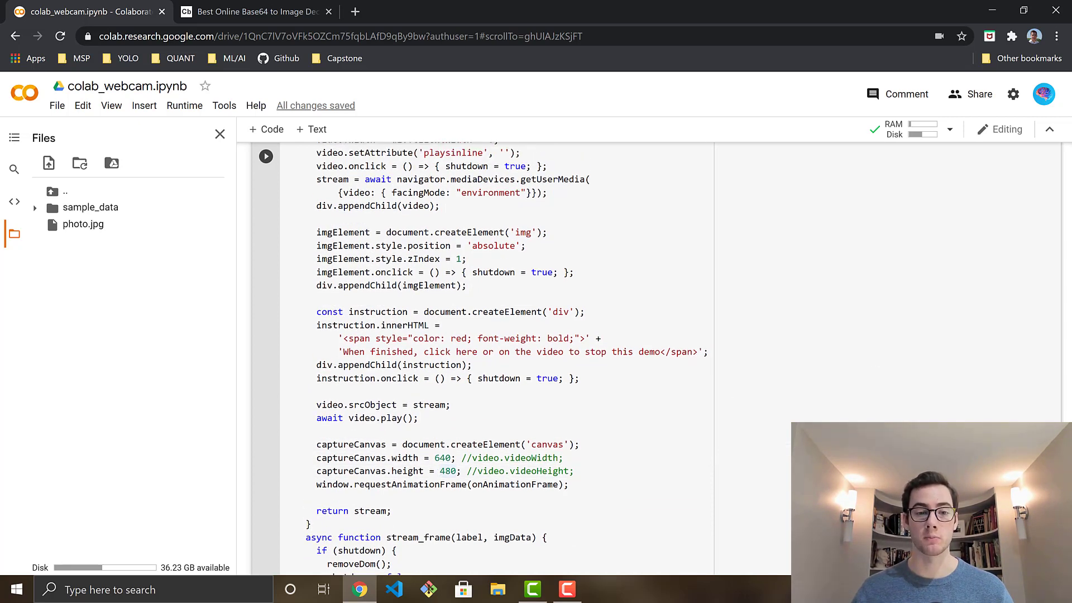
scroll(down, 3)
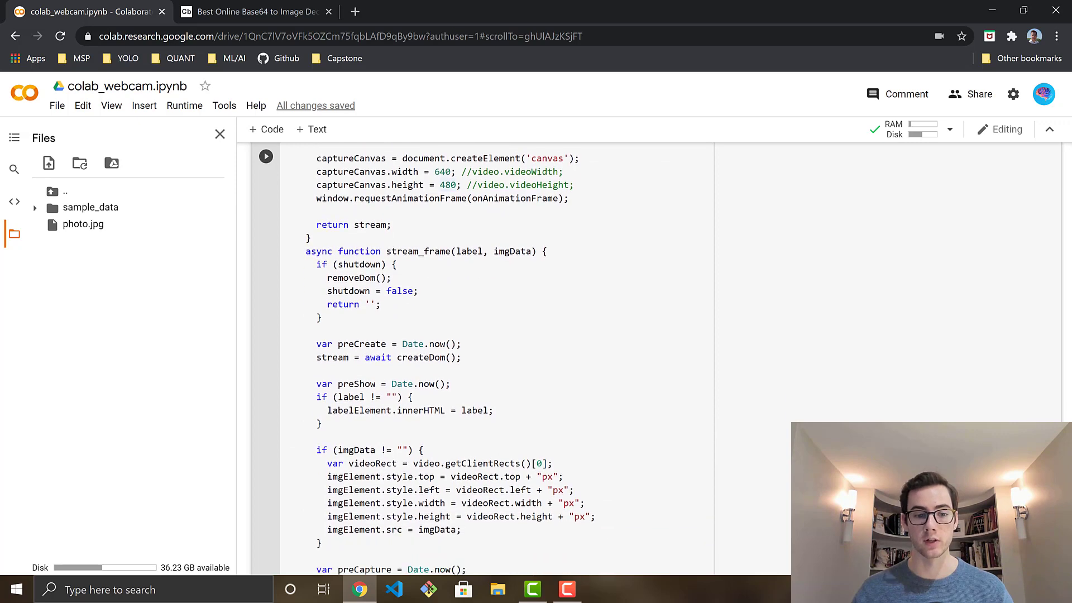
scroll(down, 3)
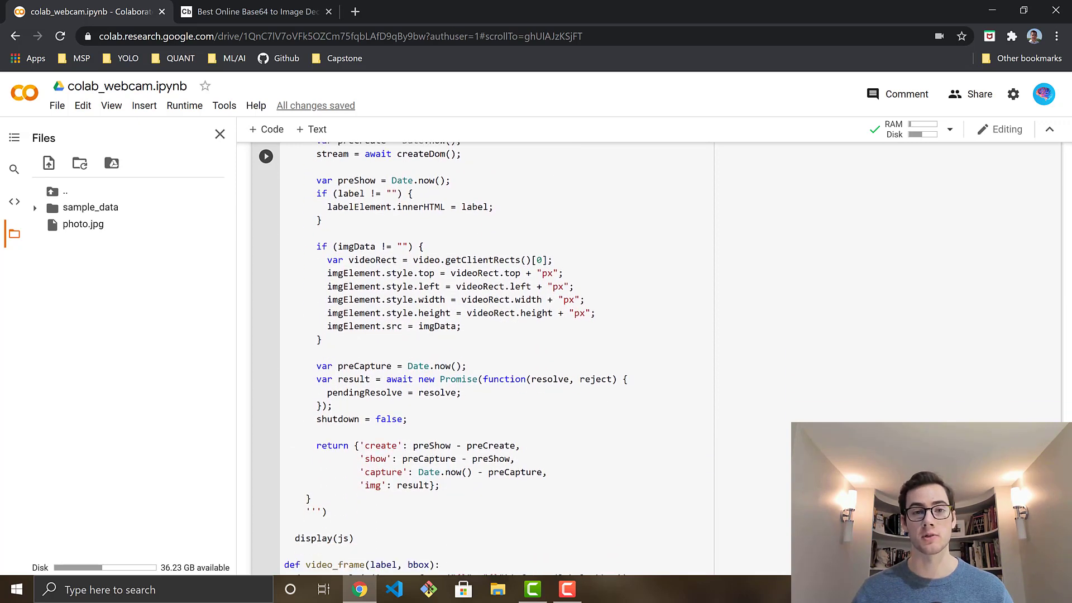
- Reach the 'start streaming video from webcam' cell with grayscale detection and box overlay
scroll(down, 3)
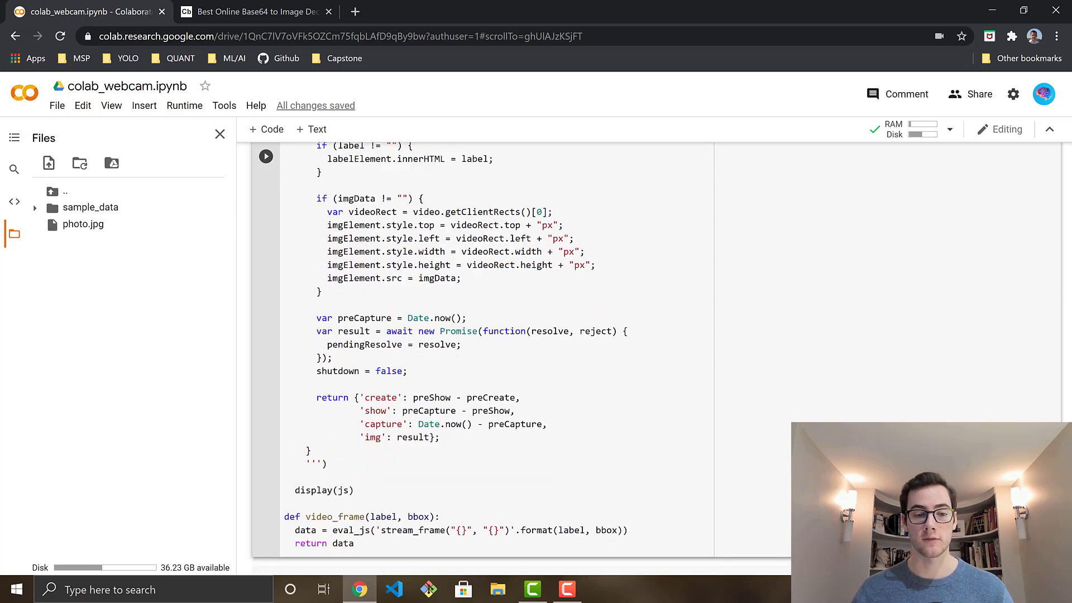
scroll(up, 3)
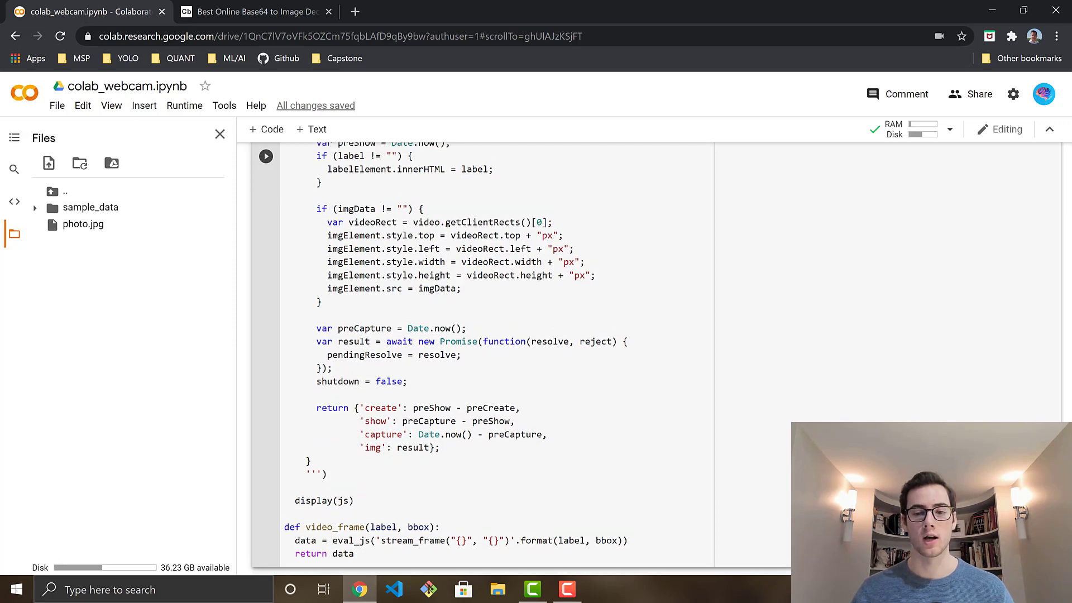
scroll(down, 3)
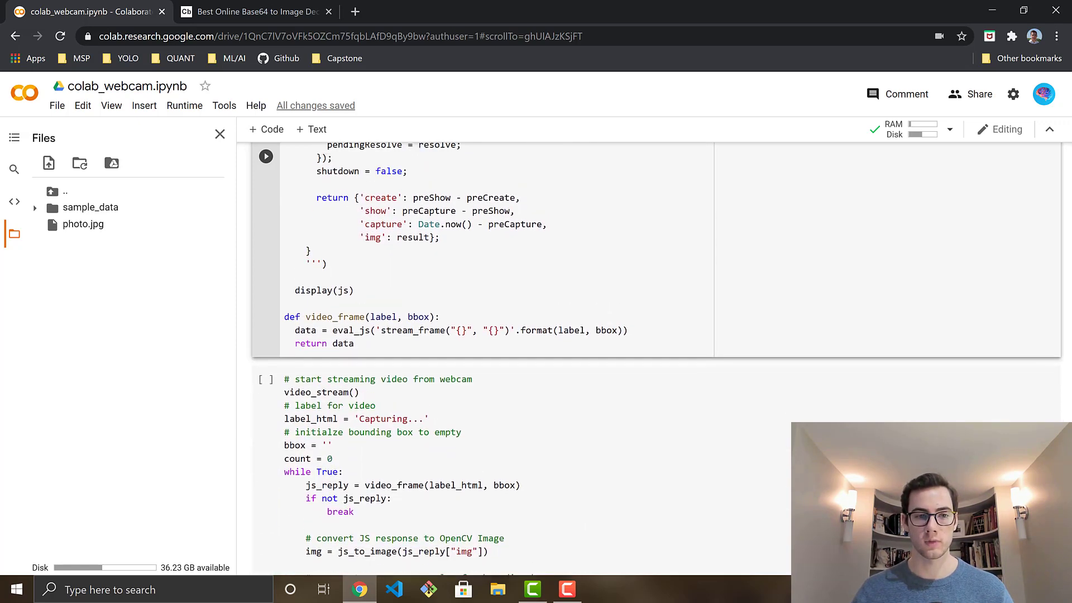
scroll(down, 3)
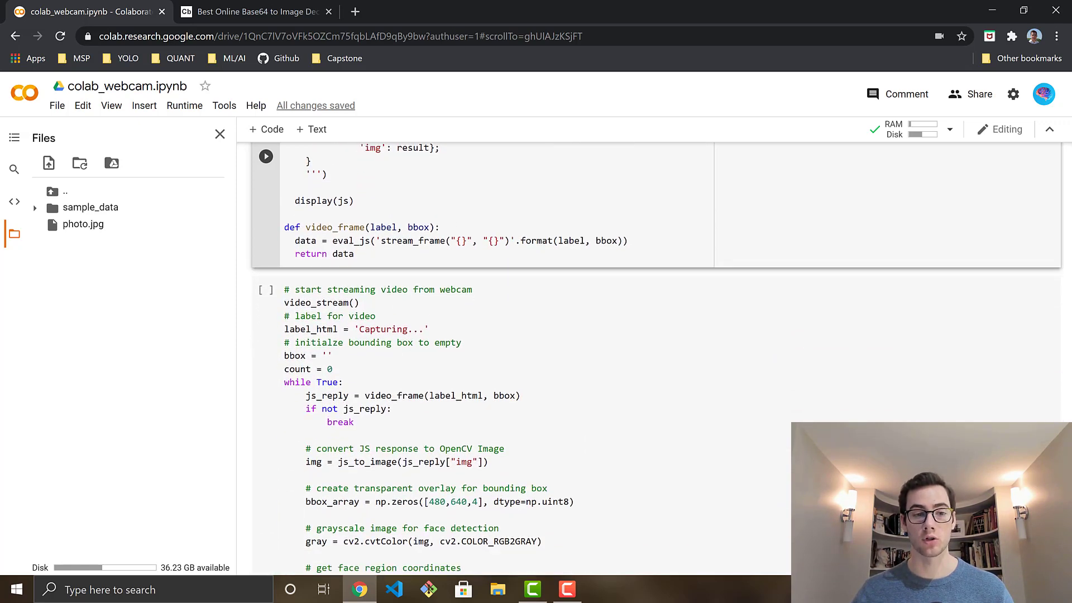
scroll(down, 3)
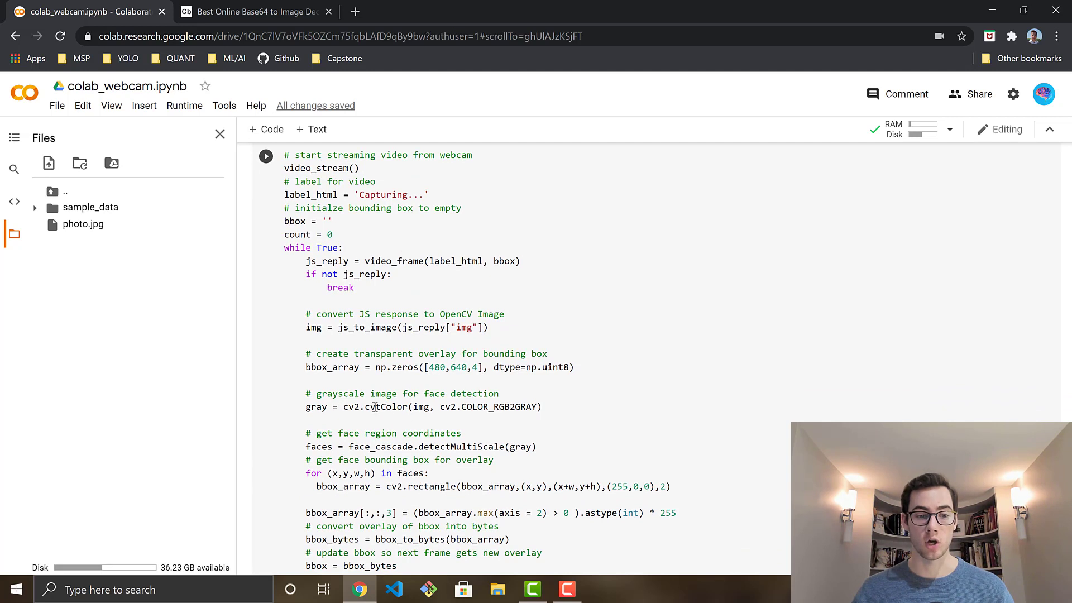
scroll(down, 3)
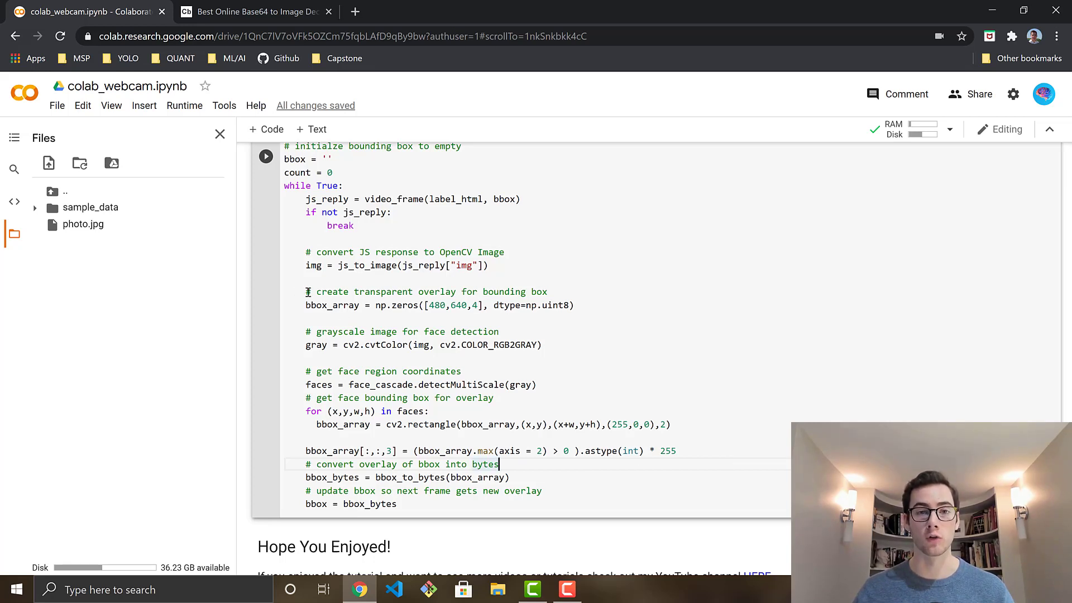
double_click(332, 305)
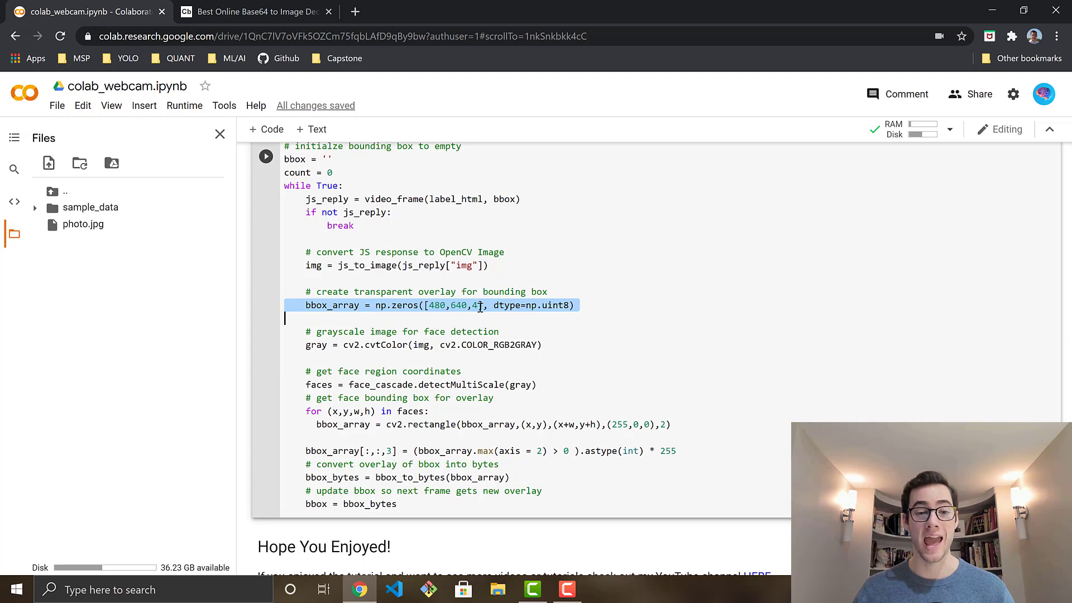
click(493, 304)
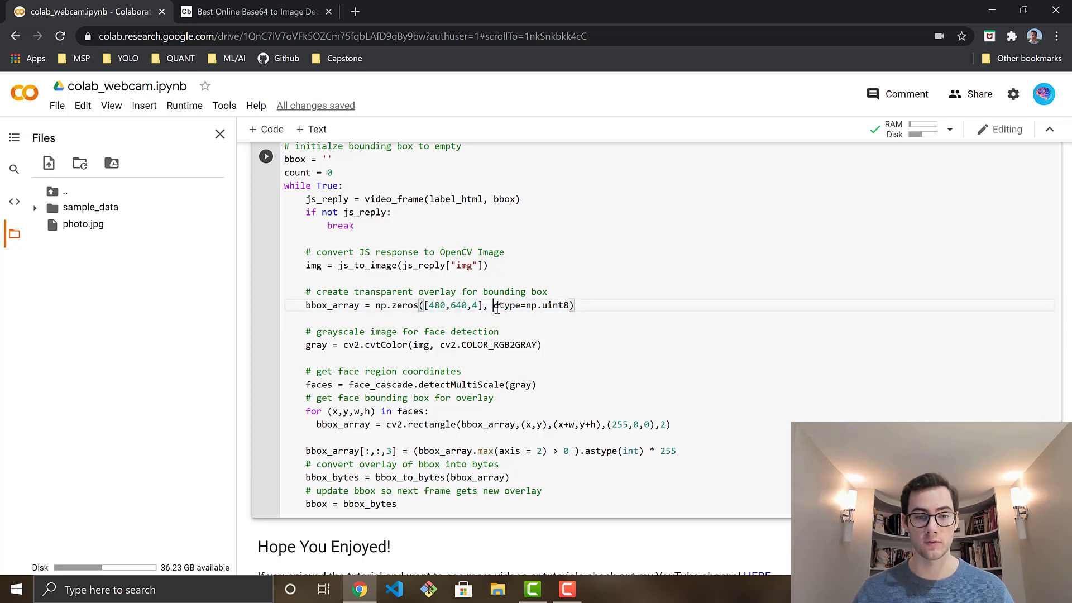
double_click(436, 305)
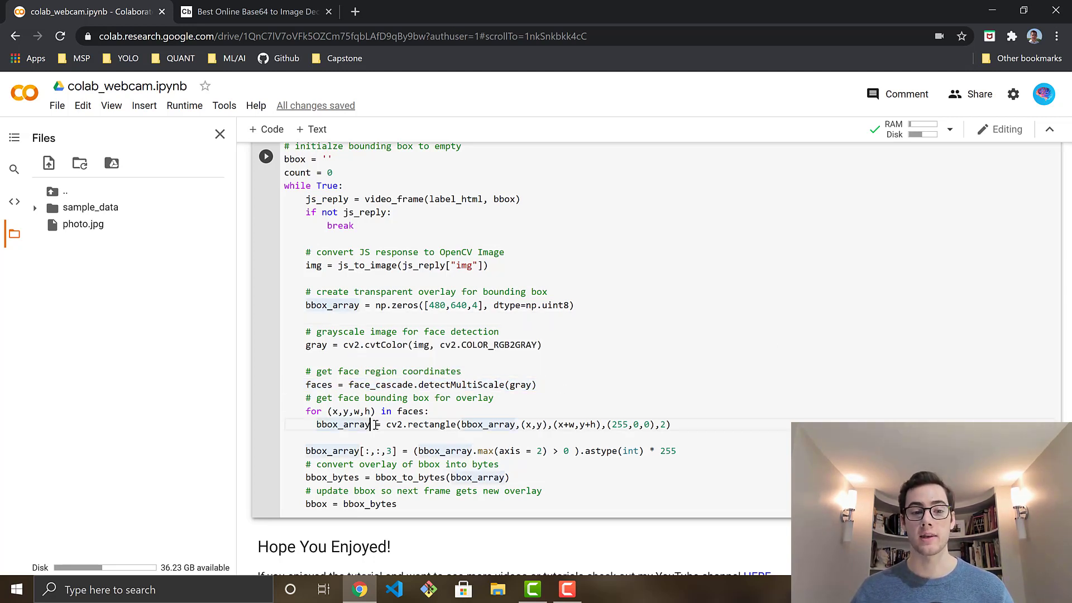
double_click(343, 424)
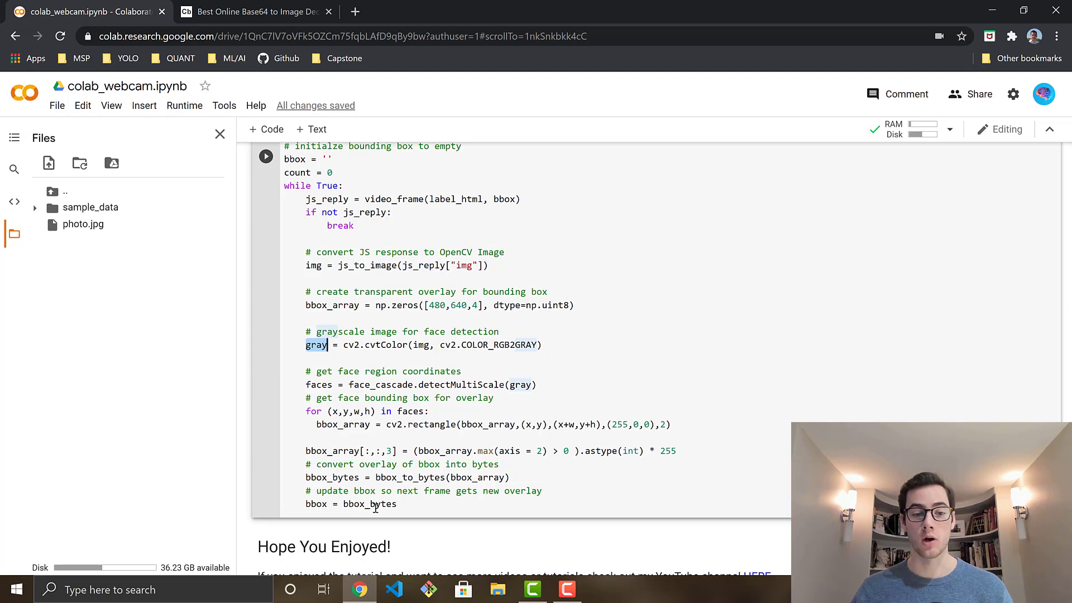
double_click(369, 504)
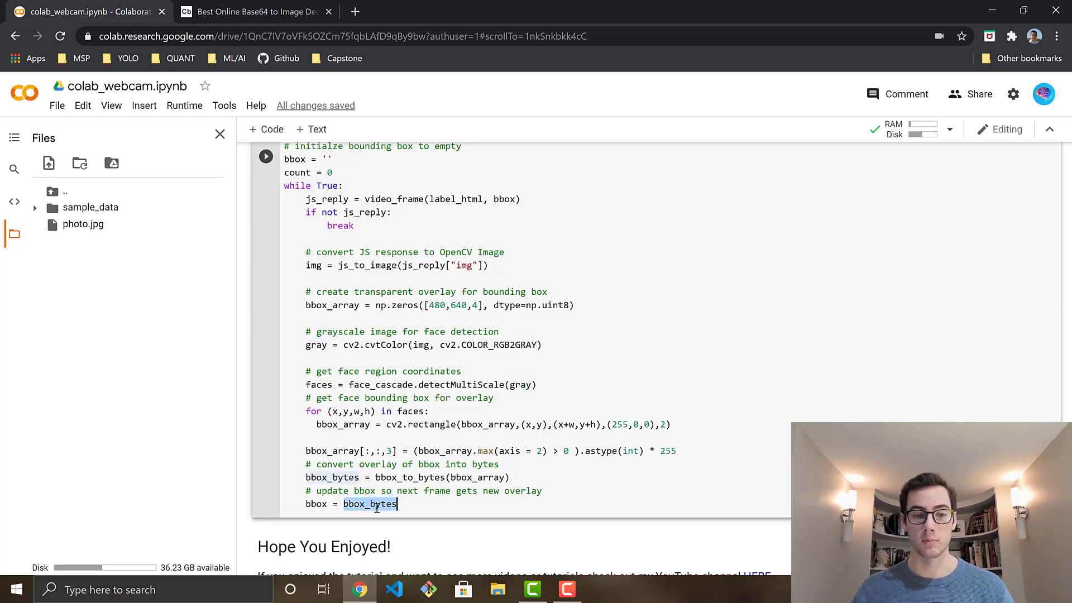
double_click(504, 198)
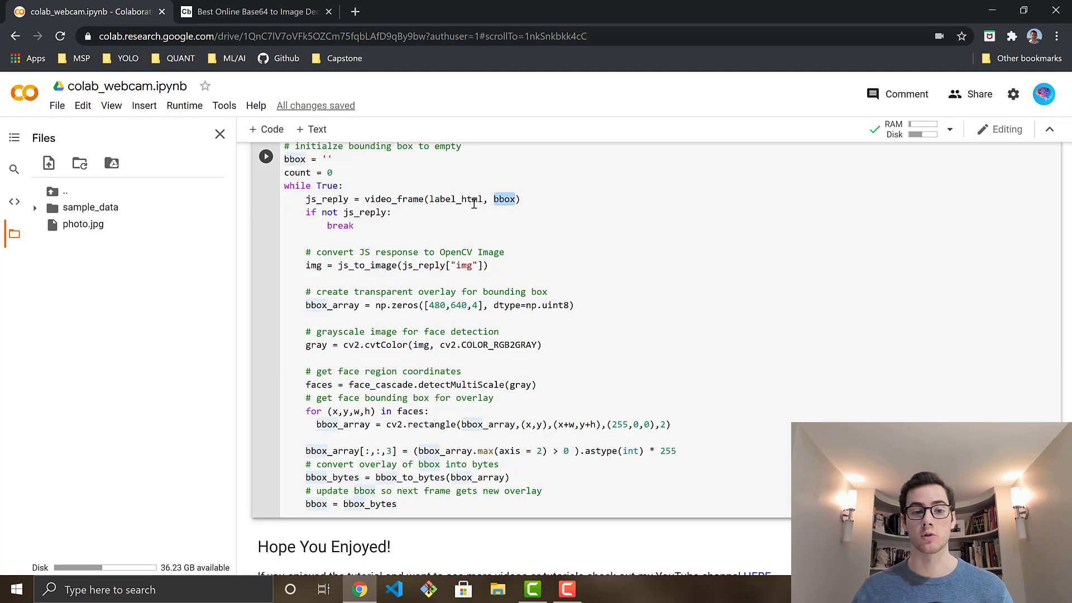
mouse_move(649, 280)
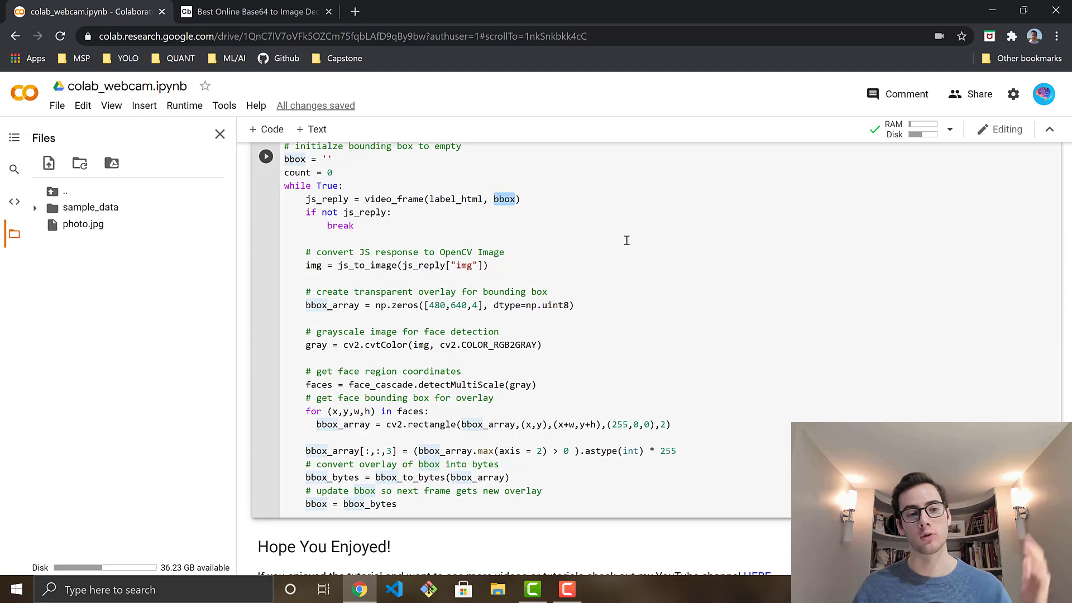
mouse_move(630, 245)
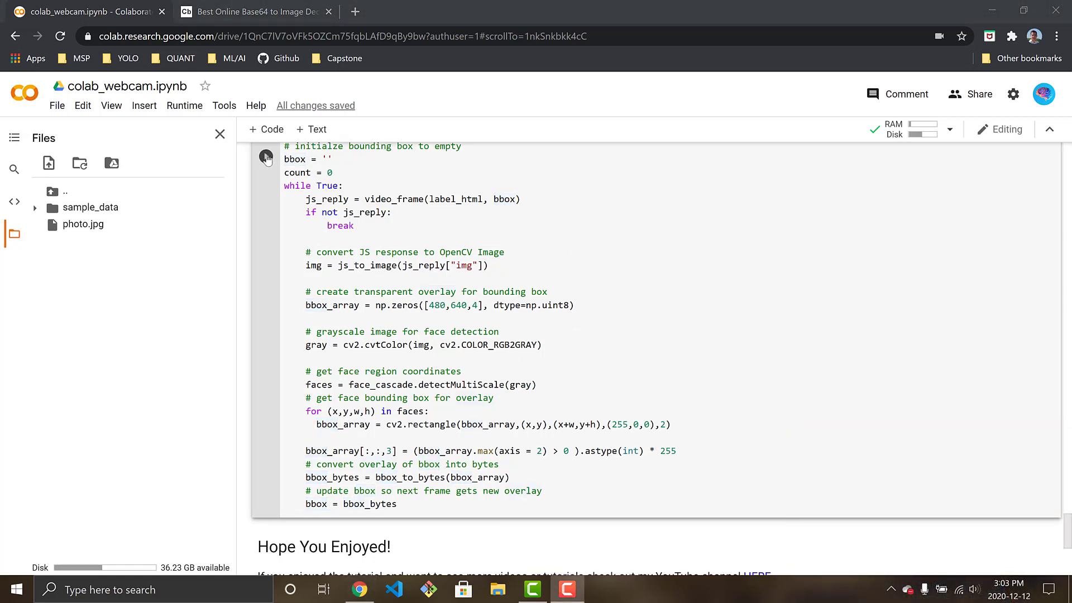
- Run the streaming loop to show live webcam video with red face bounding boxes
click(266, 156)
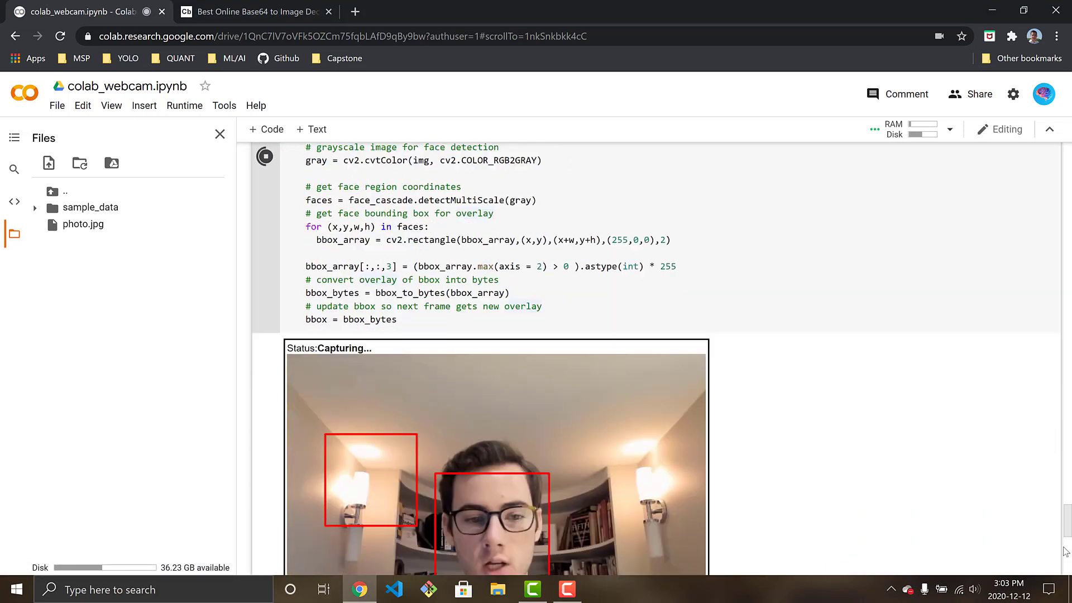
scroll(down, 3)
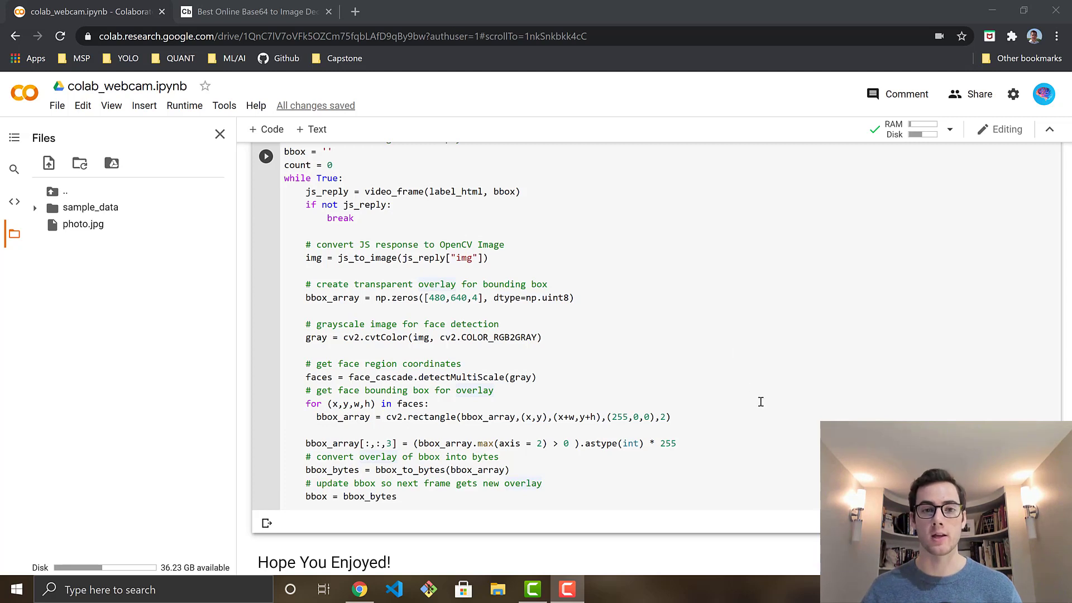
mouse_move(547, 470)
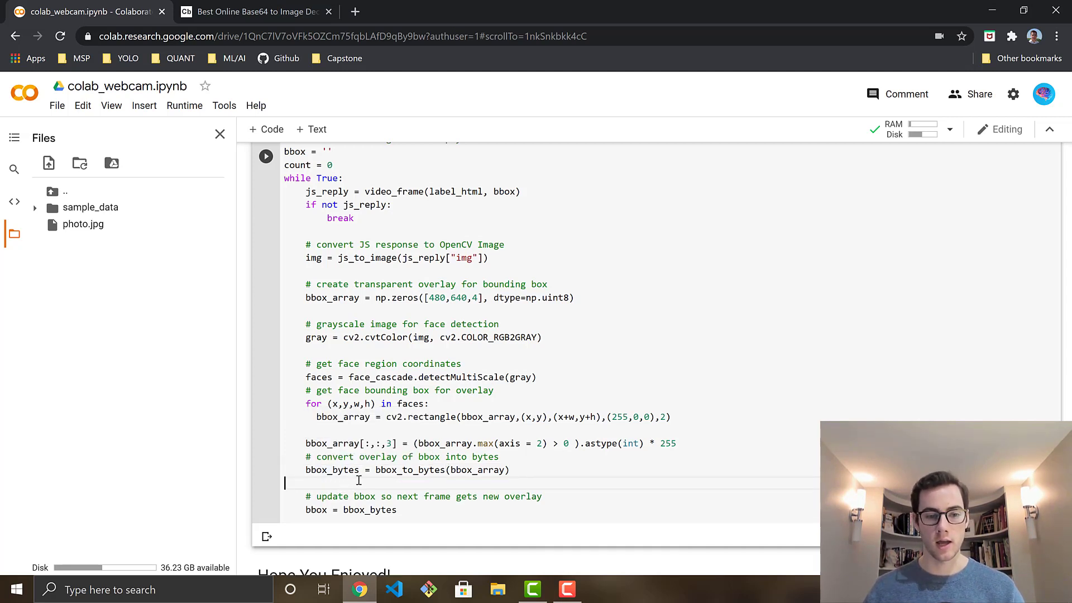
double_click(333, 470)
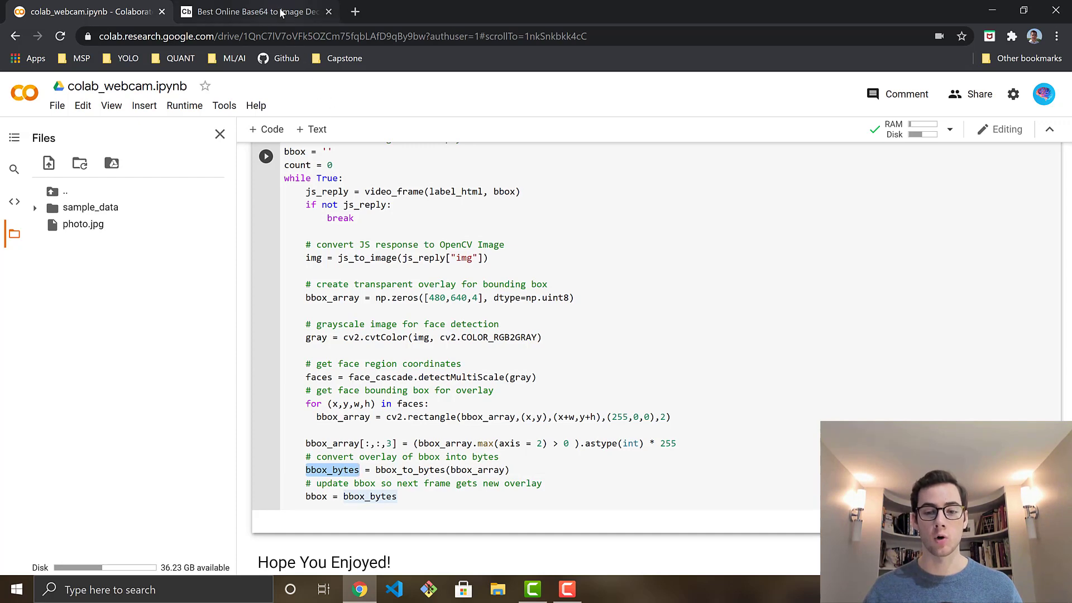
- View the decoded Base64 overlay as a lone red square in Code Beautify, then return to Colab
click(253, 11)
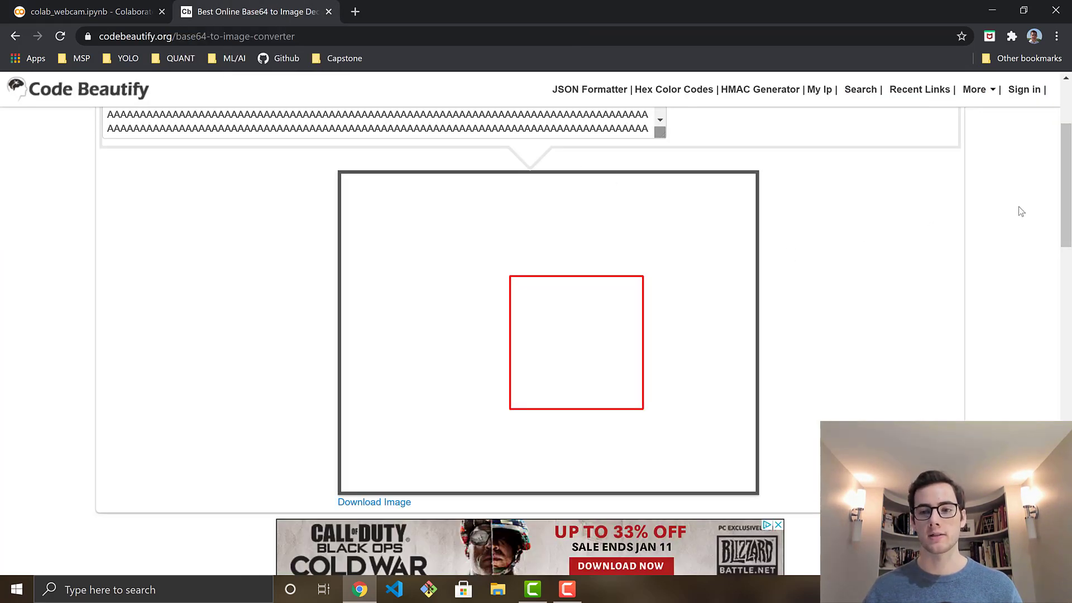
scroll(up, 3)
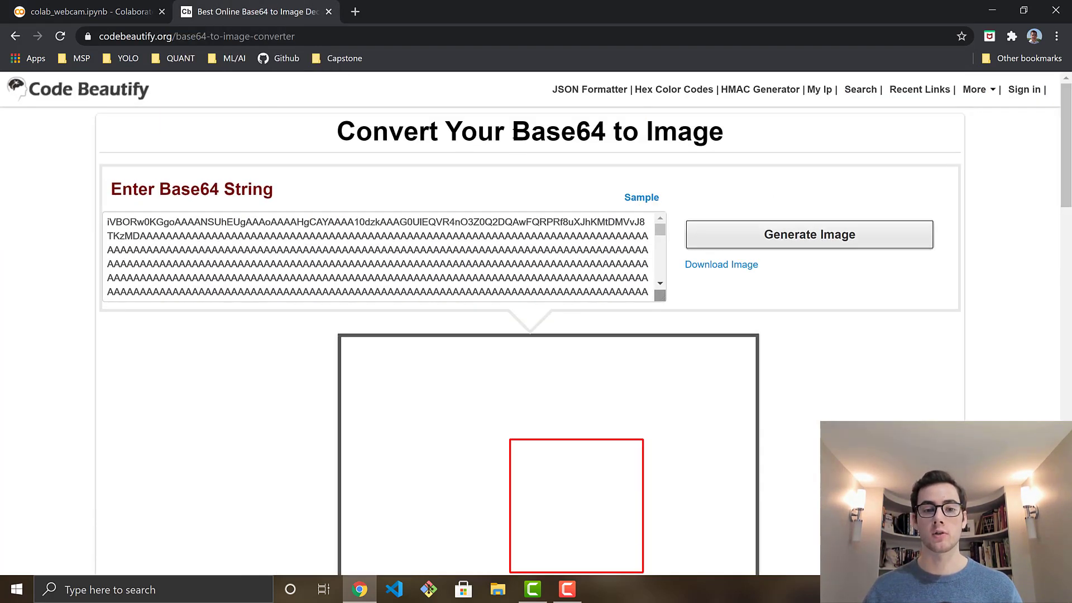
double_click(557, 132)
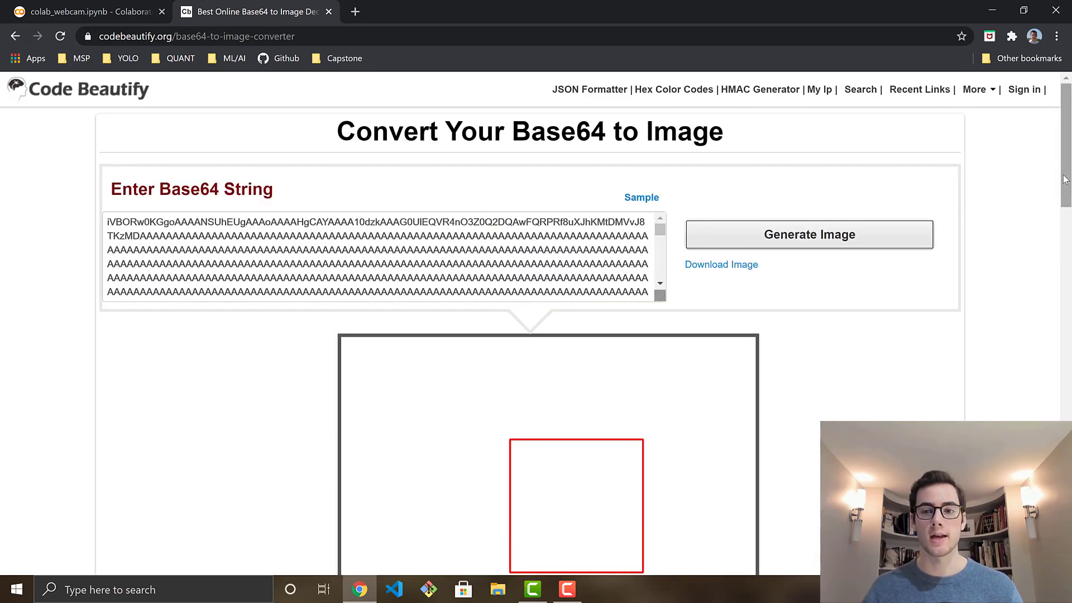
scroll(down, 3)
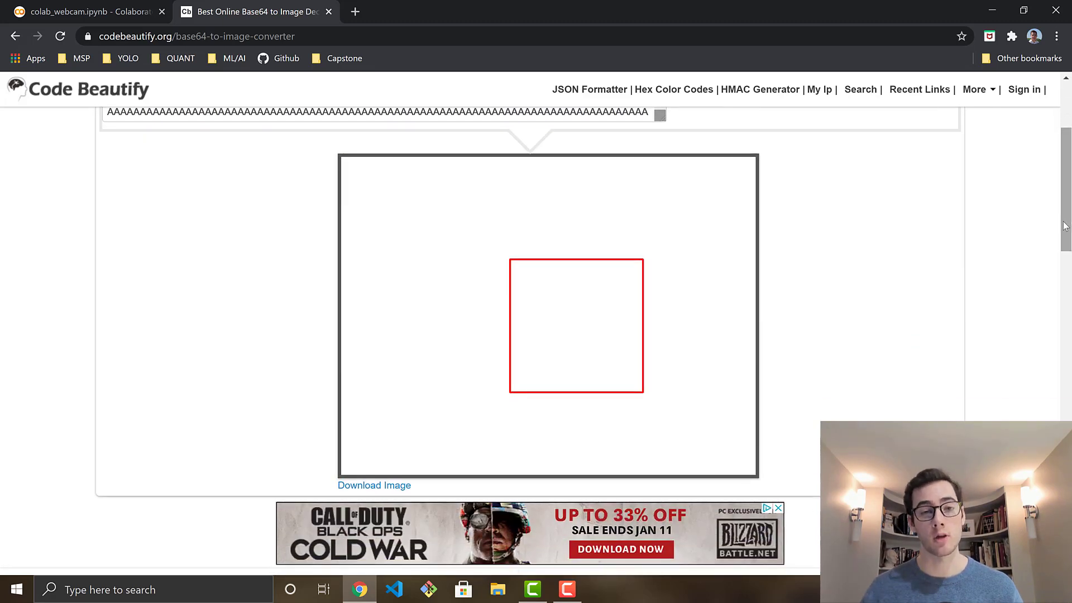
mouse_move(1046, 208)
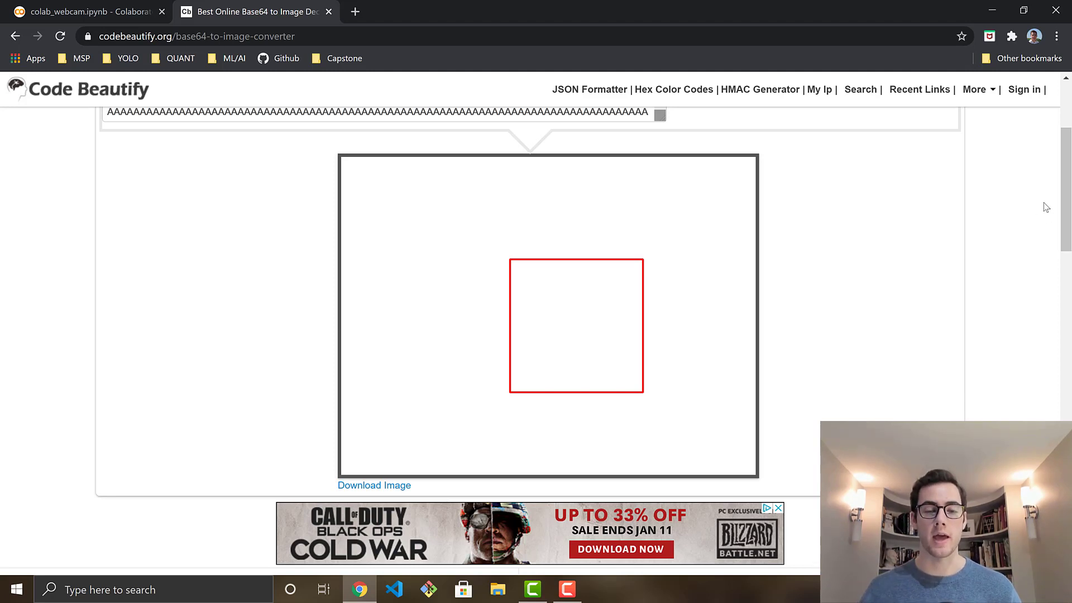
mouse_move(374, 194)
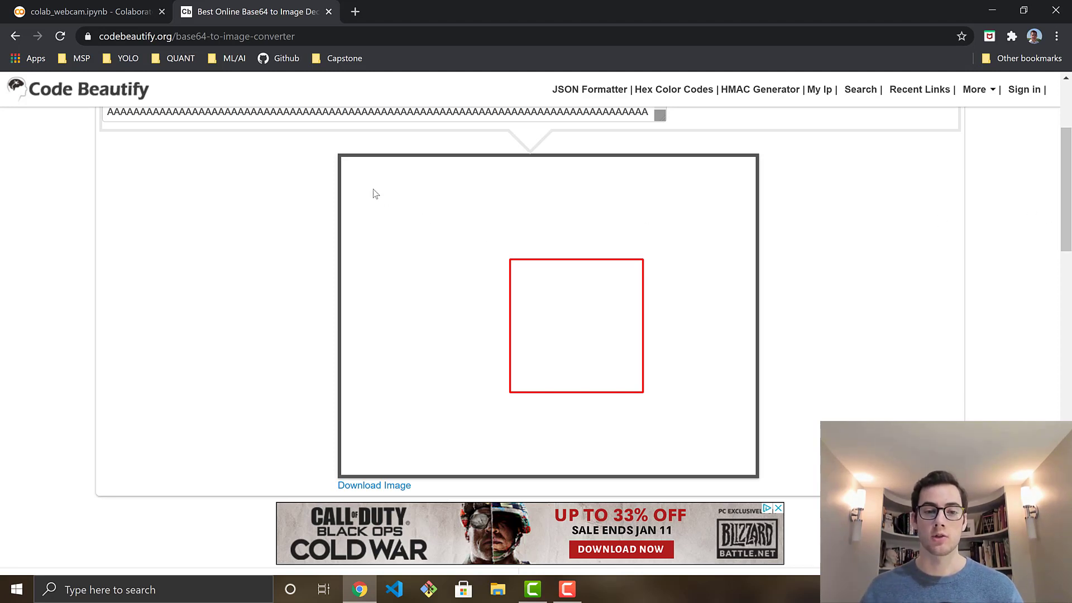
mouse_move(650, 370)
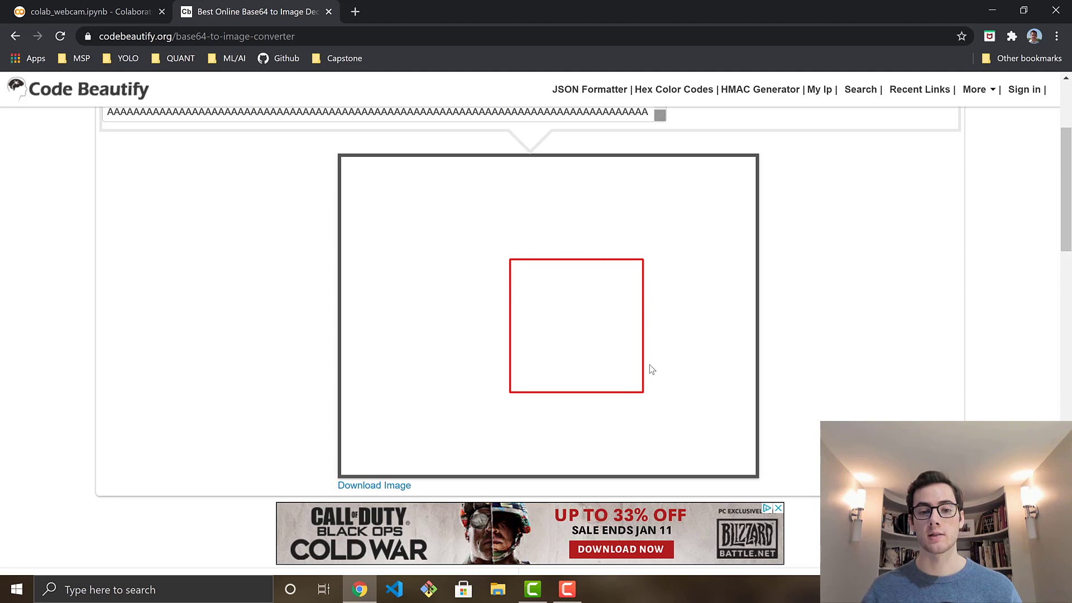
mouse_move(616, 331)
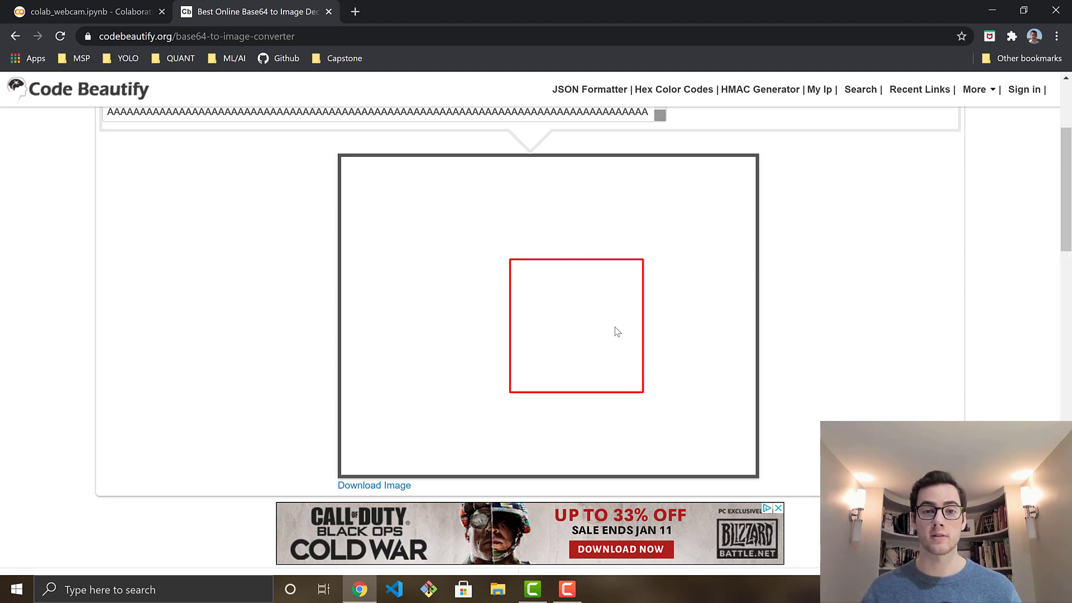
mouse_move(419, 385)
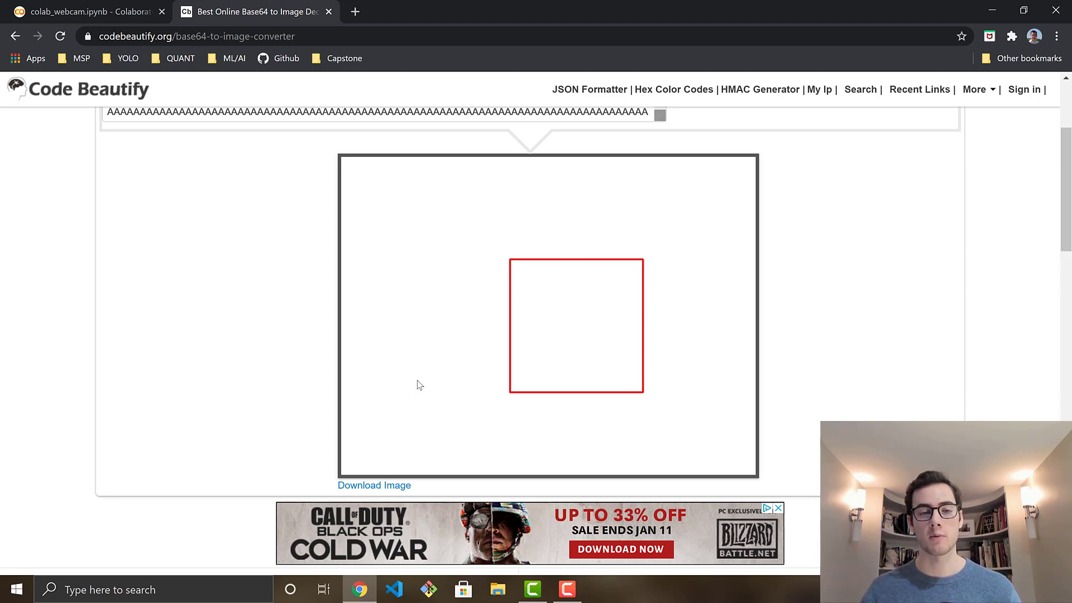
mouse_move(444, 318)
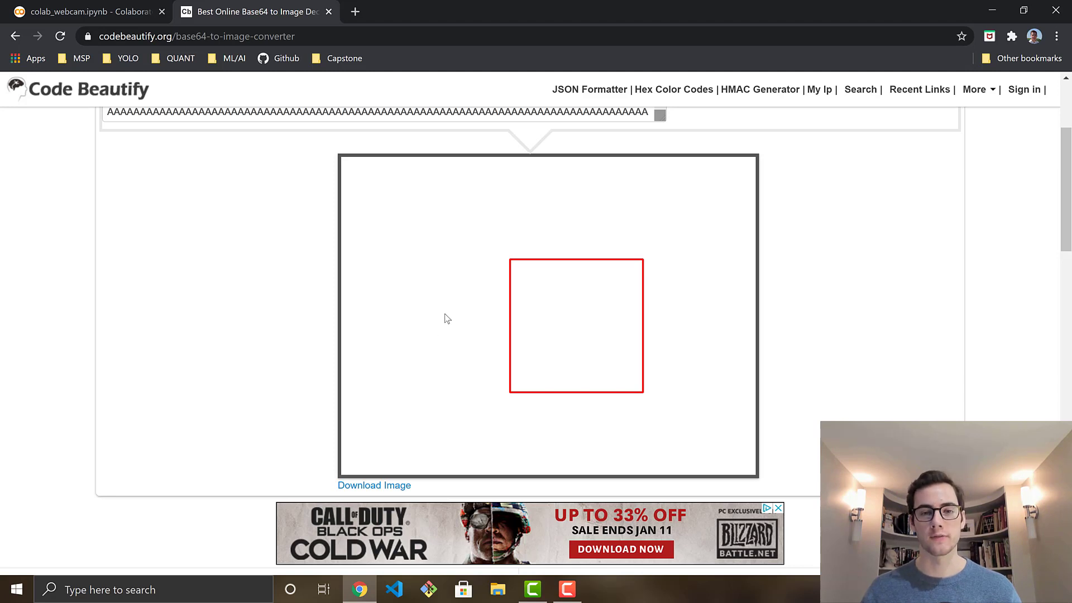
mouse_move(451, 315)
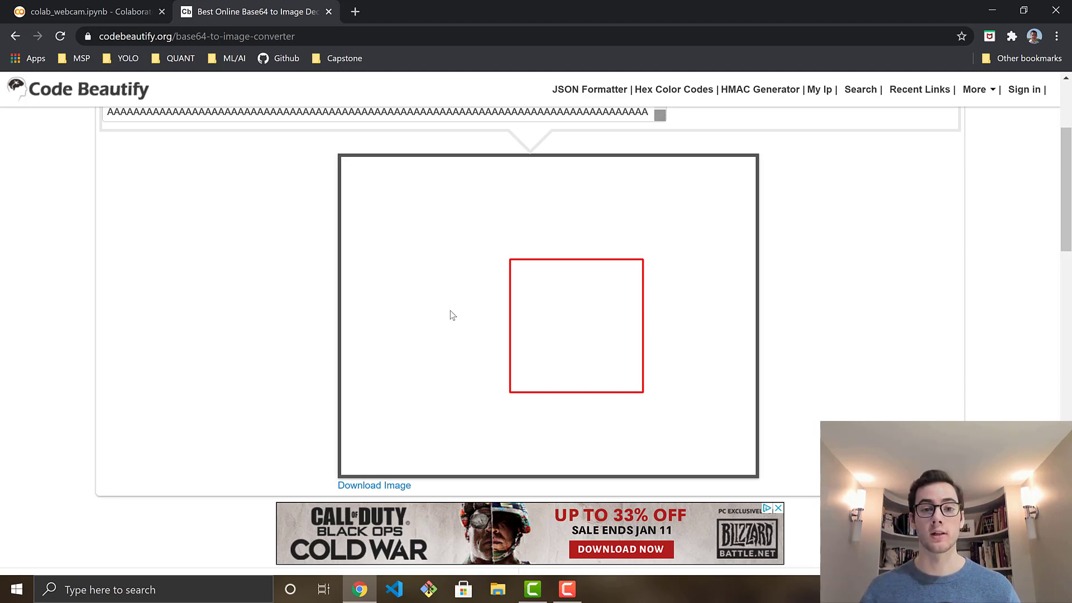
mouse_move(459, 311)
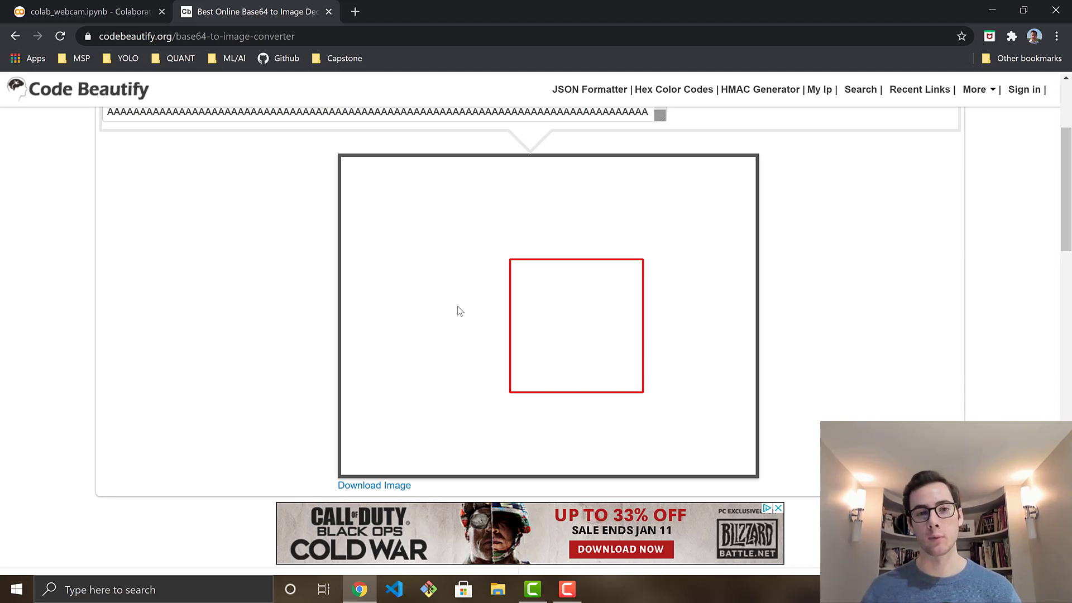
mouse_move(298, 164)
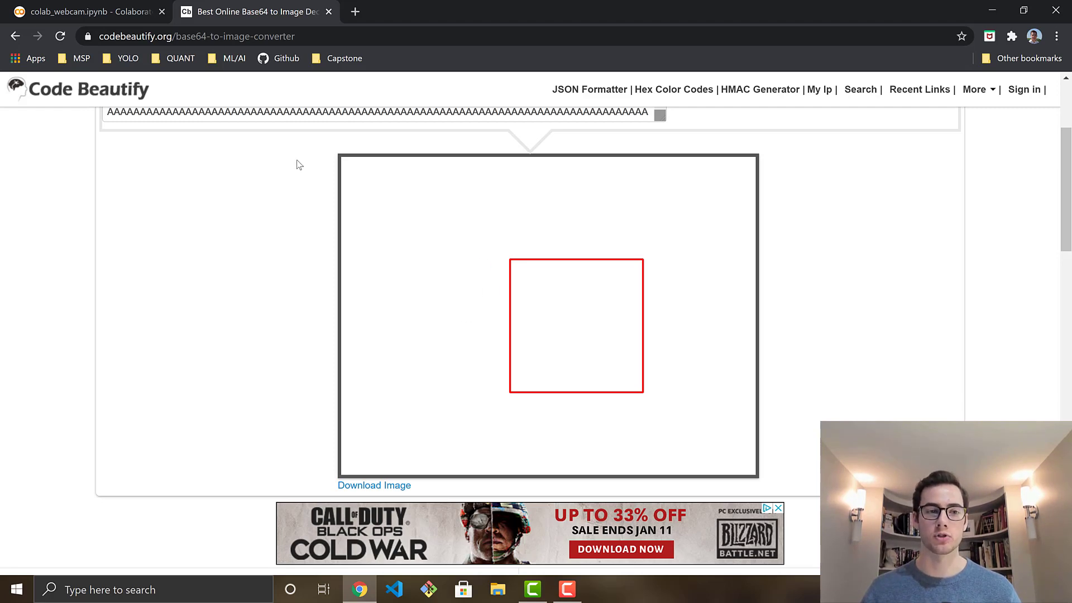
click(81, 11)
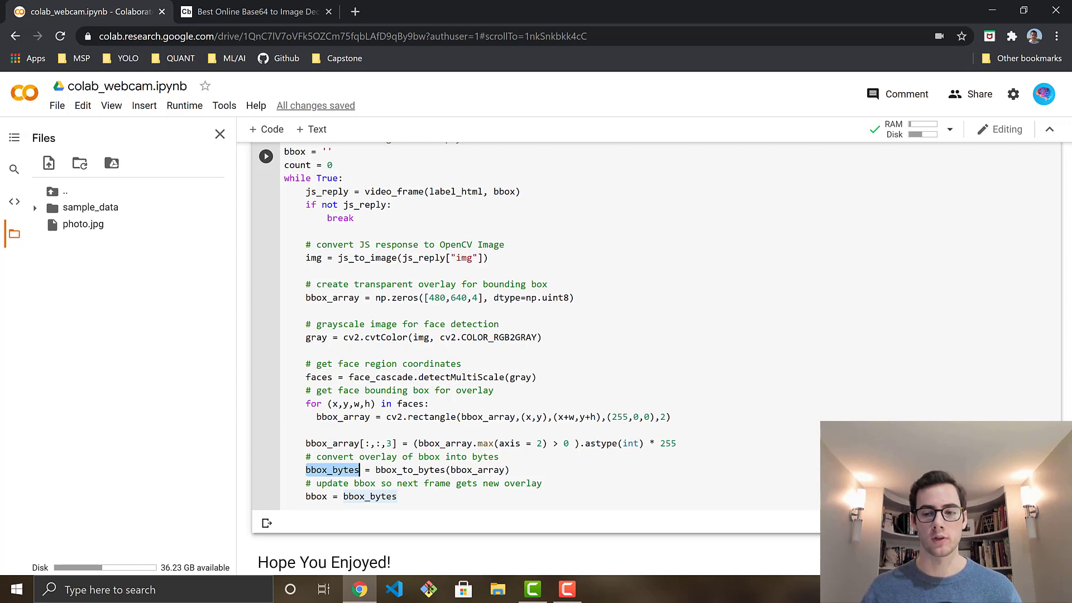
- Scroll past the streaming loop cell to the closing 'Hope You Enjoyed!' markdown note
scroll(down, 3)
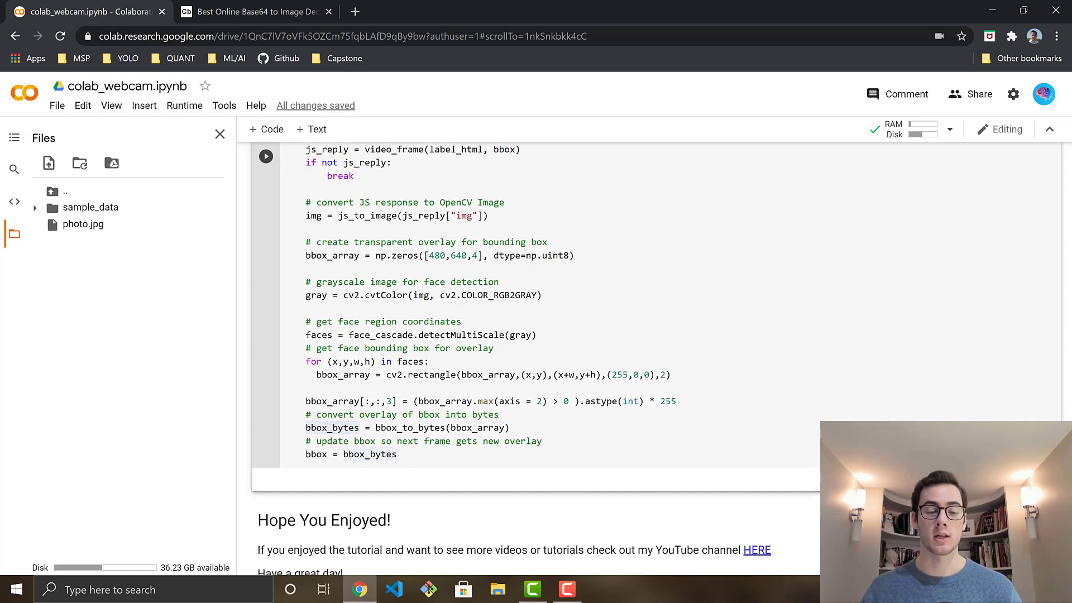
scroll(down, 3)
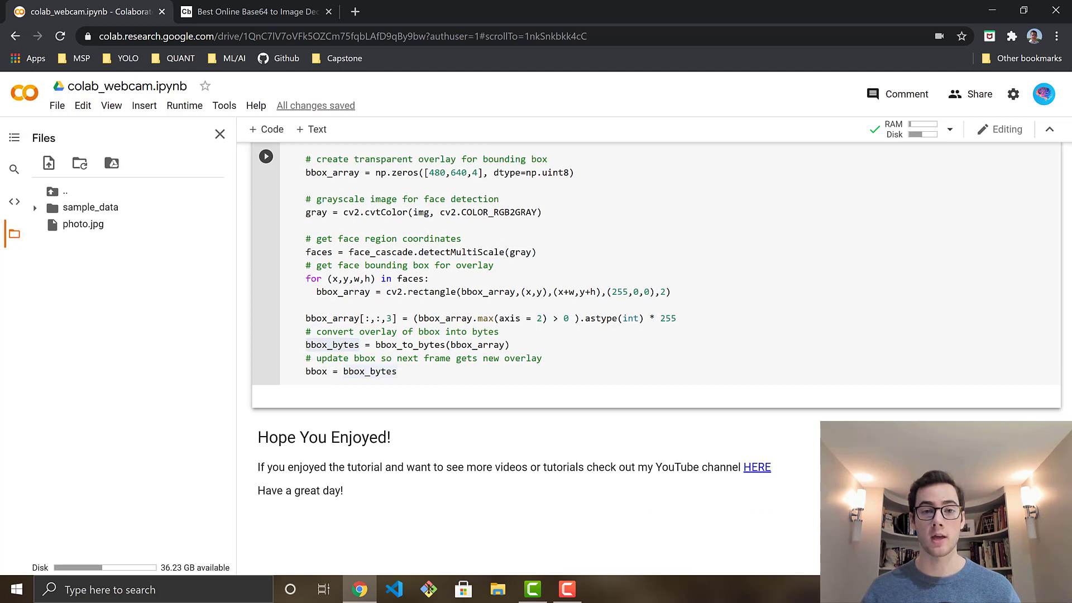
scroll(down, 3)
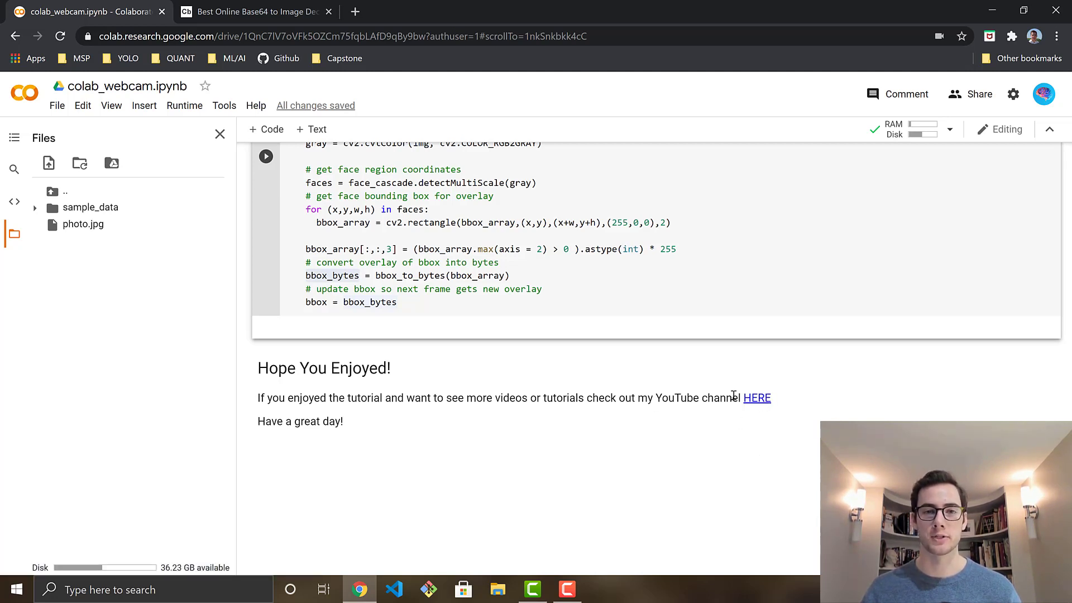
mouse_move(802, 446)
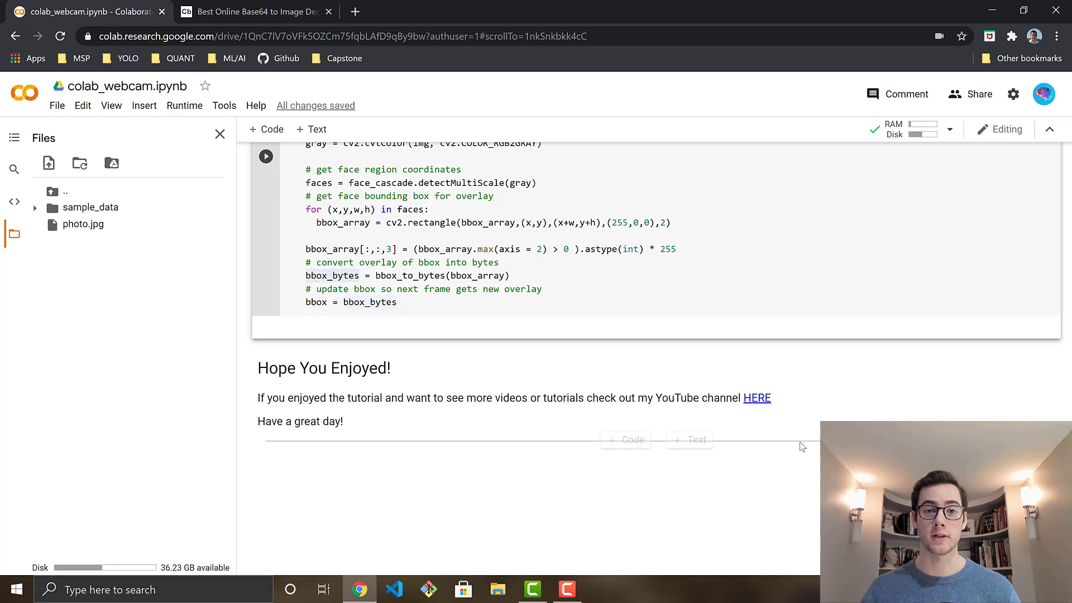
mouse_move(801, 447)
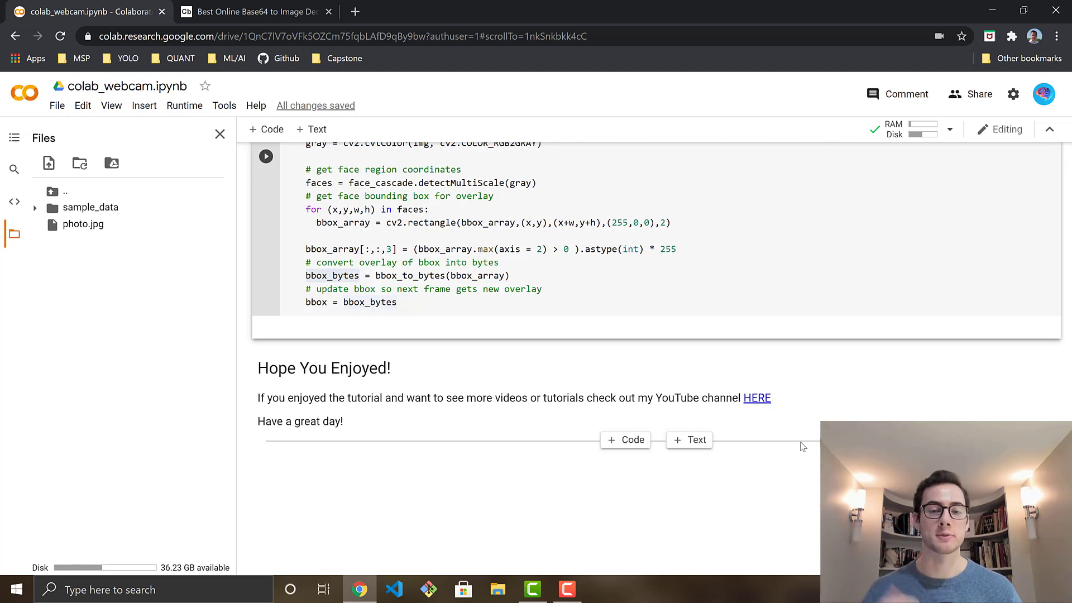